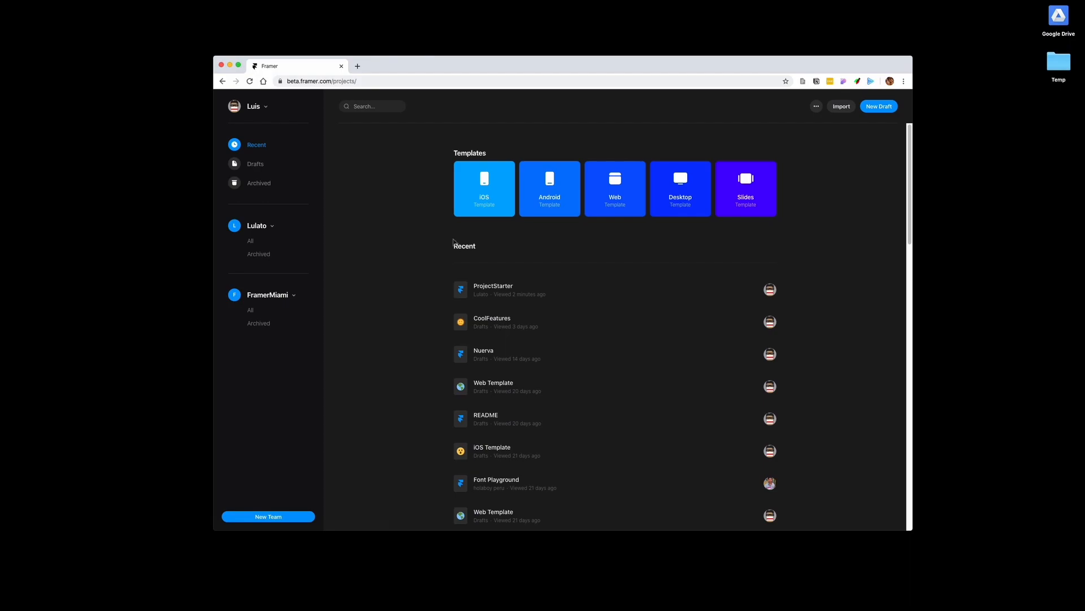
mouse_move(451, 281)
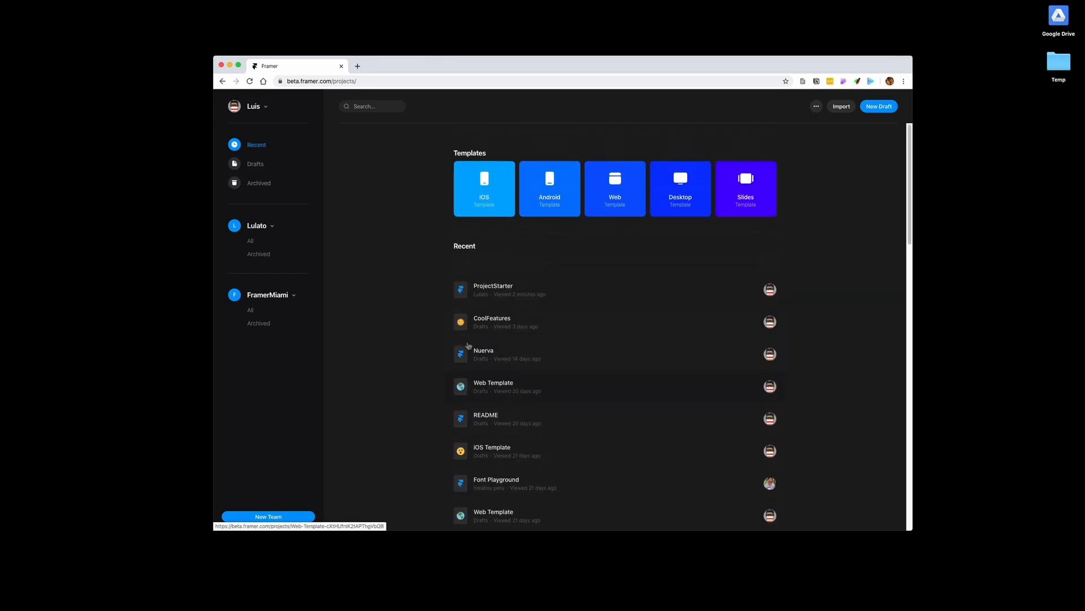
Open the iOS Template project from Recent and look over its canvas
left_click(492, 446)
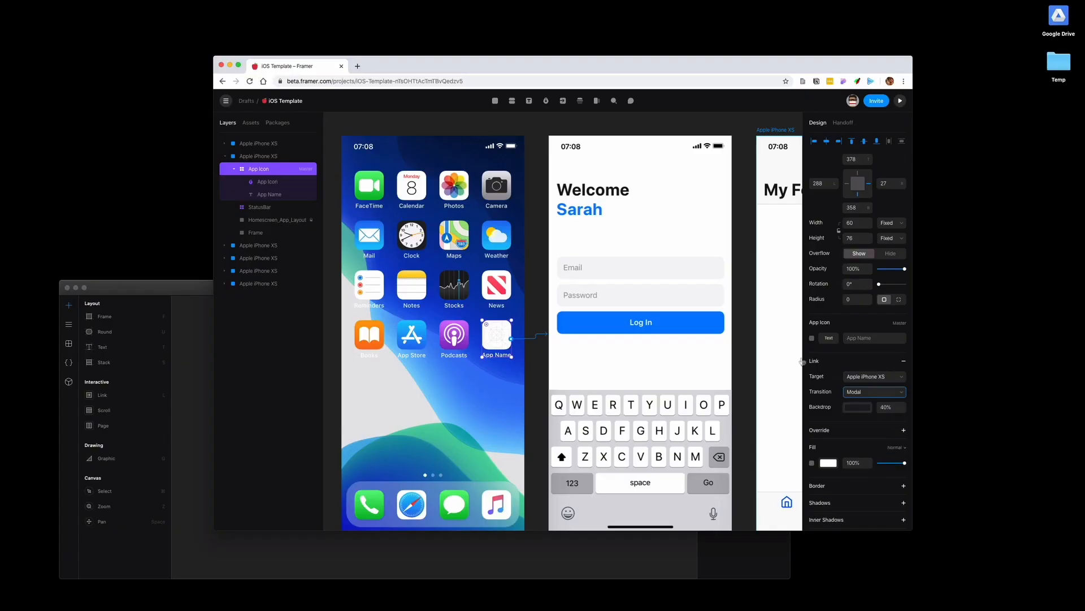
mouse_move(513, 124)
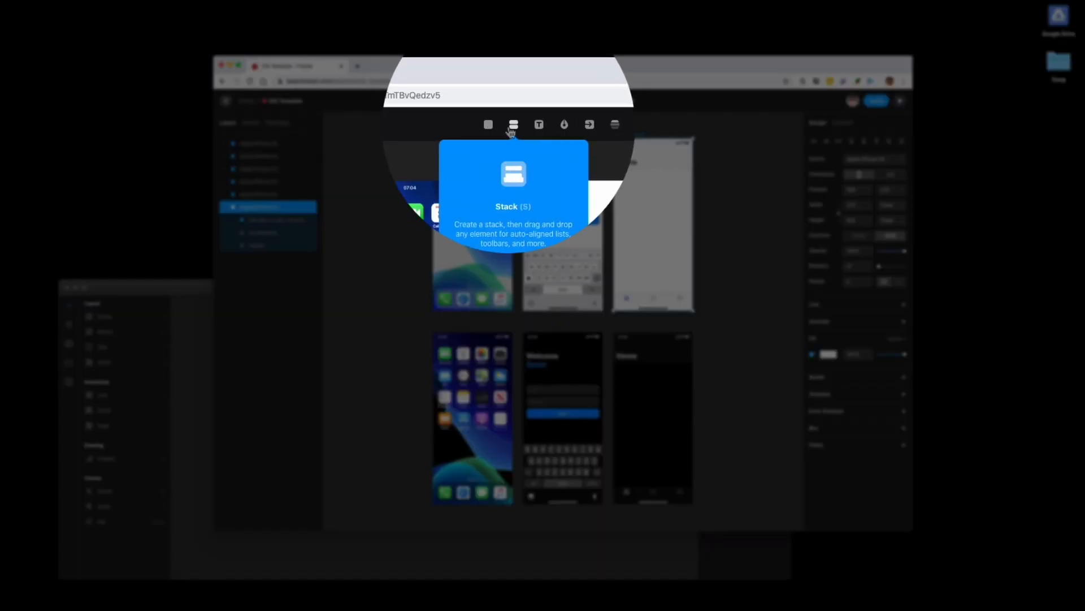
right_click(615, 594)
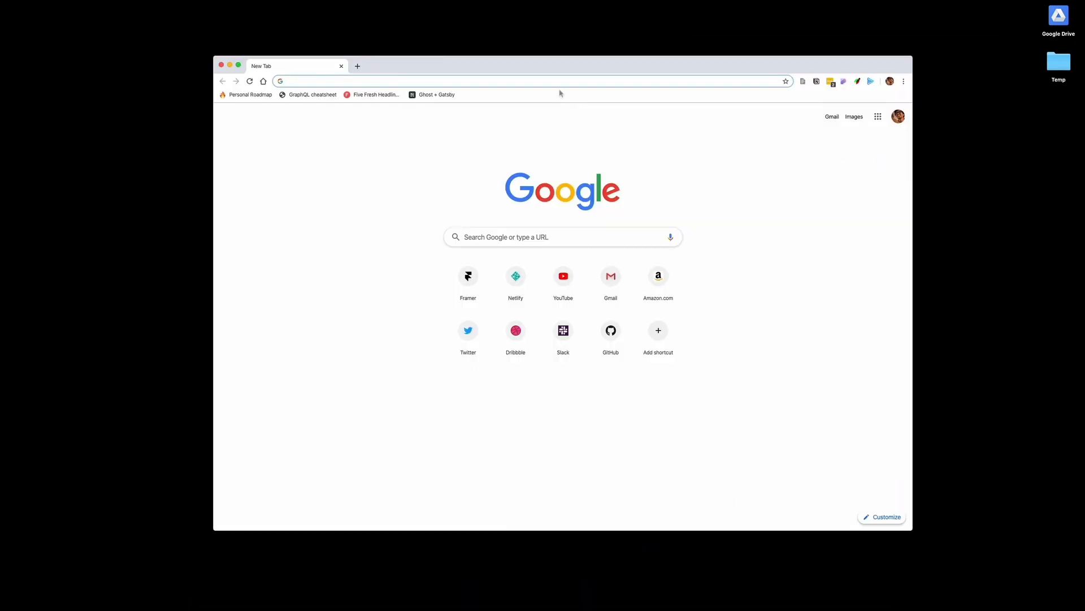
Load the Framer projects dashboard from the new tab's shortcut and browse its sidebar
left_click(468, 276)
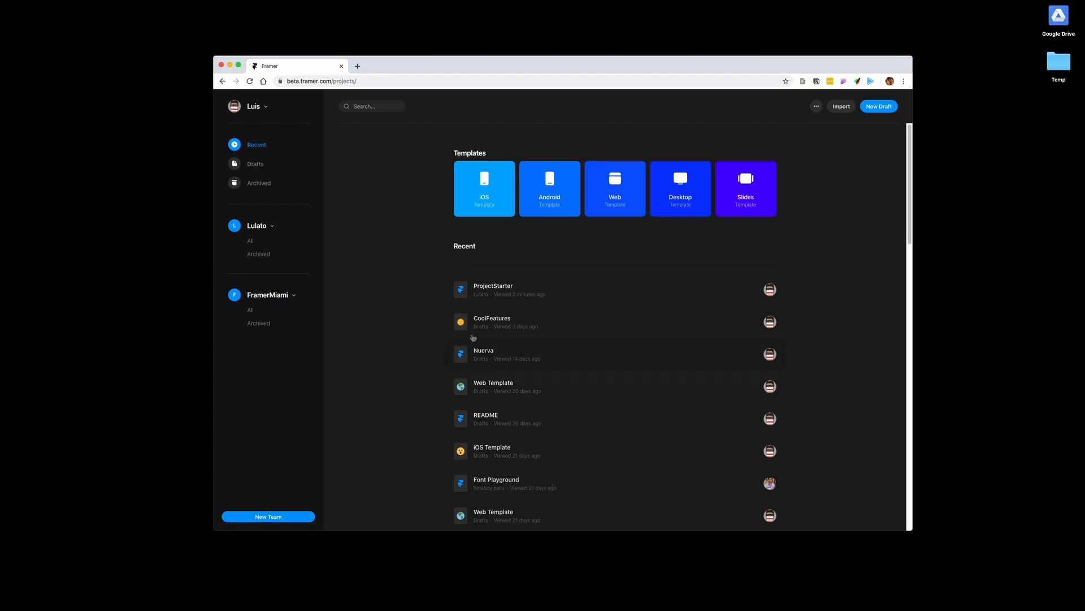
mouse_move(567, 431)
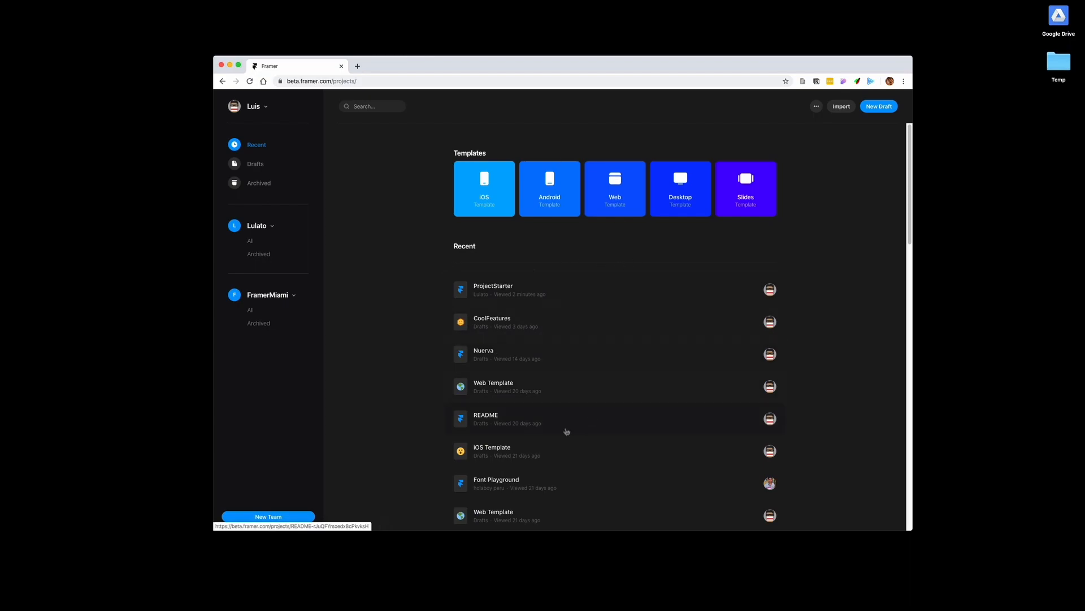
mouse_move(257, 172)
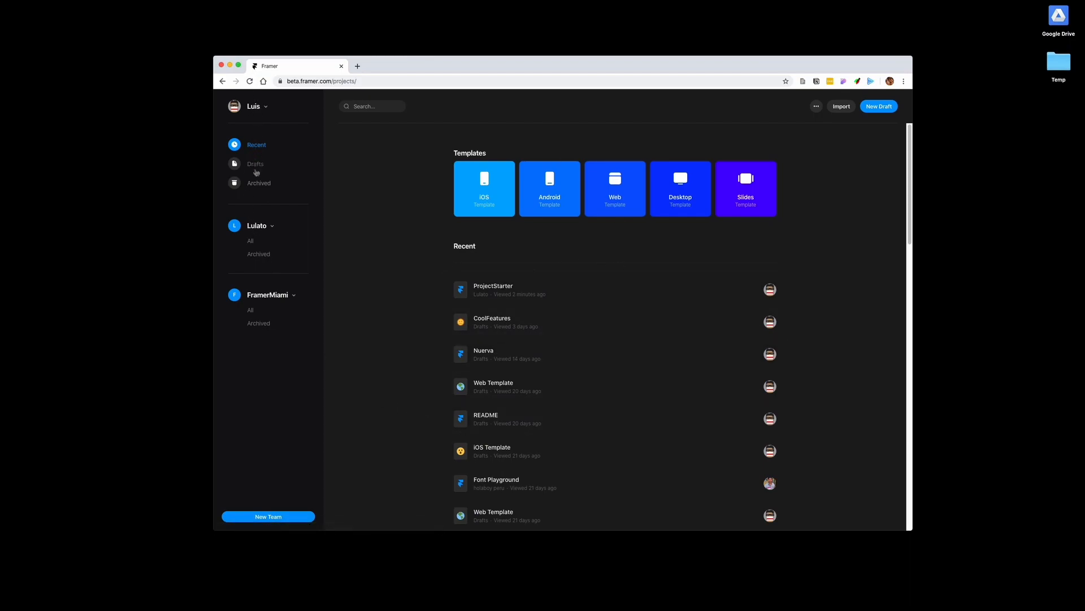
mouse_move(257, 297)
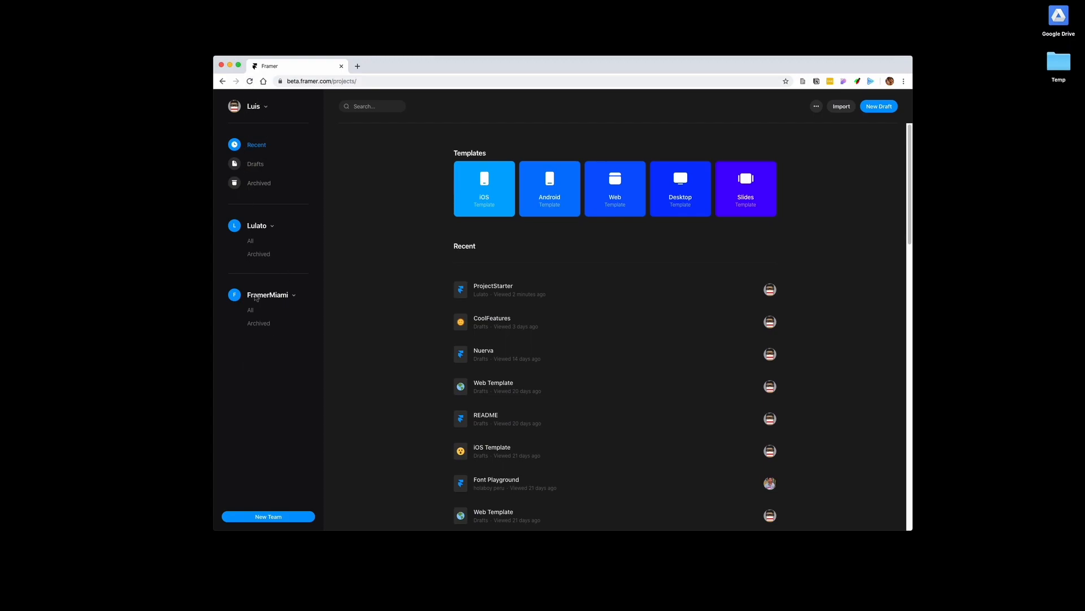
left_click(255, 107)
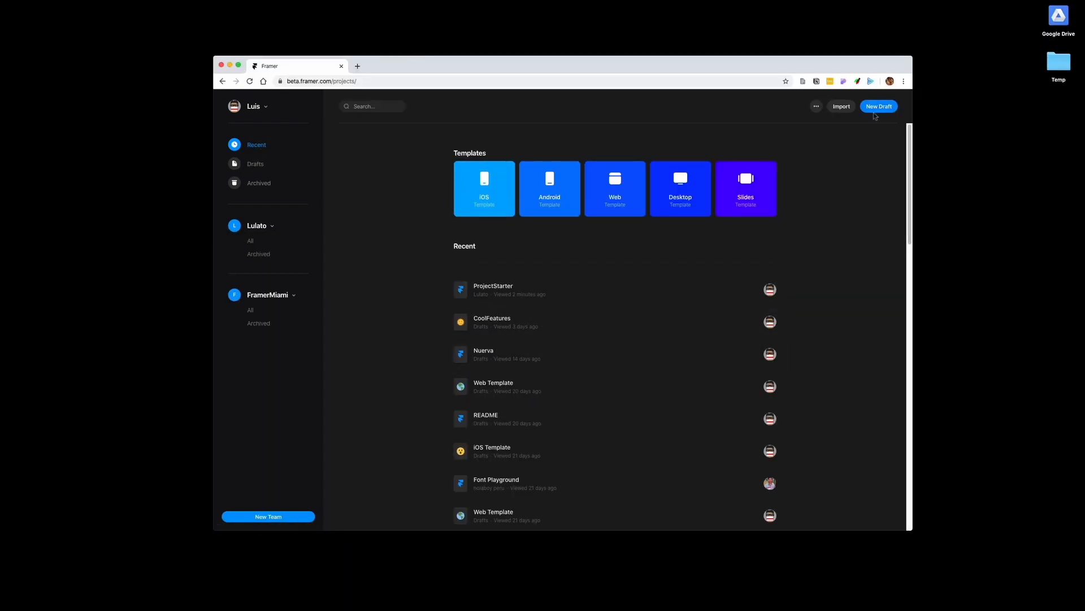
mouse_move(259, 184)
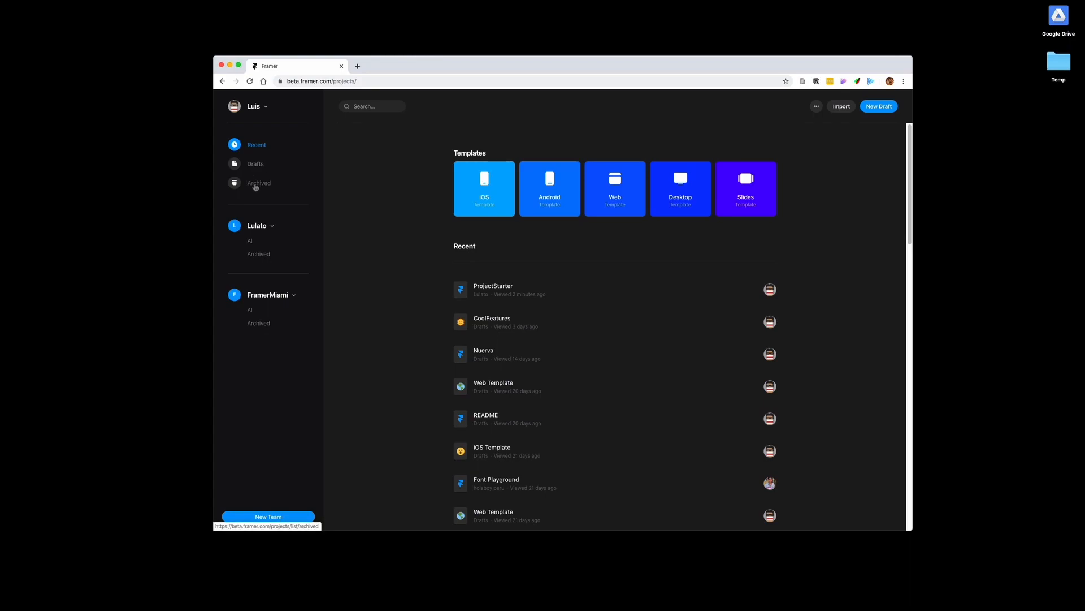
Check the Archived projects list, then return to the Recent projects list
left_click(259, 183)
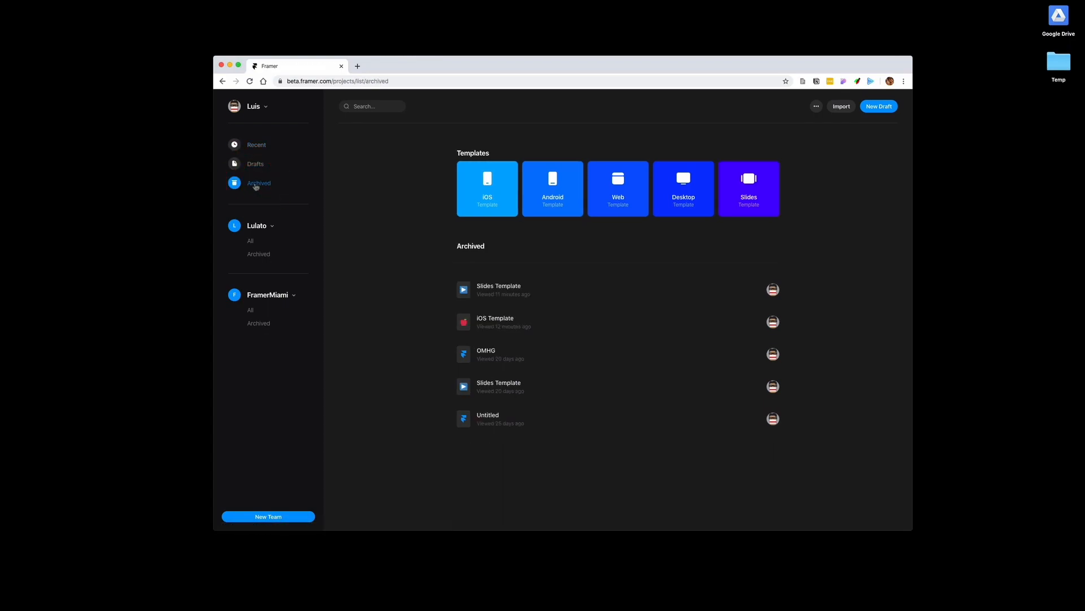
left_click(256, 145)
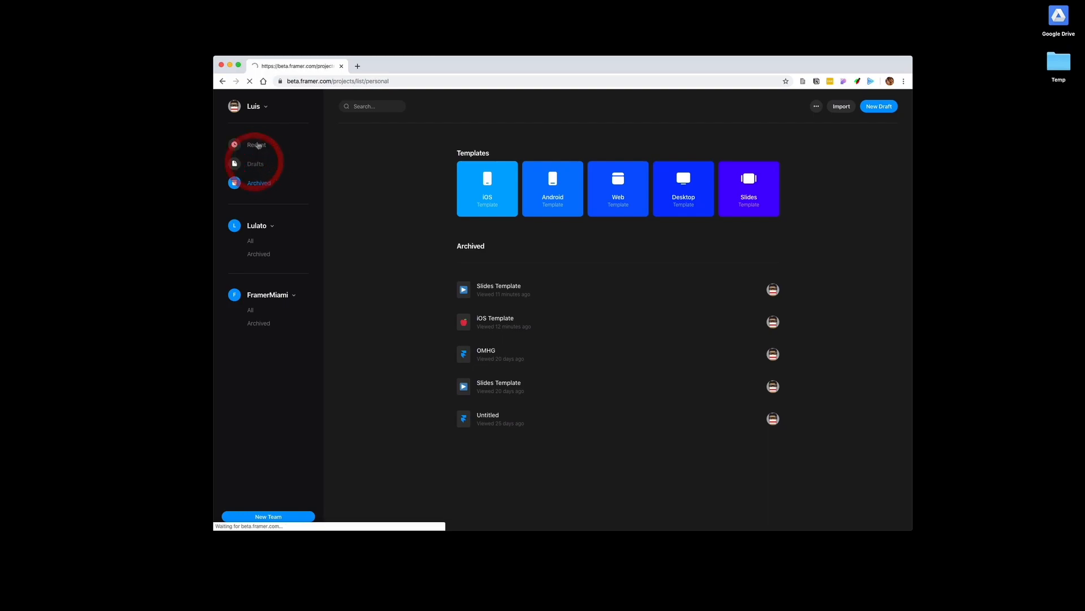
left_click(257, 144)
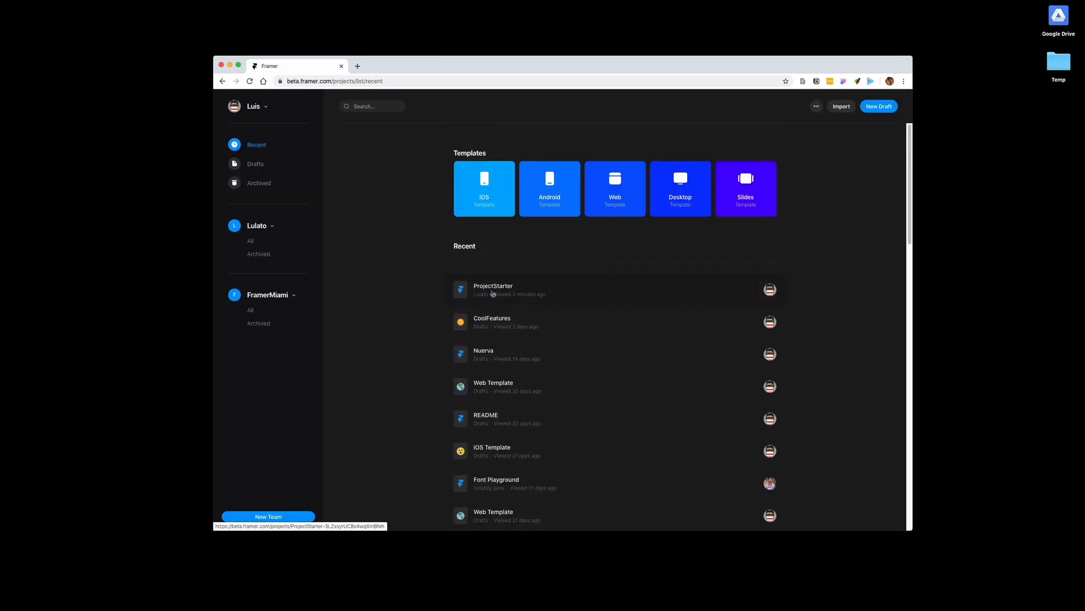
mouse_move(525, 332)
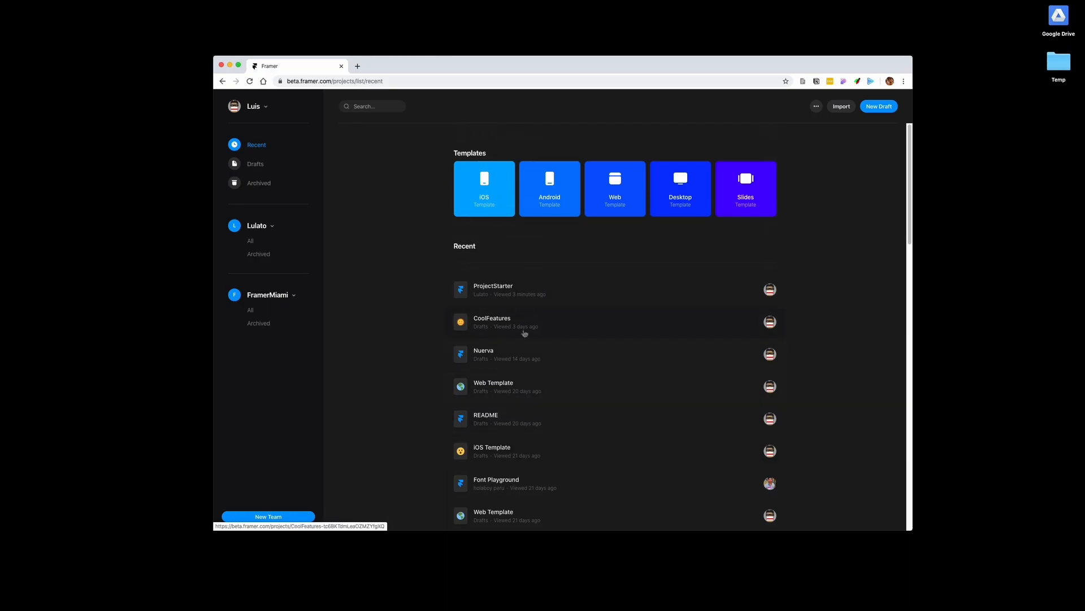
mouse_move(528, 230)
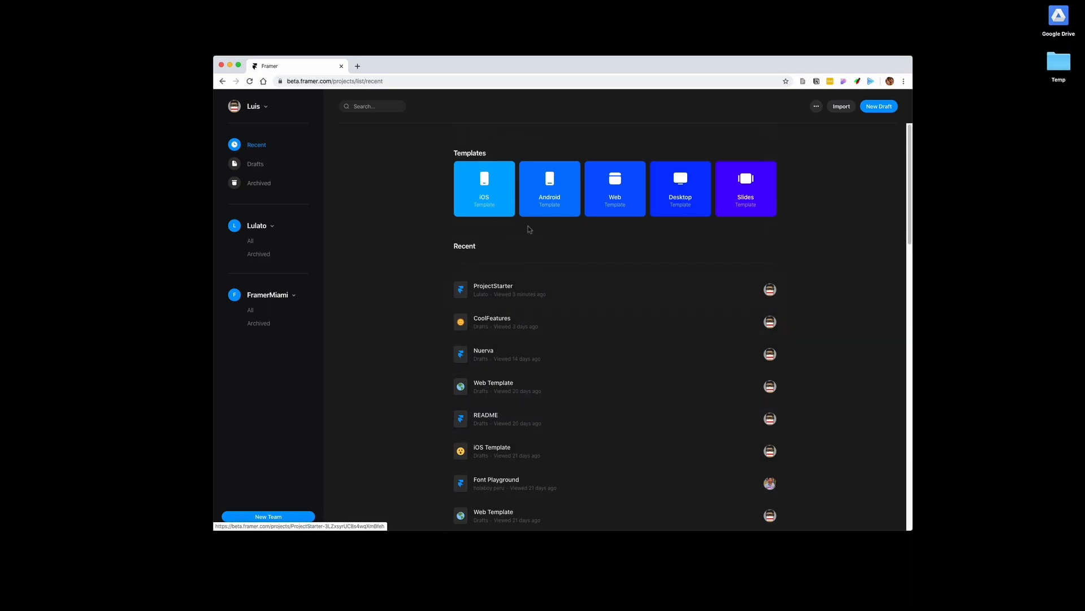
mouse_move(679, 193)
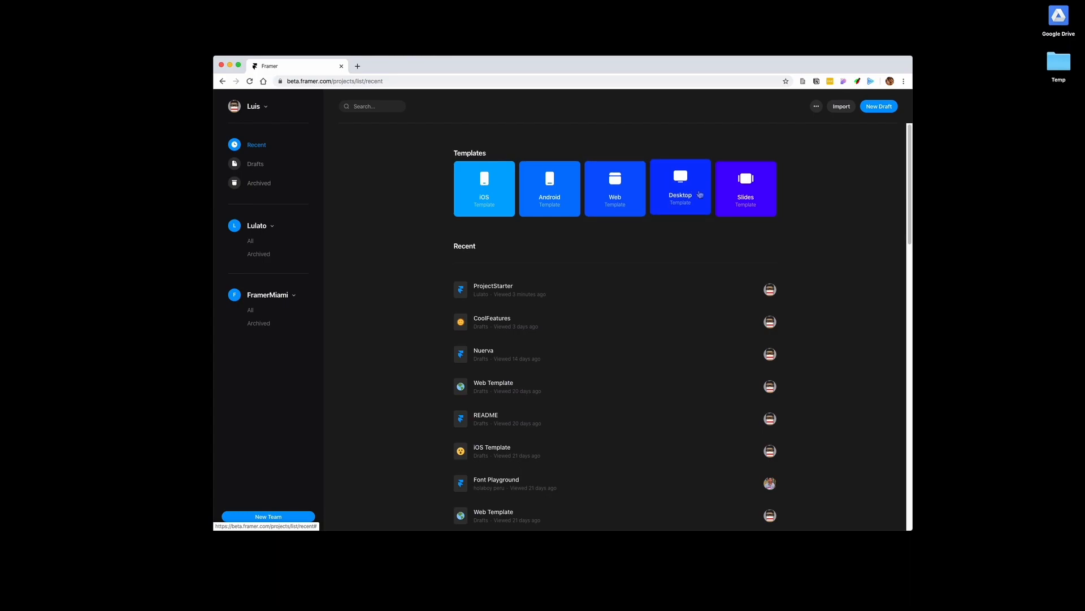
mouse_move(466, 226)
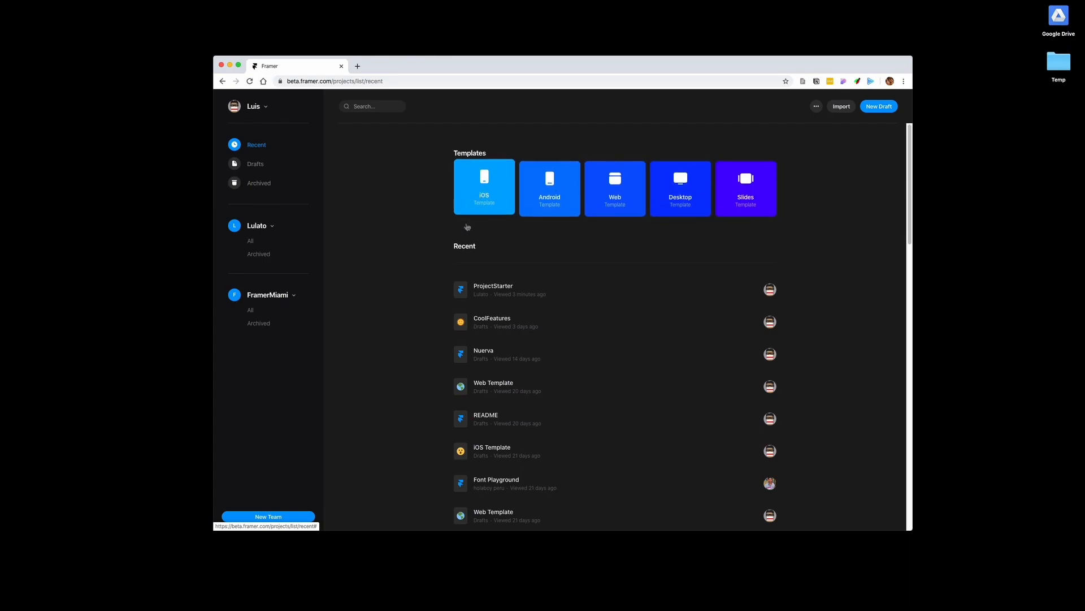
mouse_move(676, 213)
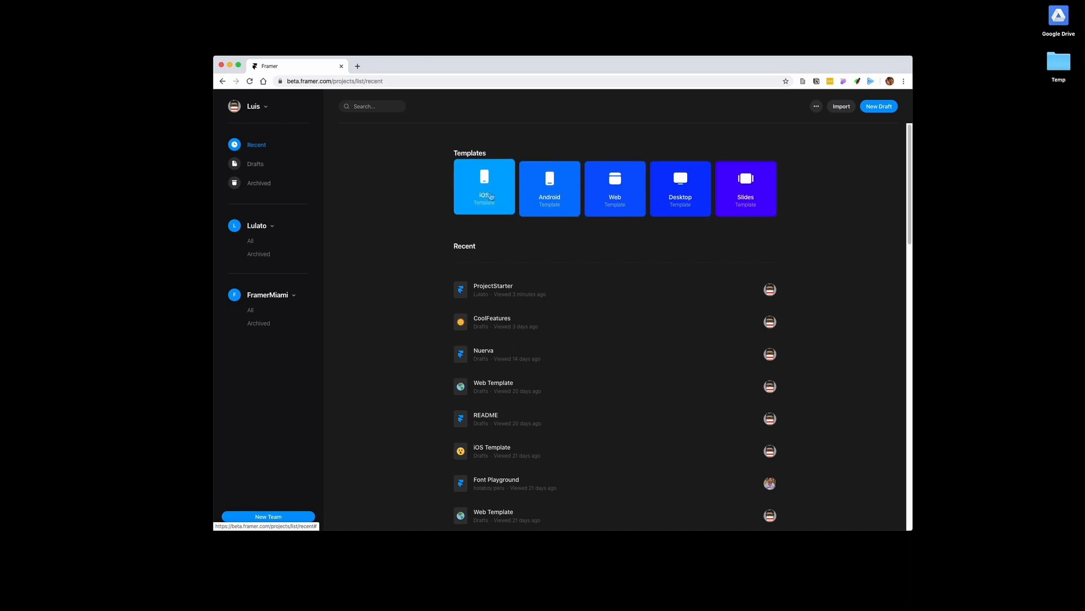
mouse_move(502, 201)
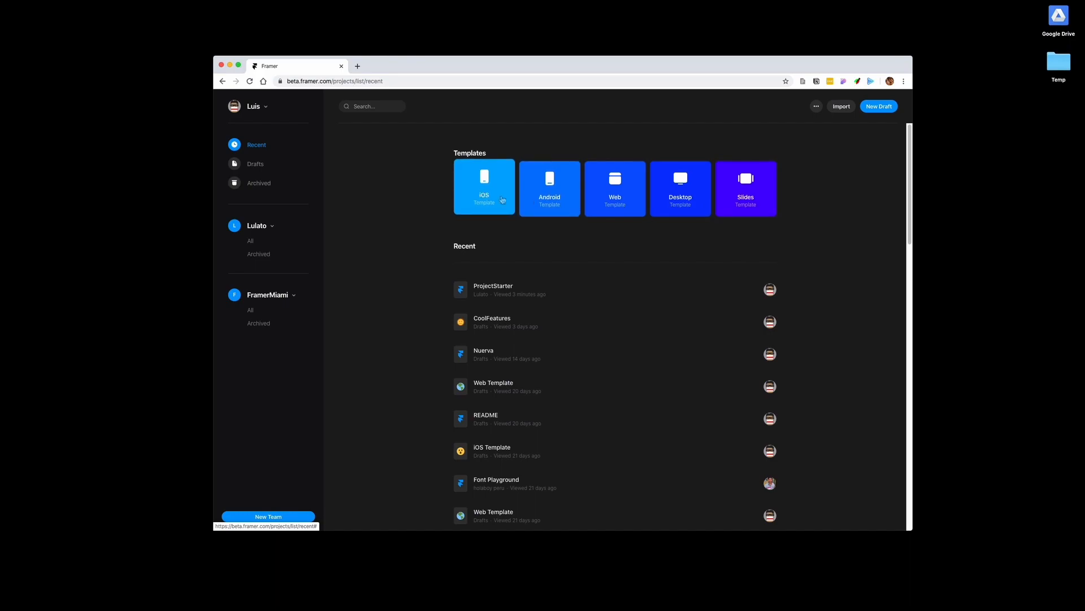
mouse_move(289, 253)
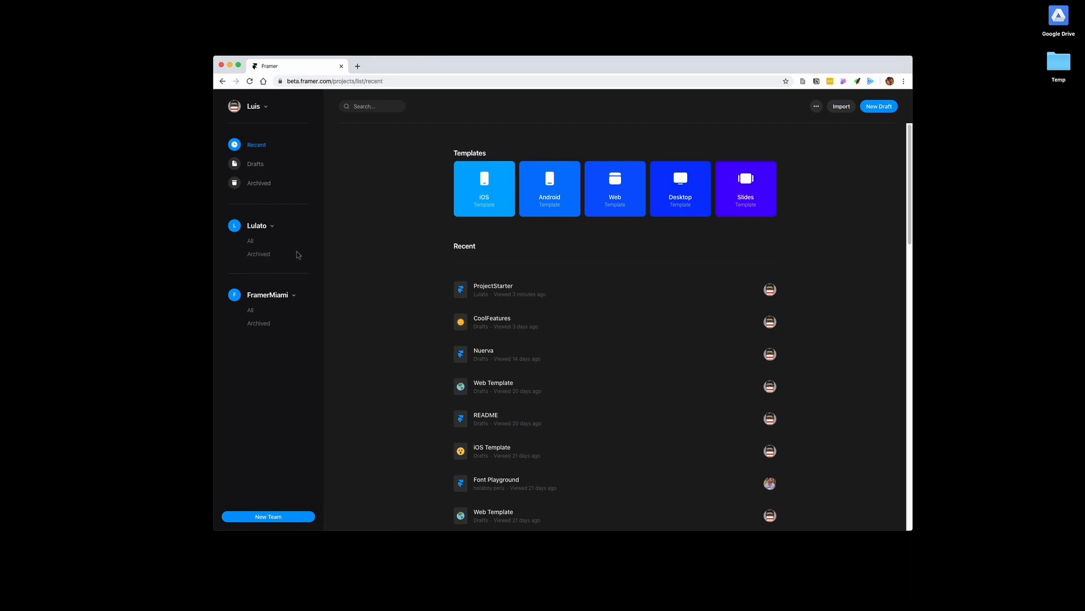
mouse_move(284, 270)
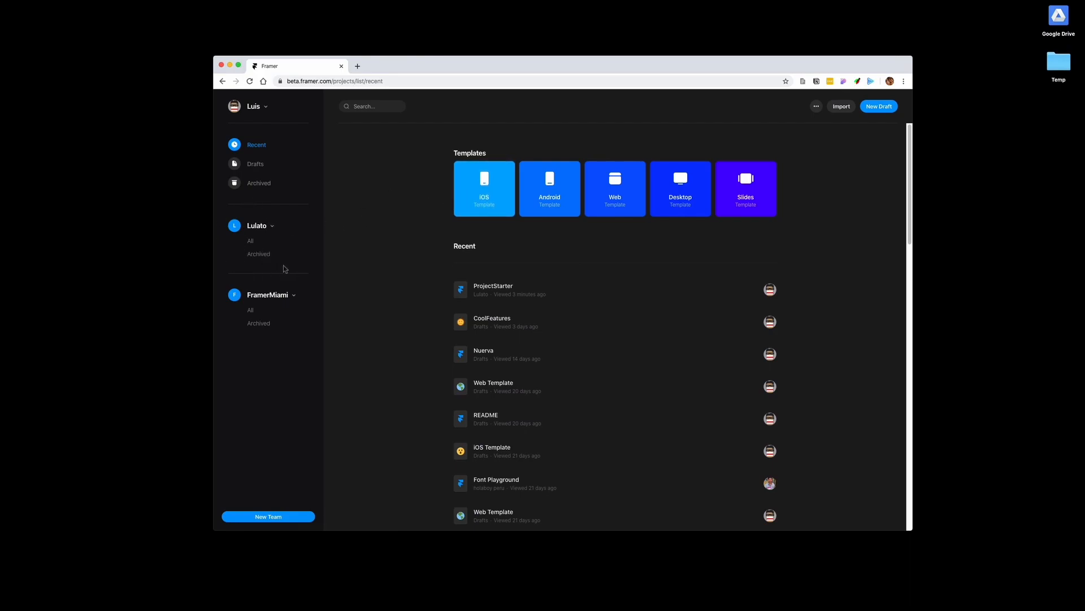
mouse_move(230, 254)
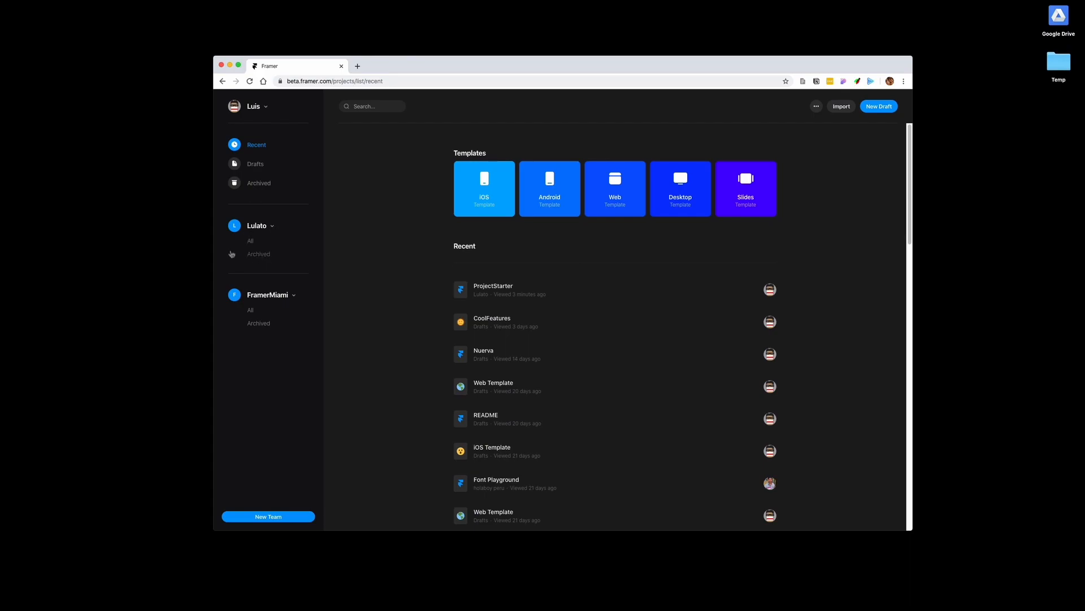
mouse_move(290, 295)
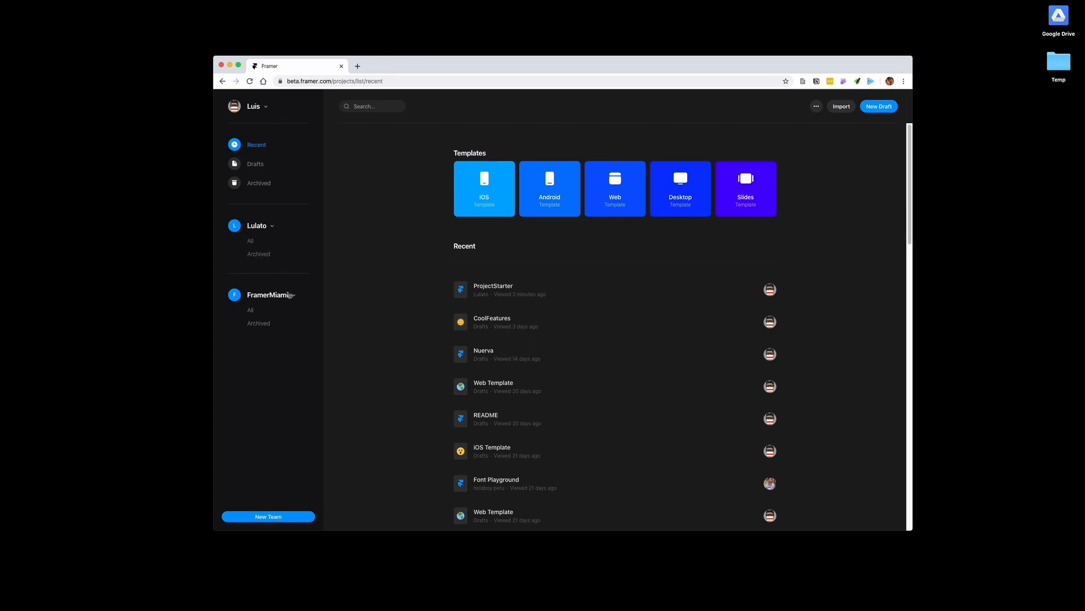
mouse_move(270, 339)
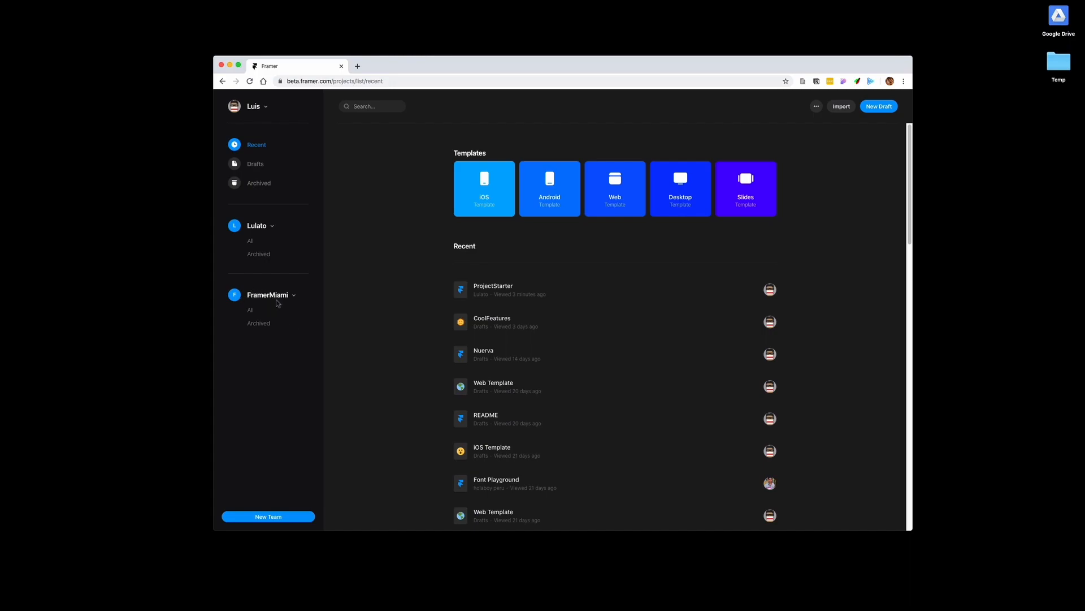
mouse_move(484, 187)
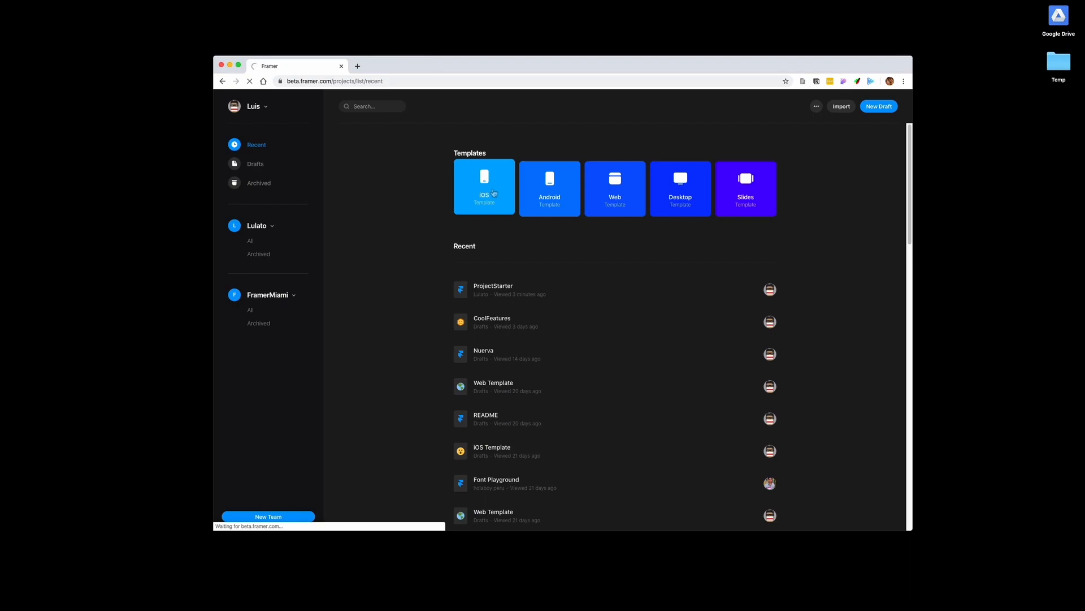
mouse_move(549, 577)
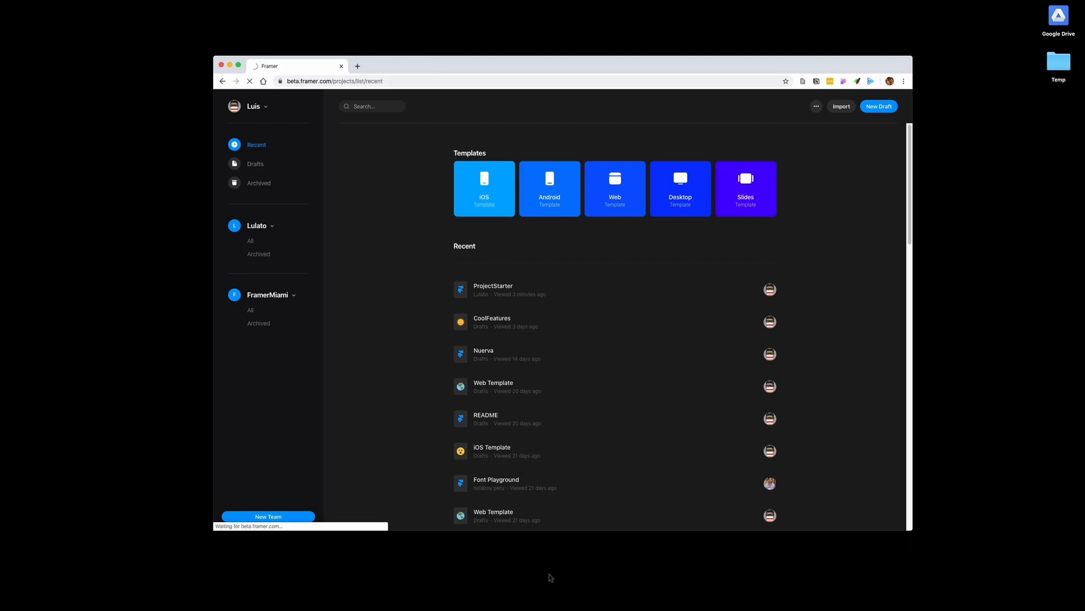
View recent projects in the Framer X welcome window, then return to the iOS Template tab
left_click(482, 189)
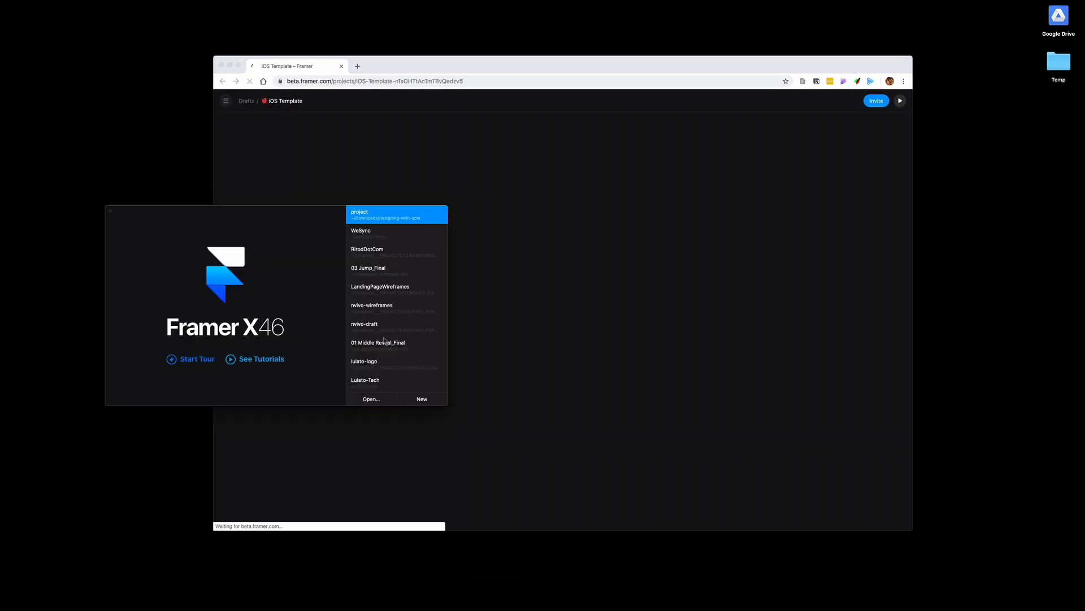
left_click(421, 399)
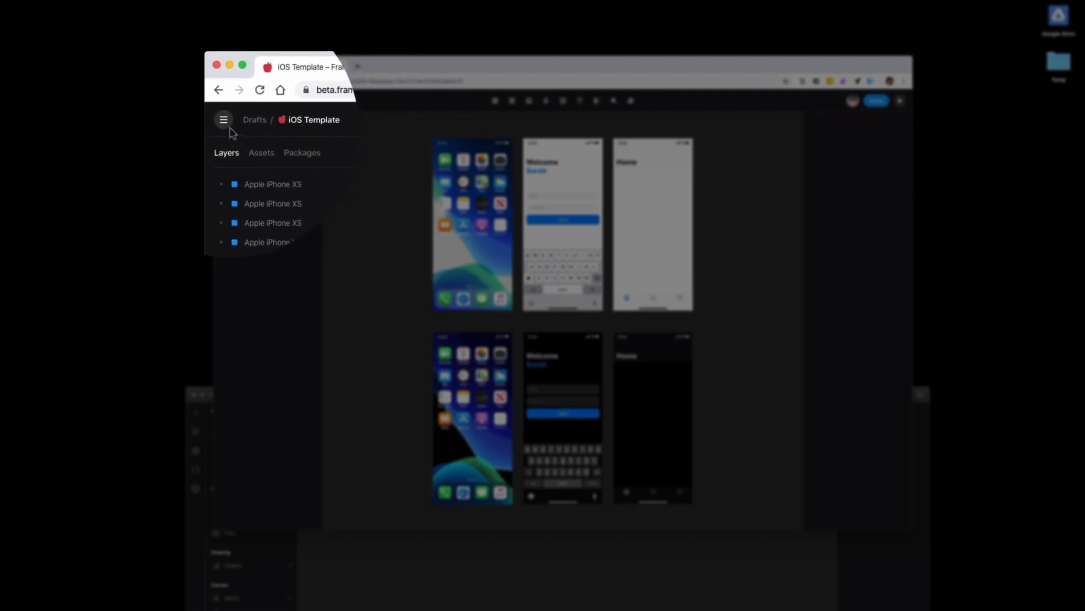
Download the project as iOS-Template.framerx from the project menu
left_click(224, 118)
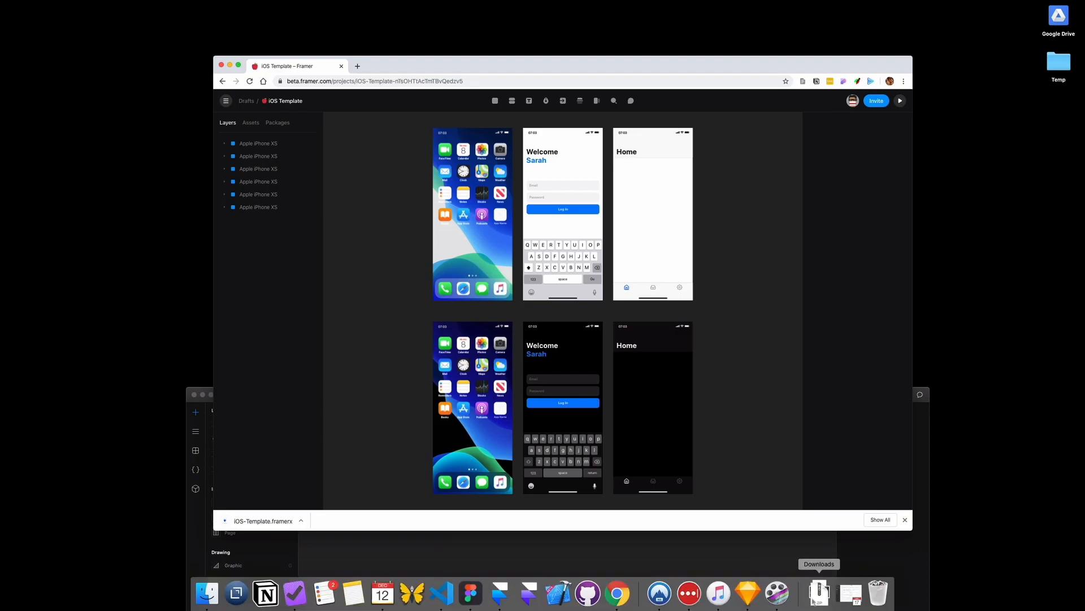
Open Downloads in Finder and launch iOS-Template.framerx in Framer X
left_click(818, 594)
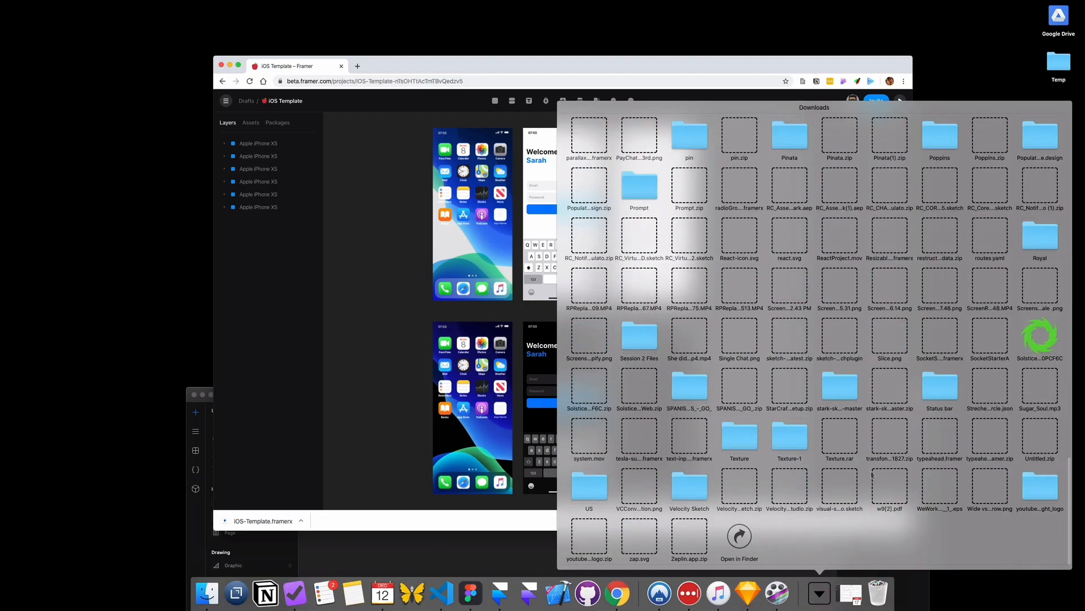
left_click(178, 146)
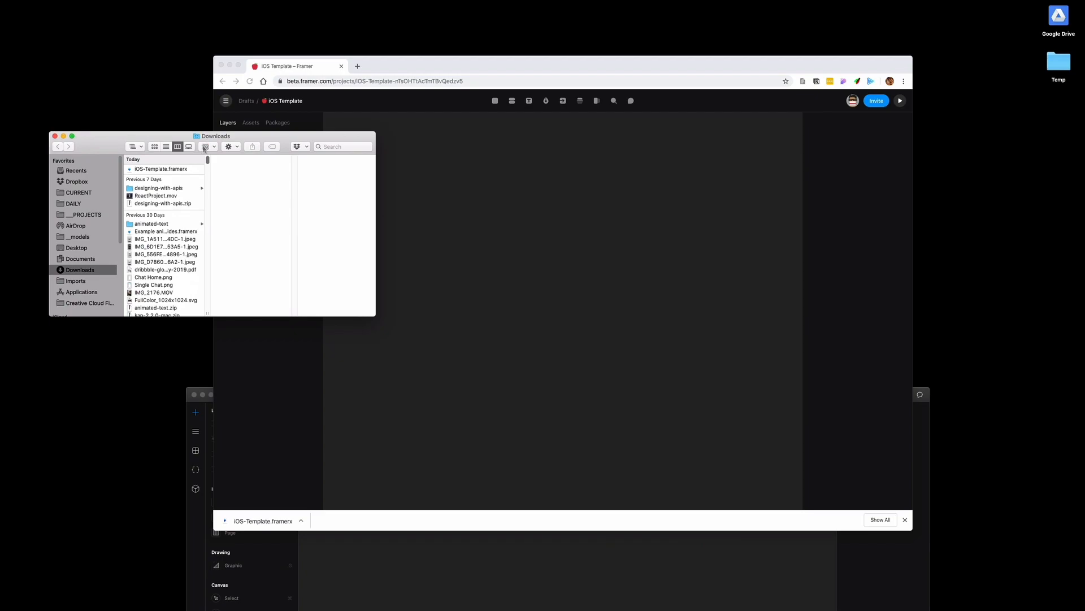
double_click(161, 168)
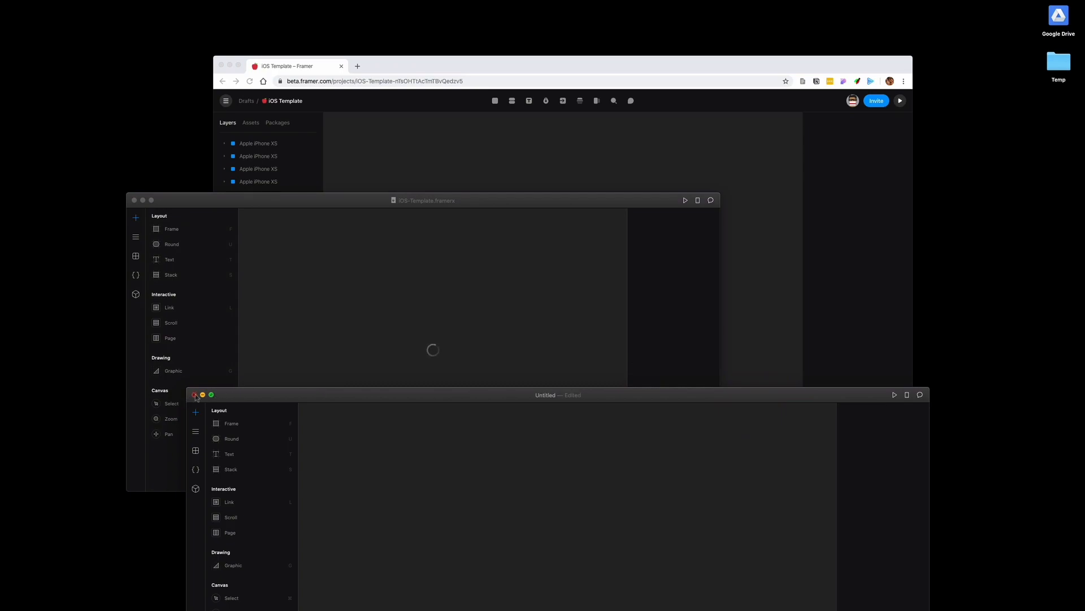
Close the empty Untitled Framer X window while the template loads
left_click(194, 395)
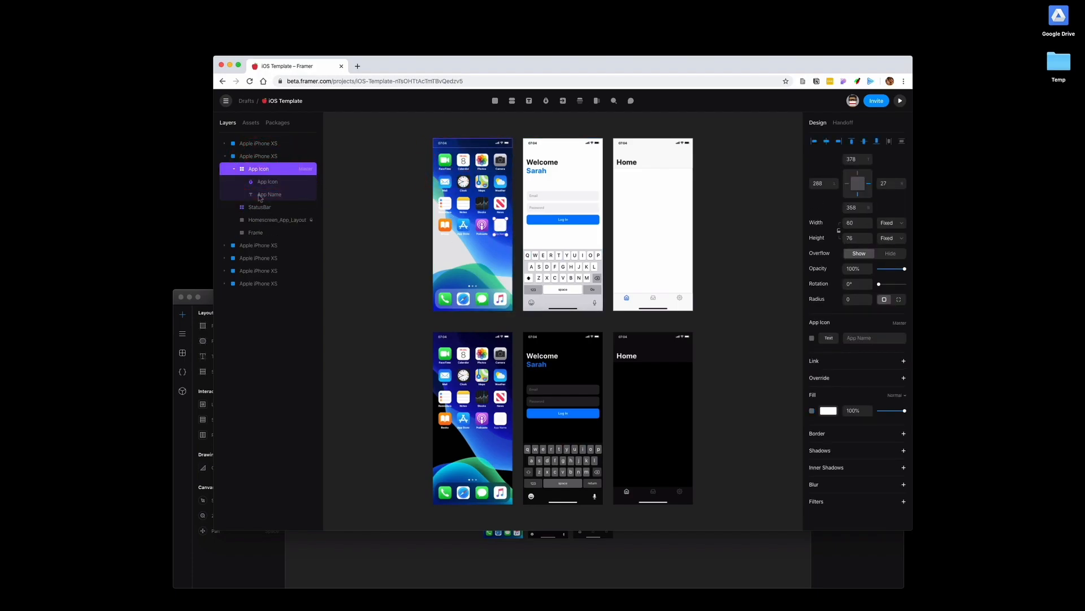
left_click(562, 219)
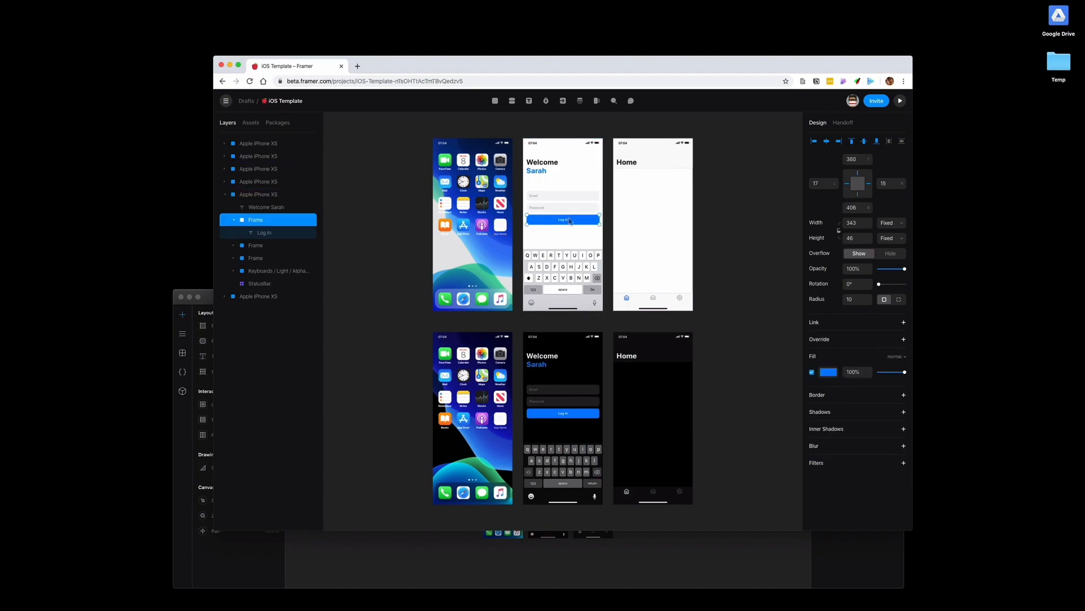
left_click(541, 166)
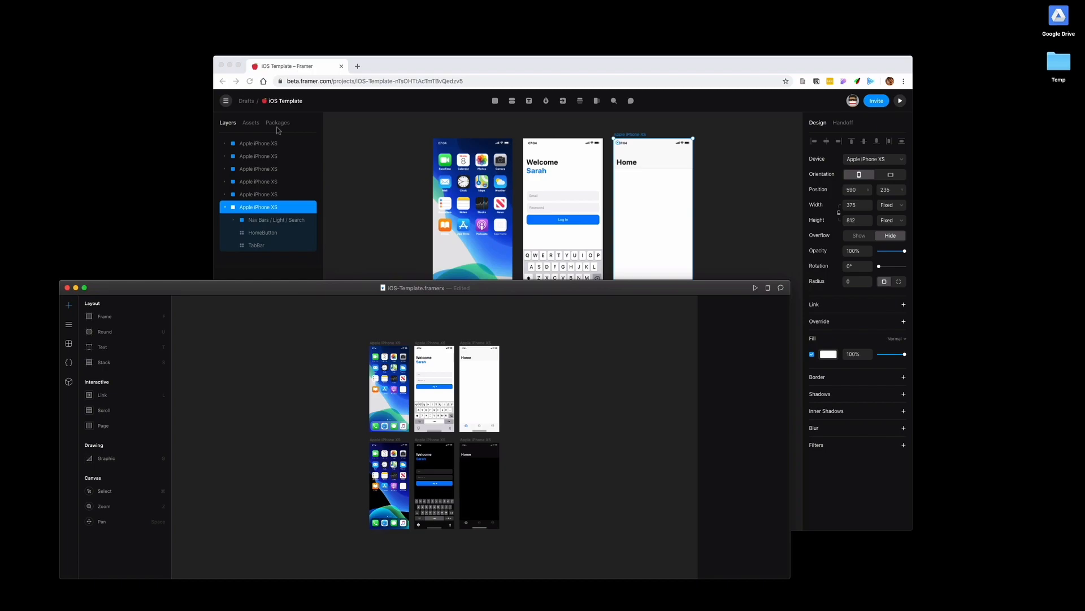
mouse_move(74, 319)
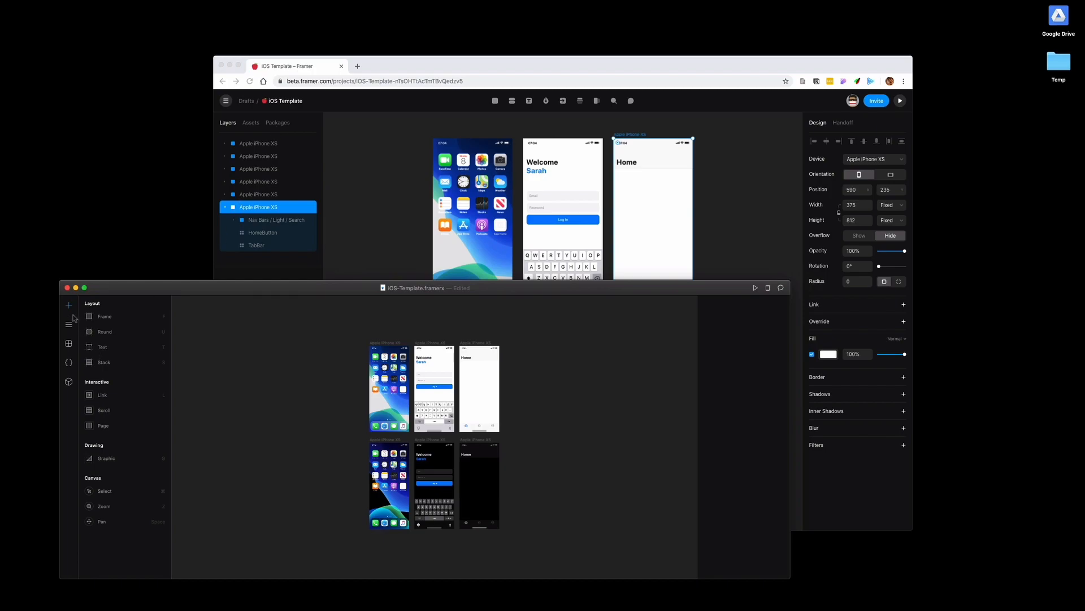
mouse_move(69, 305)
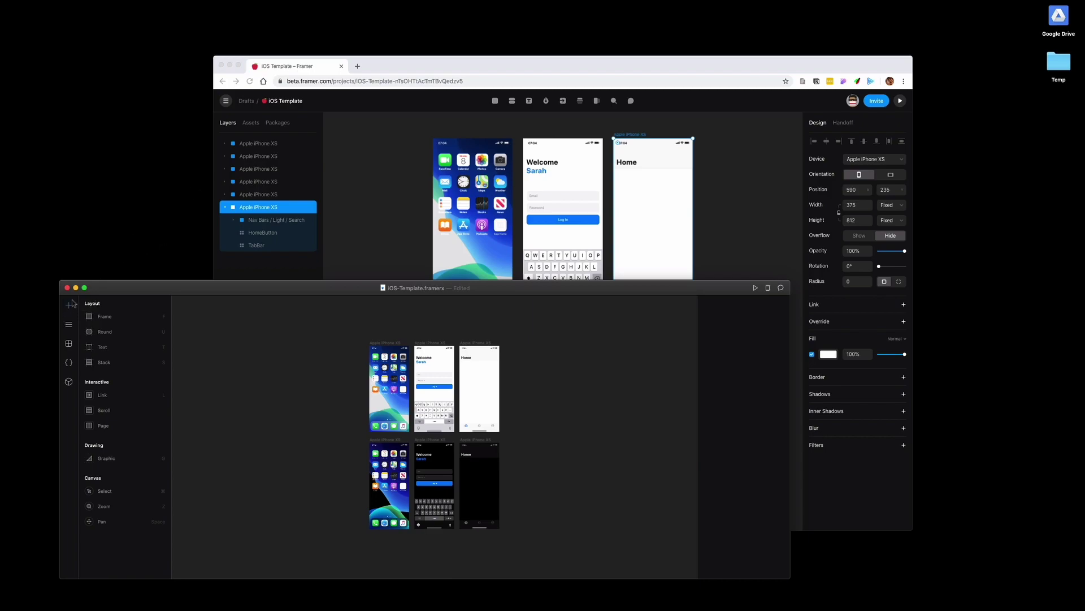
mouse_move(526, 202)
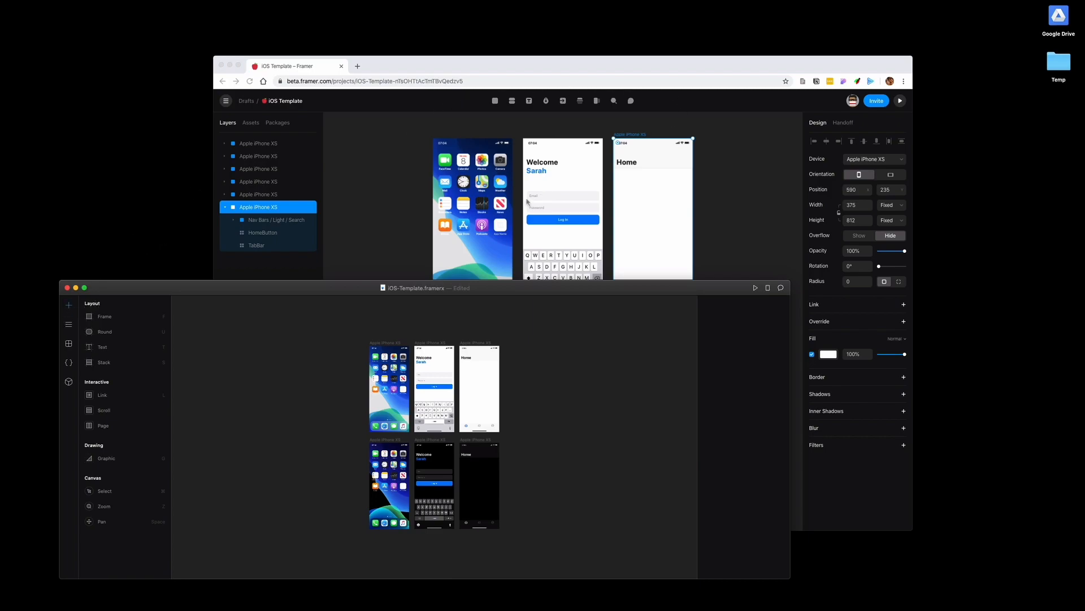
mouse_move(600, 129)
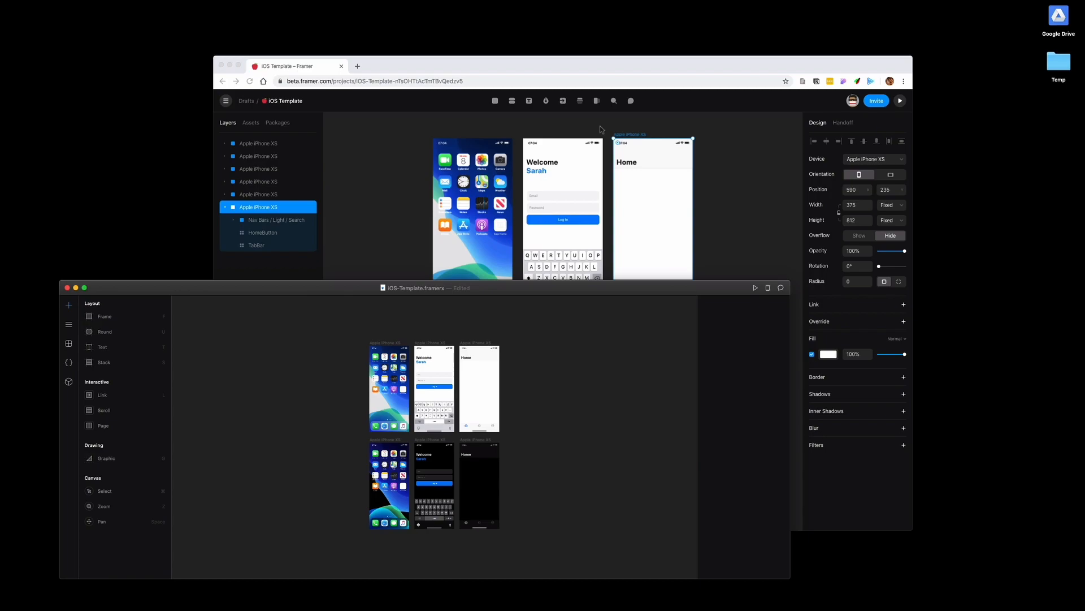
mouse_move(487, 104)
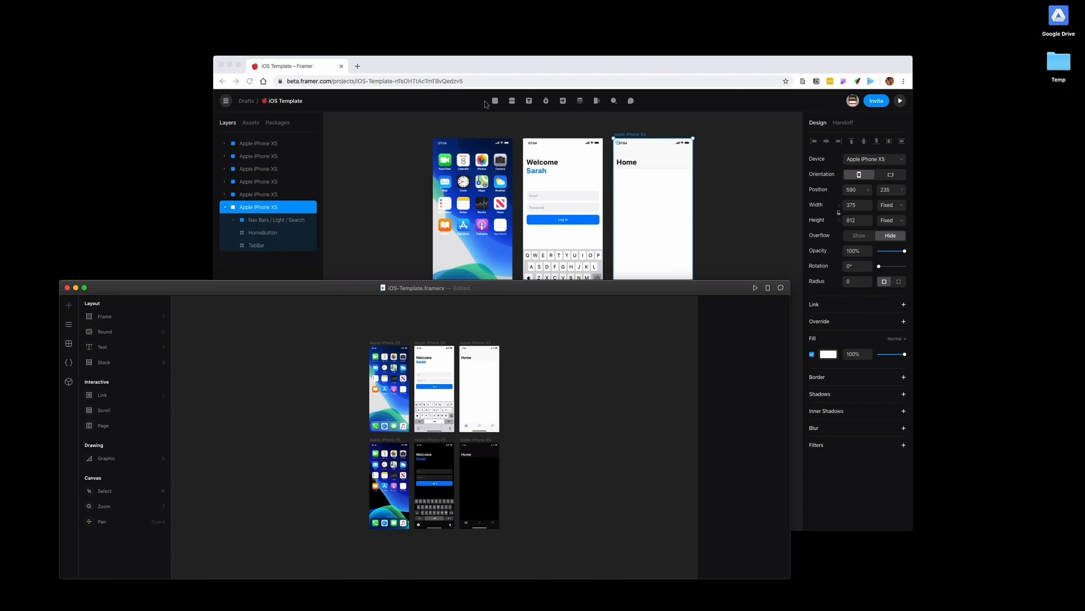
mouse_move(563, 116)
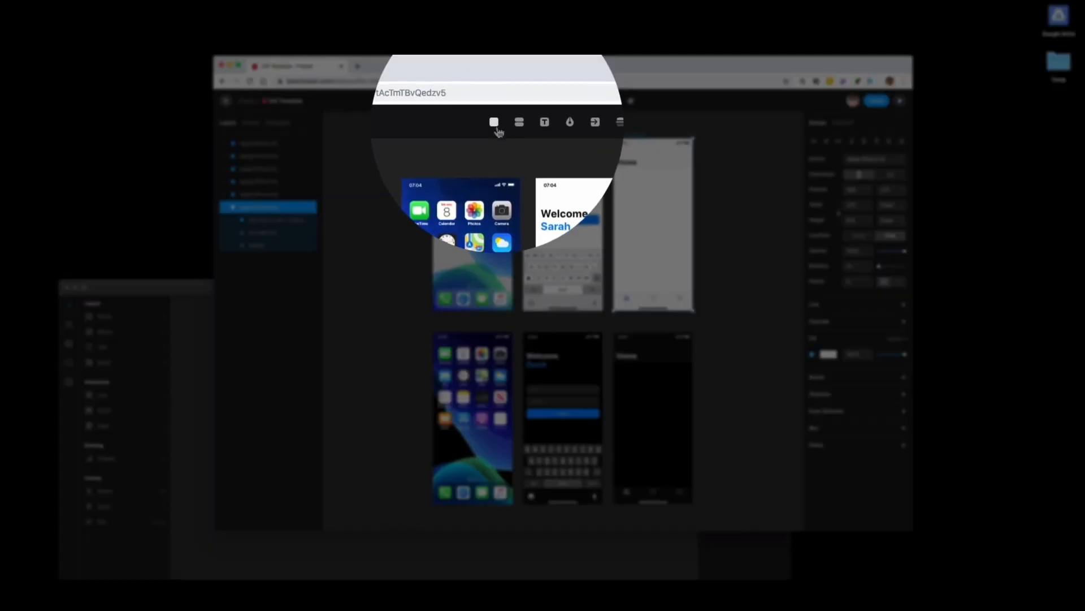
mouse_move(494, 123)
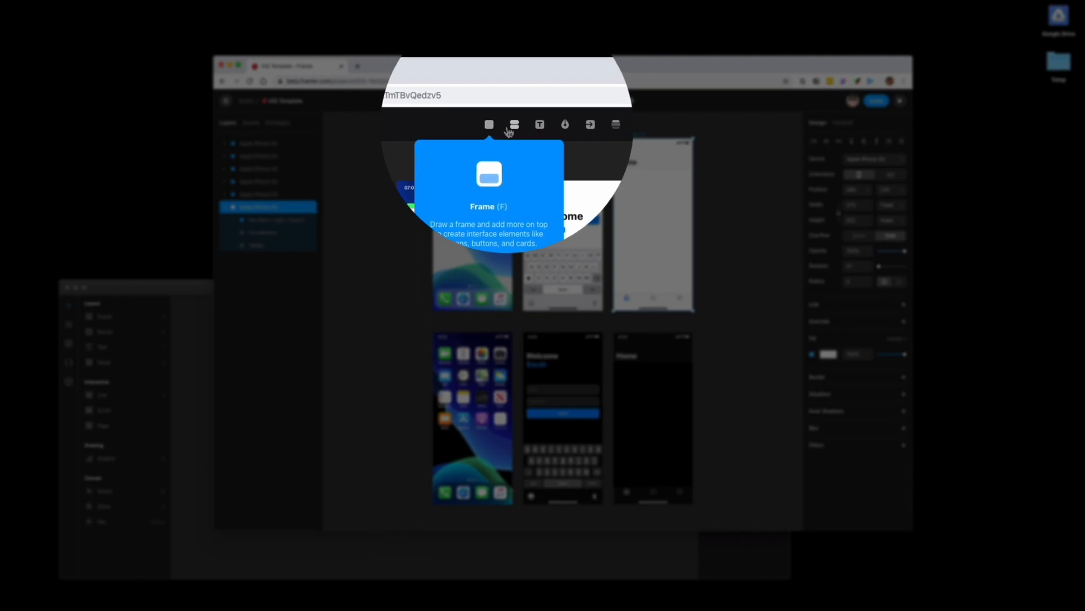
mouse_move(514, 124)
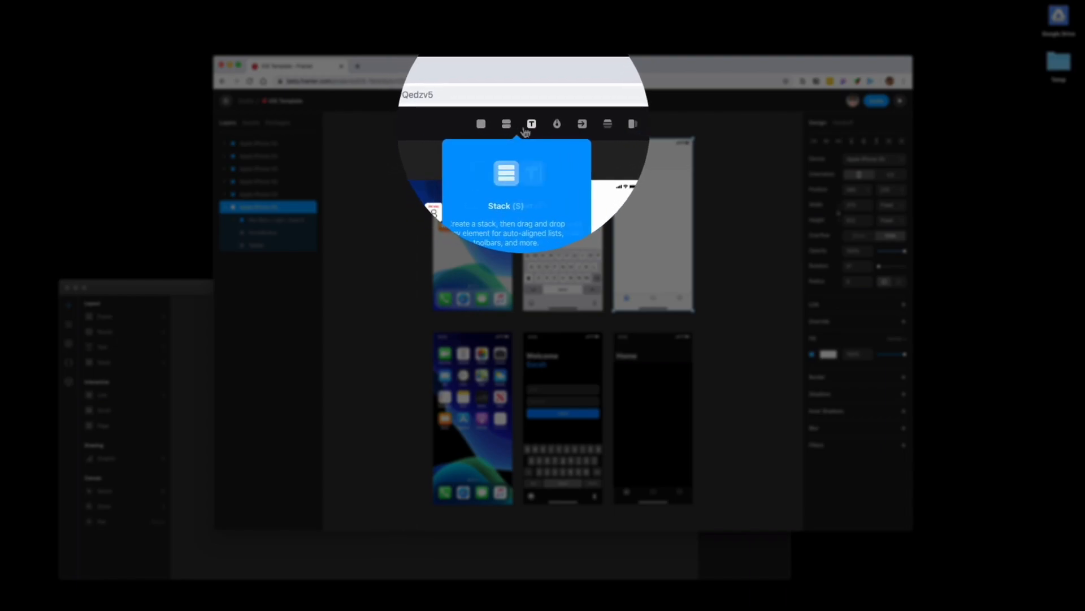
mouse_move(524, 125)
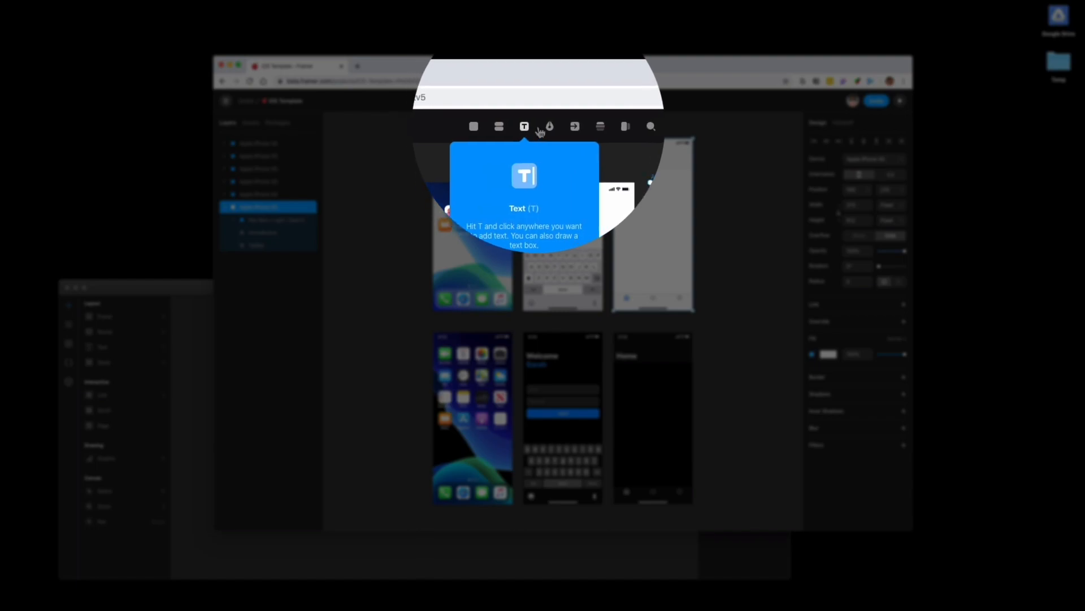
mouse_move(544, 124)
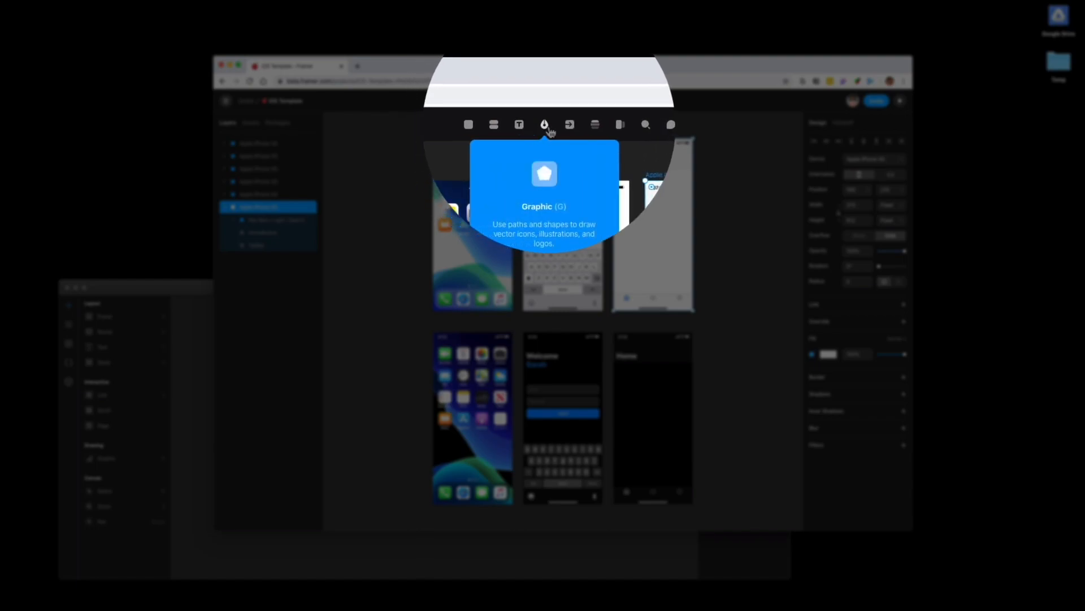
mouse_move(569, 124)
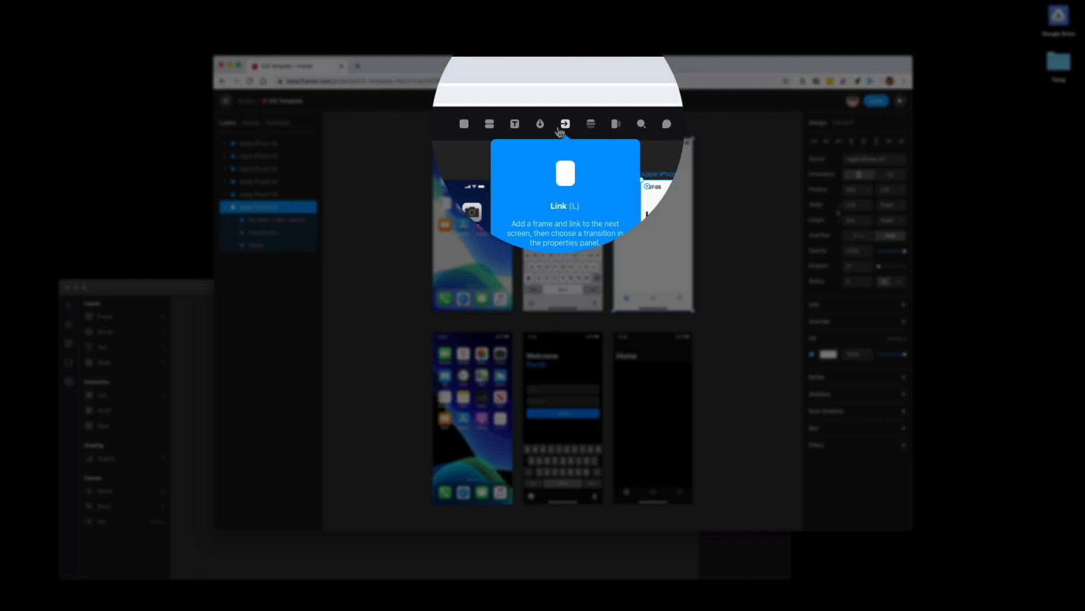
mouse_move(579, 128)
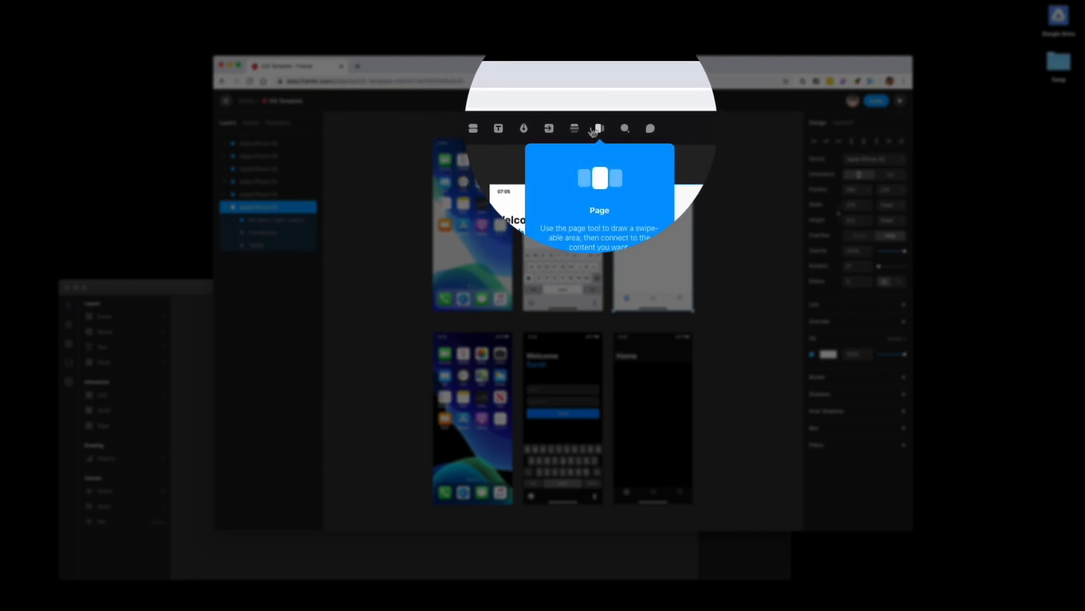
mouse_move(609, 126)
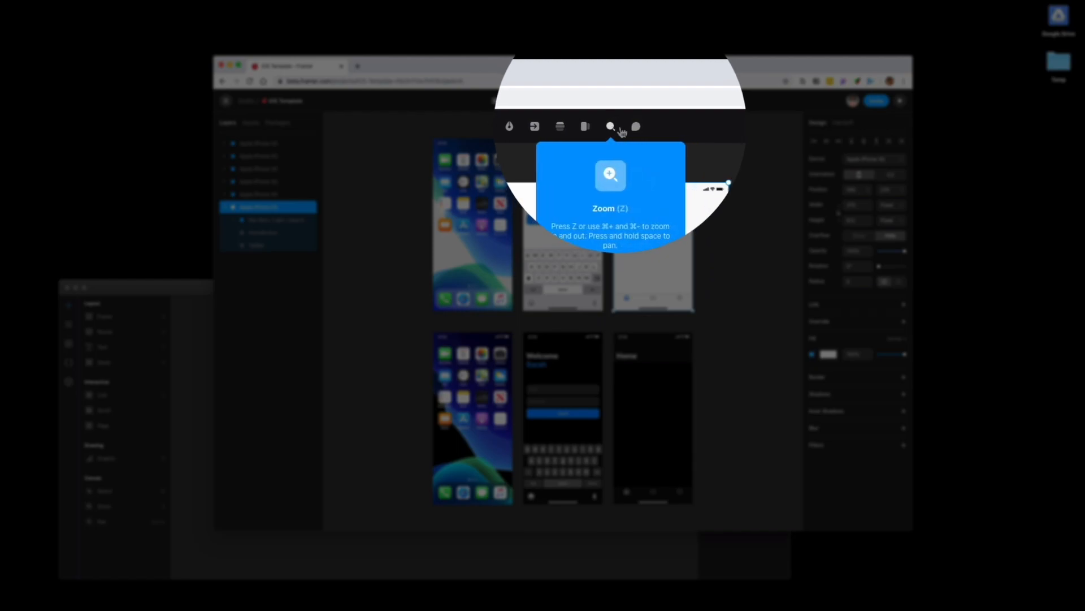
mouse_move(631, 126)
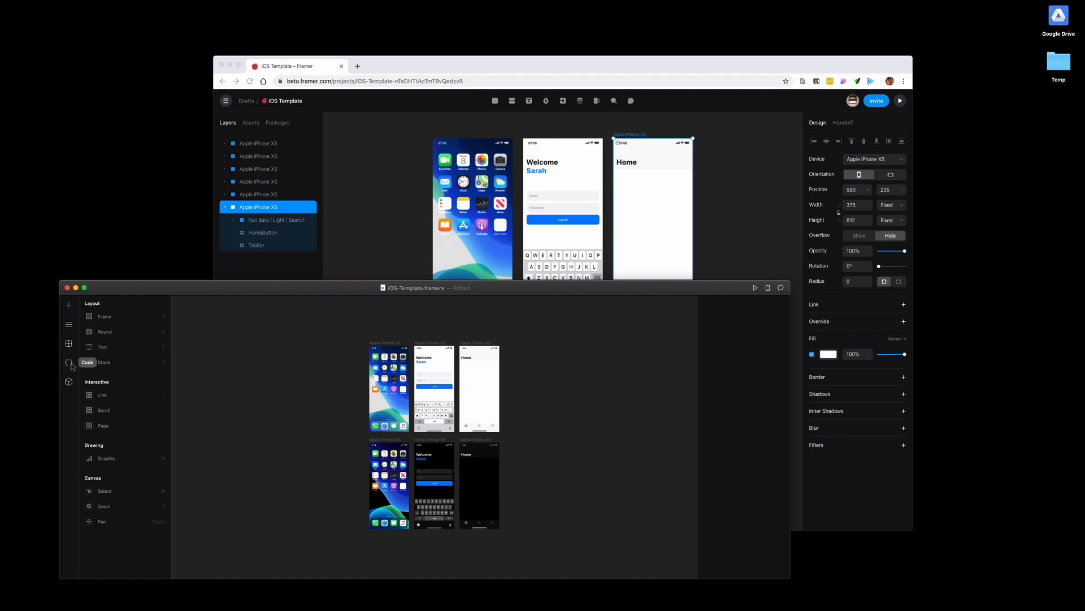
mouse_move(69, 339)
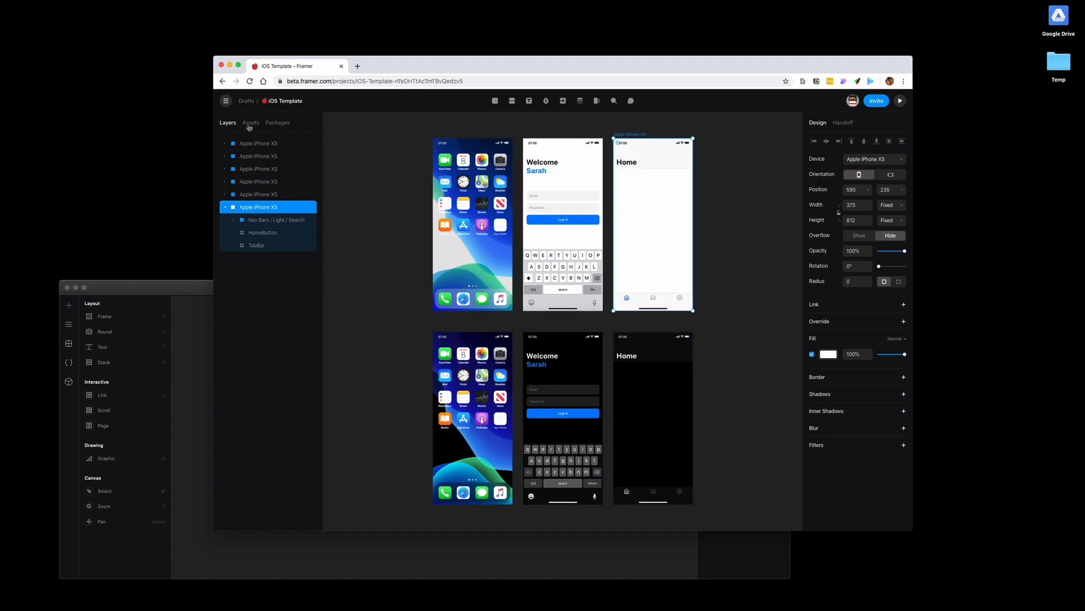
Browse the Assets panel's components and code components, ending on the component list
left_click(251, 122)
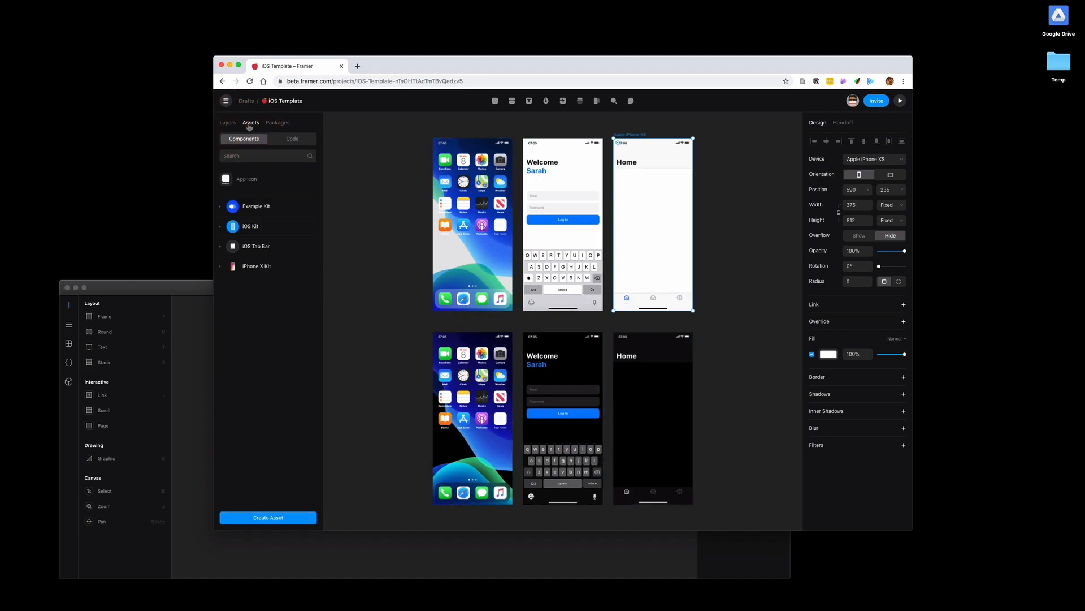
mouse_move(261, 269)
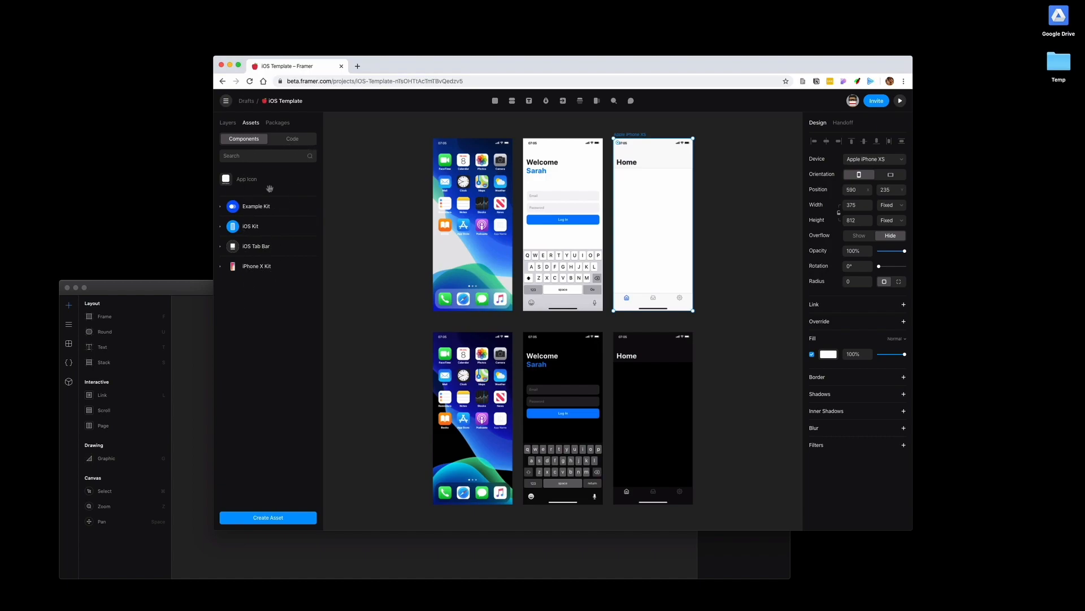
left_click(292, 138)
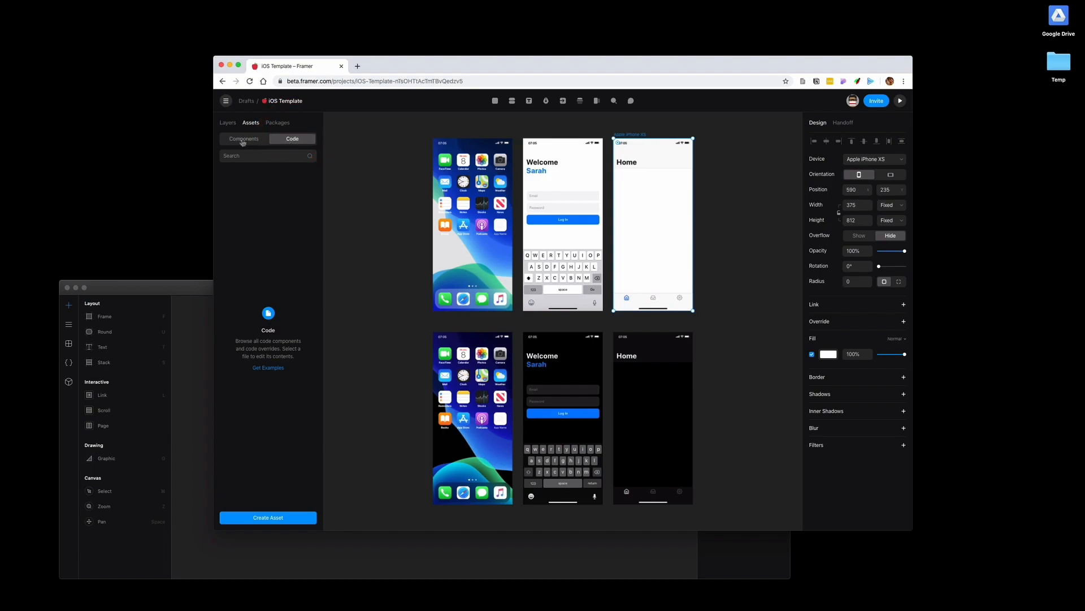
left_click(243, 138)
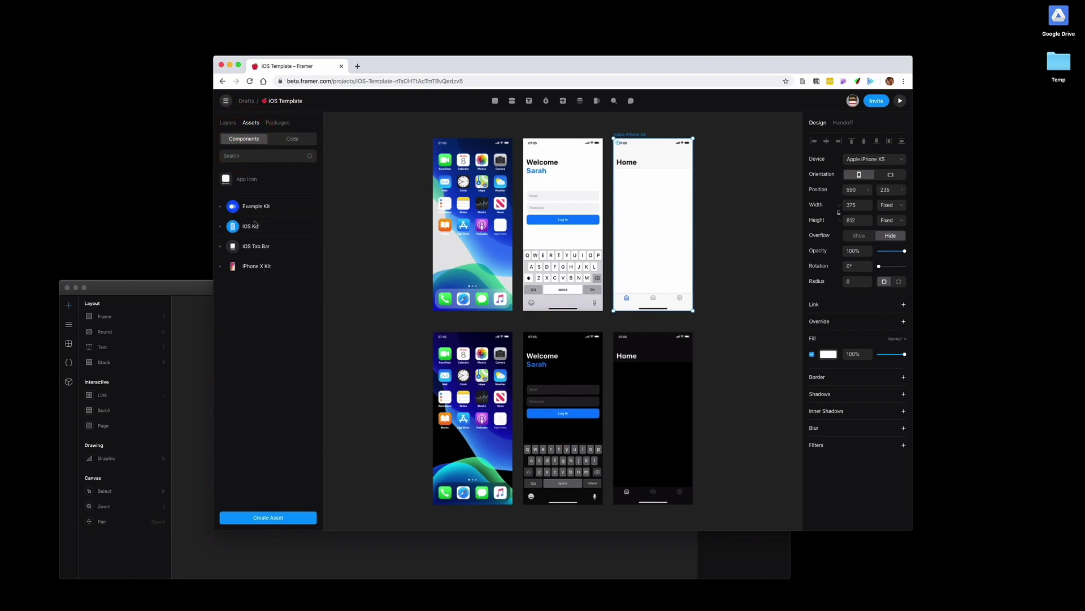
Browse the public and team private packages, then return to the Assets components
left_click(277, 122)
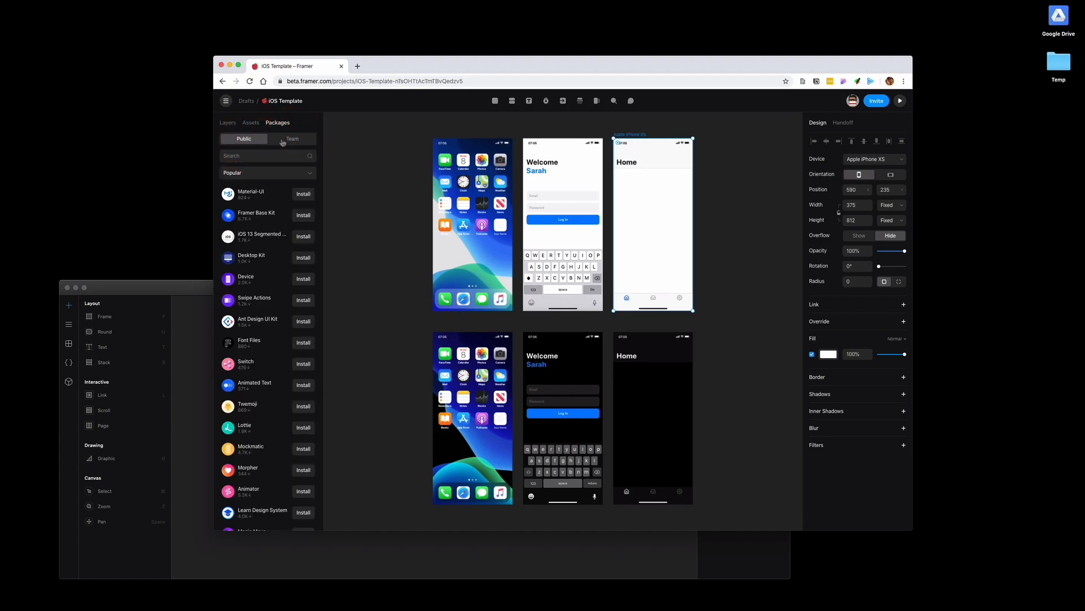
scroll("down", 3)
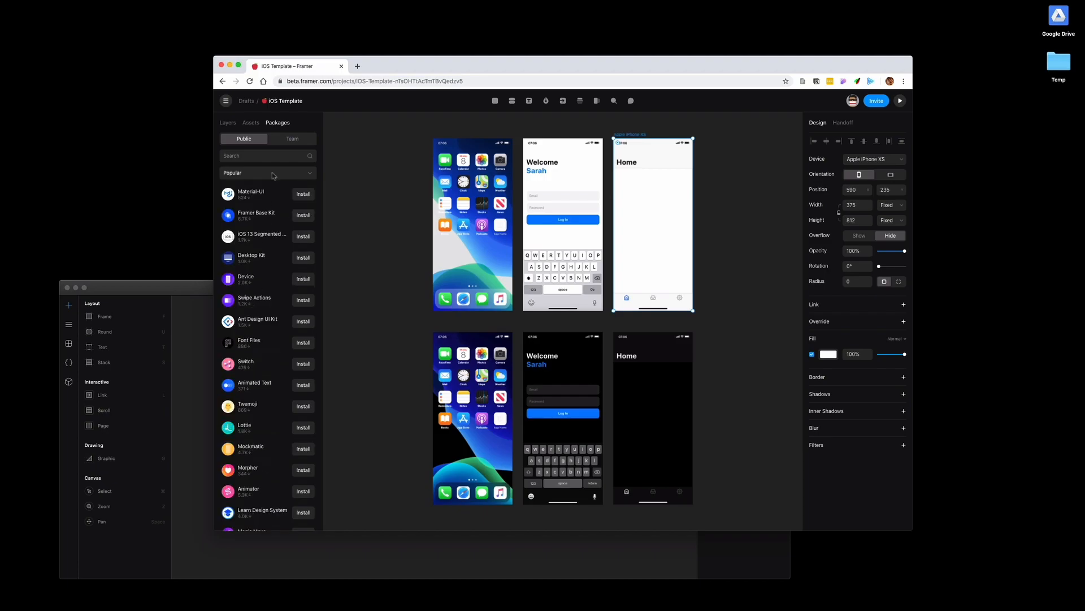
left_click(293, 138)
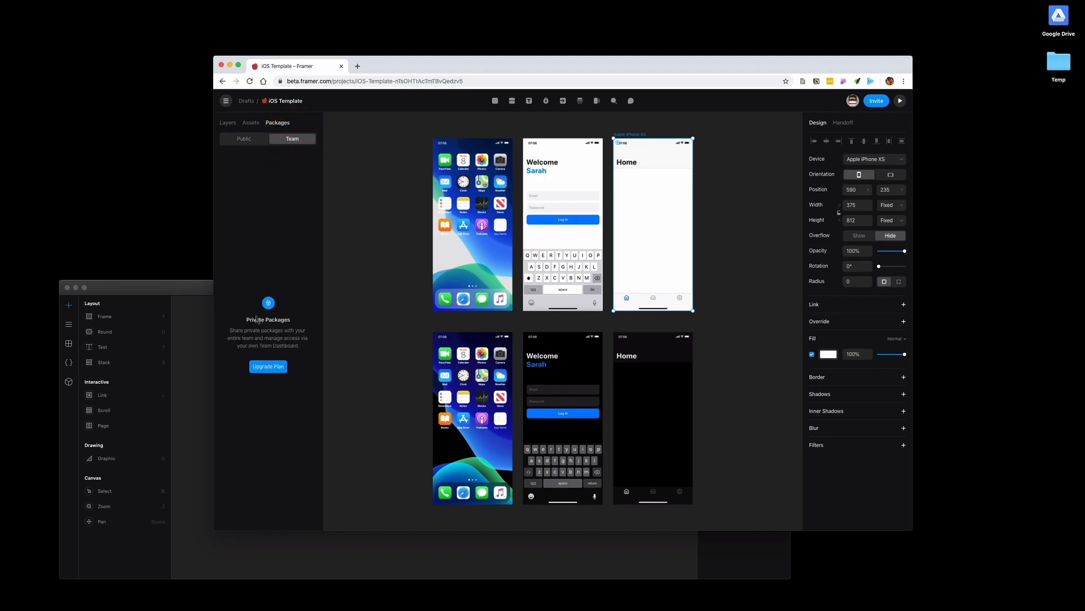
left_click(243, 138)
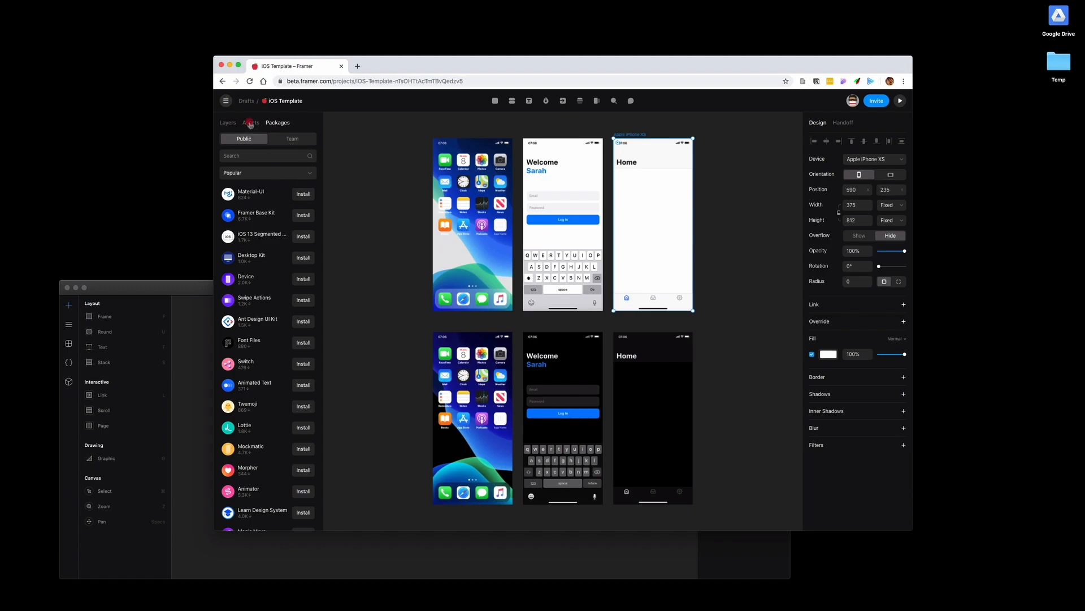
left_click(251, 122)
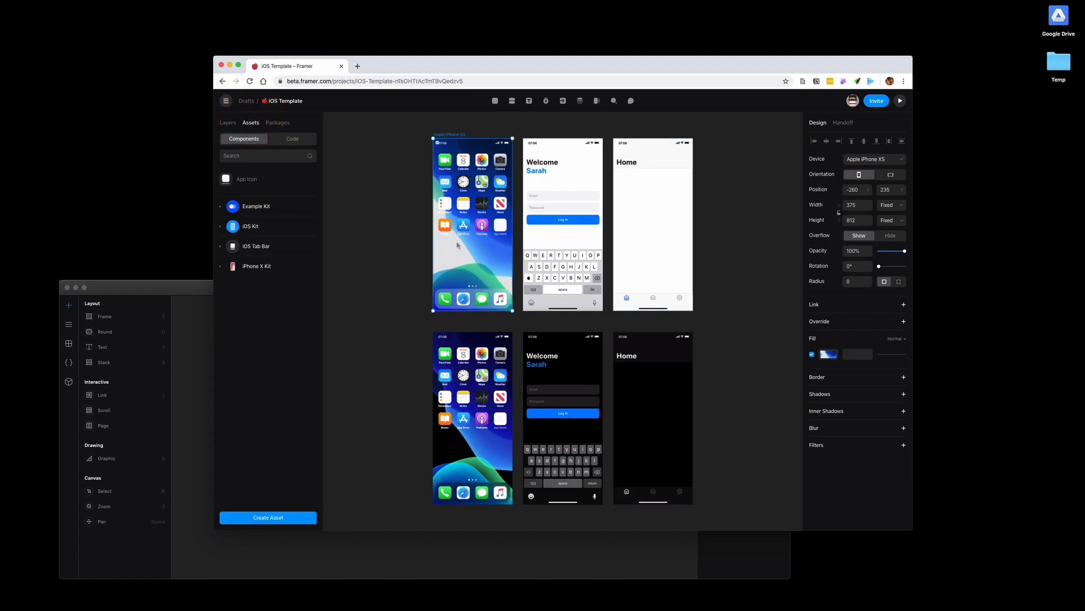
mouse_move(707, 203)
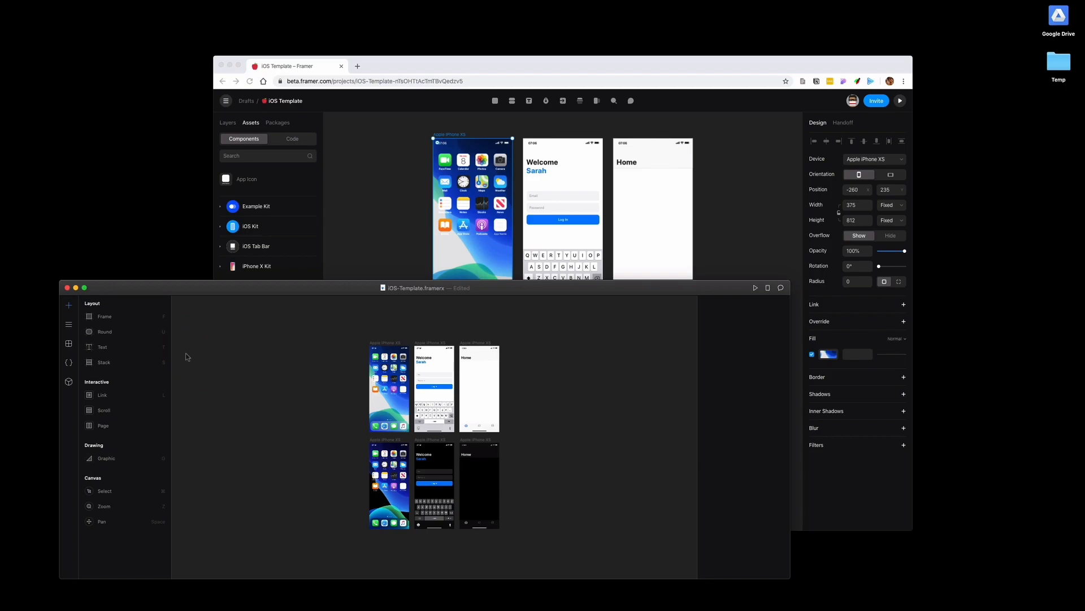
mouse_move(364, 256)
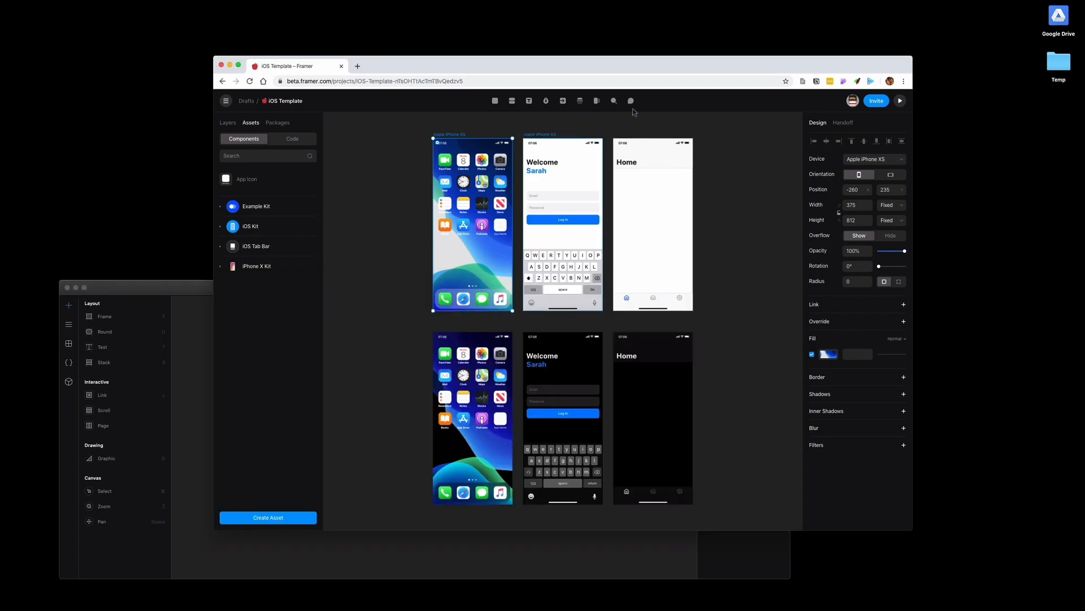
Post a comment on the Home title asking to change it to "My Feed"
left_click(631, 101)
type("can you chan")
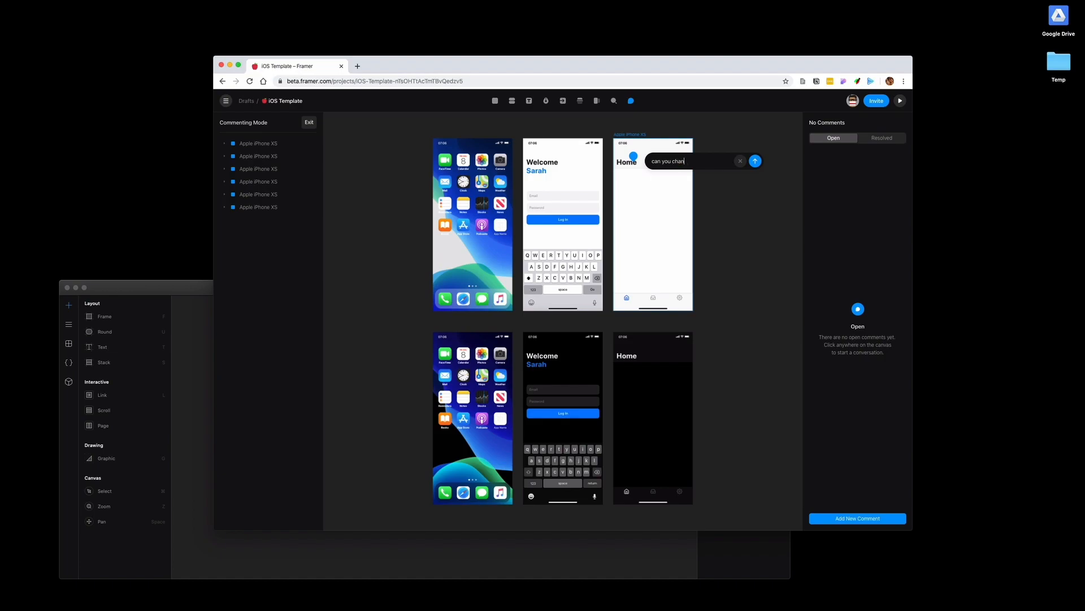
type("ge this")
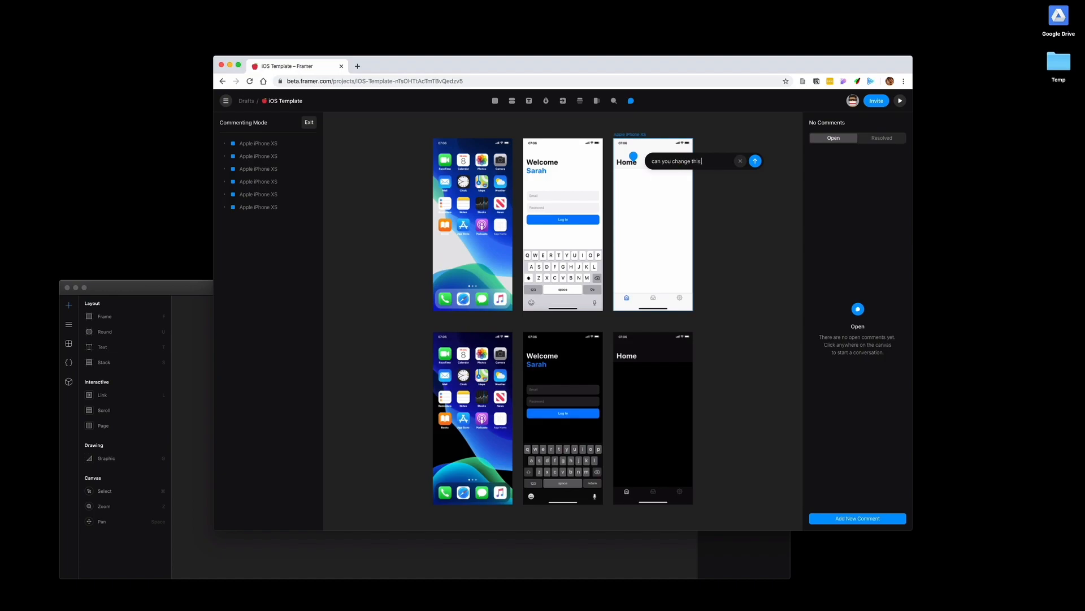
type("to")
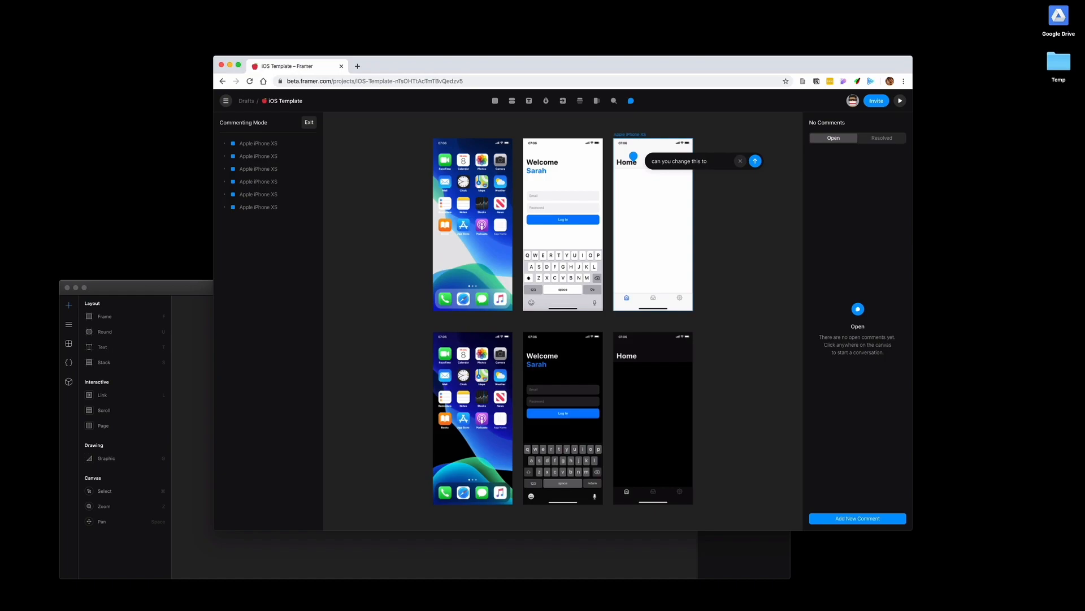
type("m")
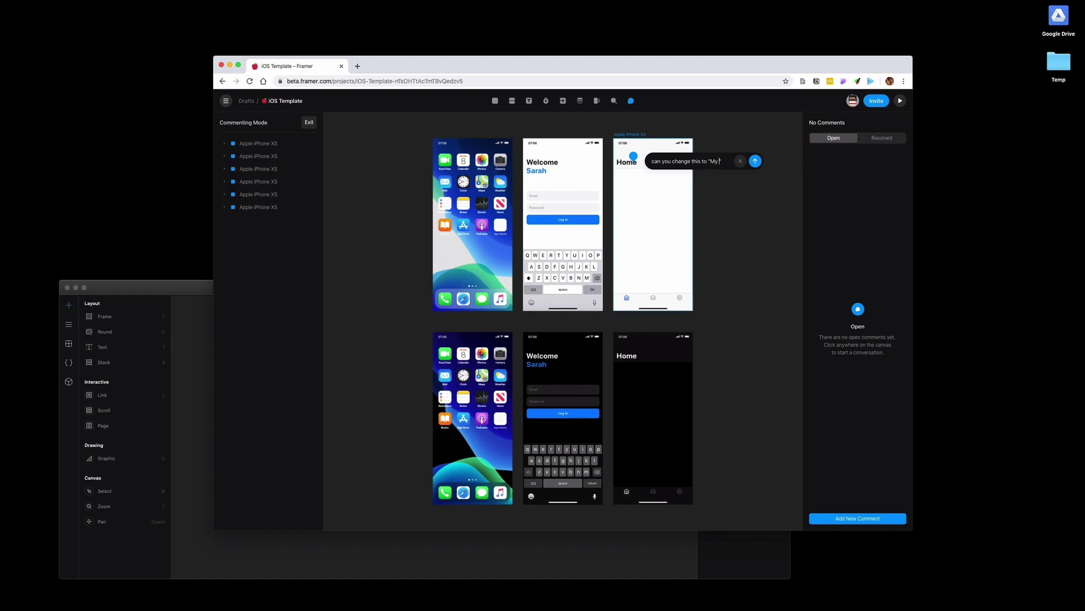
type("Feed")
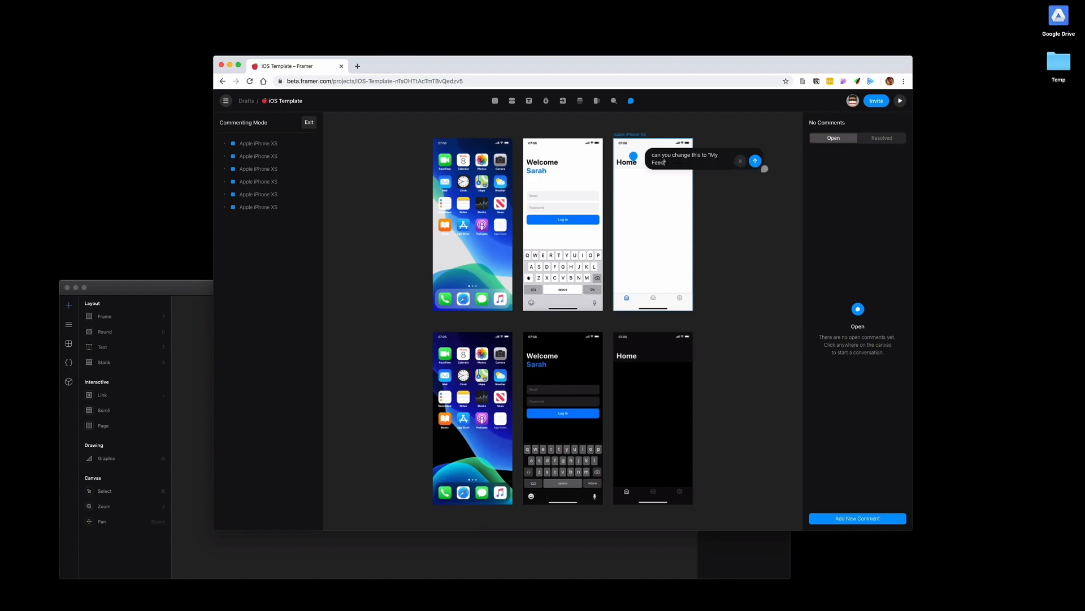
left_click(756, 160)
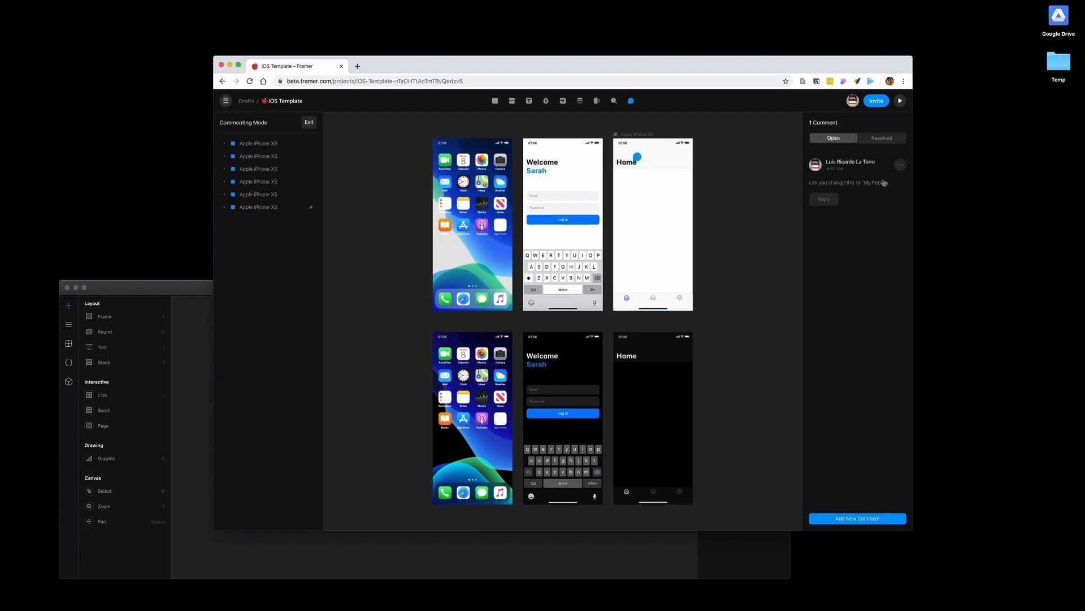
Leave commenting mode and edit the Home title to read My Feed
left_click(309, 122)
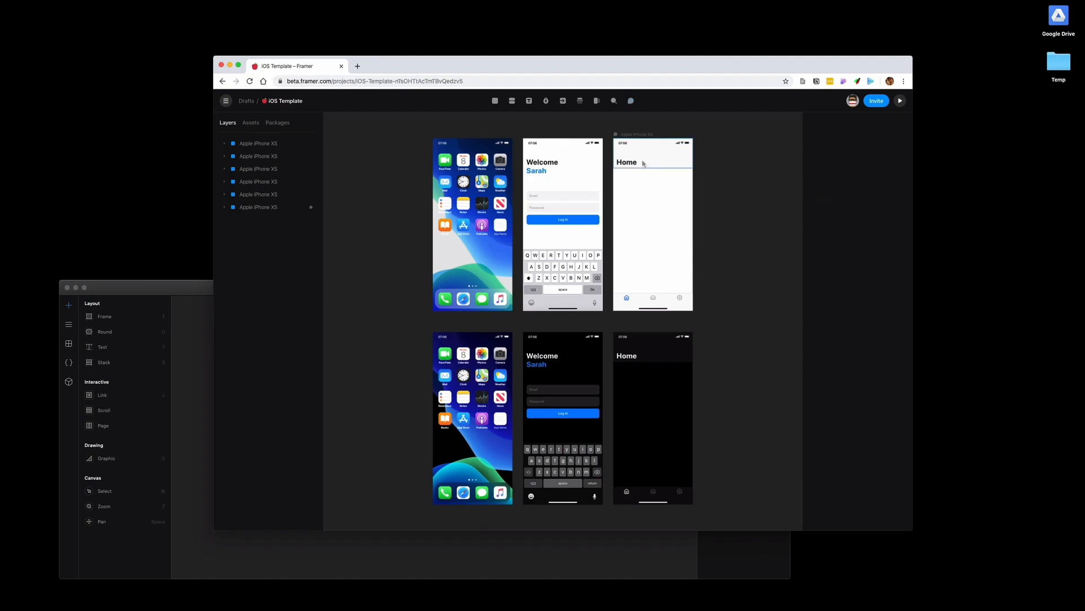
left_click(630, 100)
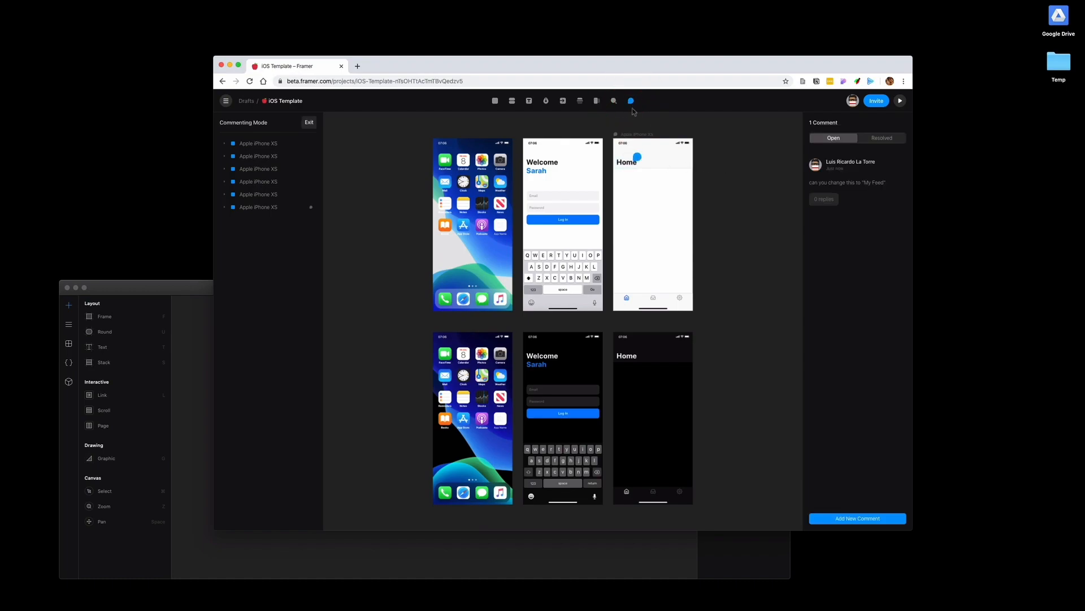
left_click(631, 101)
type("My Feed")
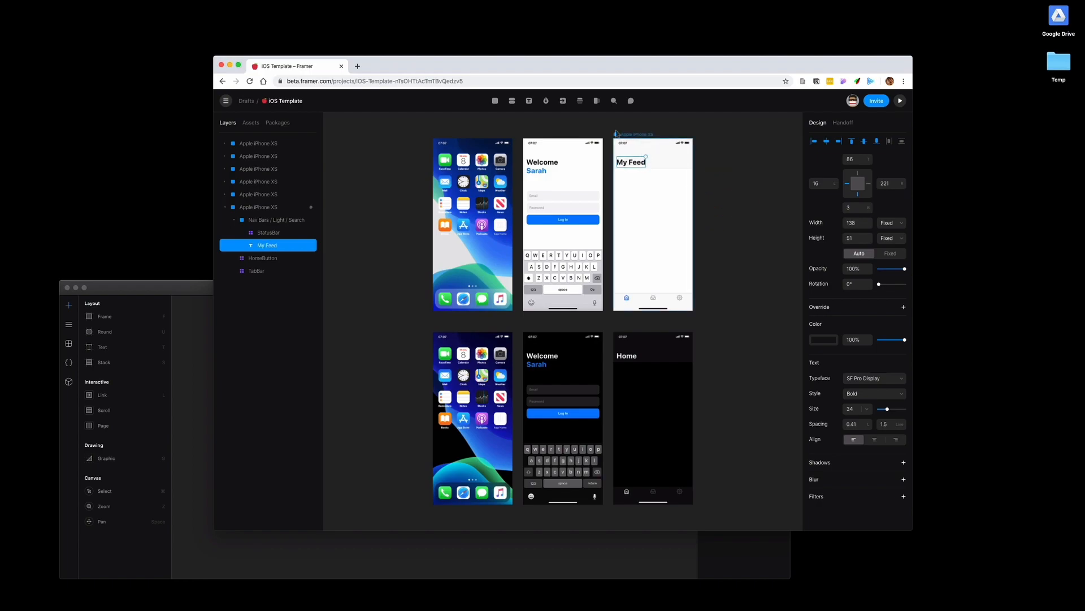
Return to the comments and resolve the My Feed request
left_click(631, 100)
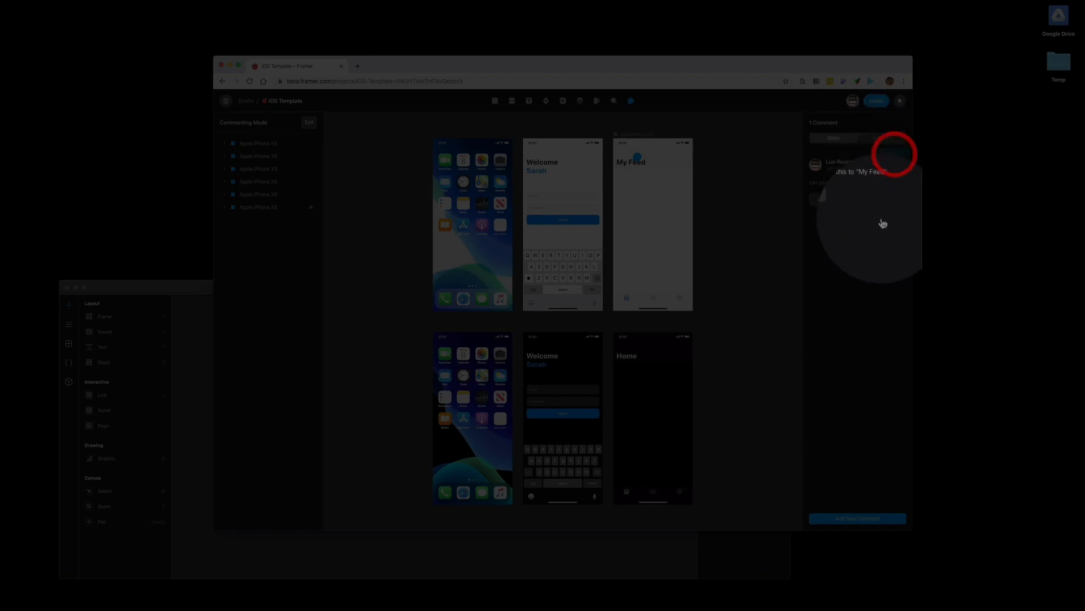
left_click(897, 154)
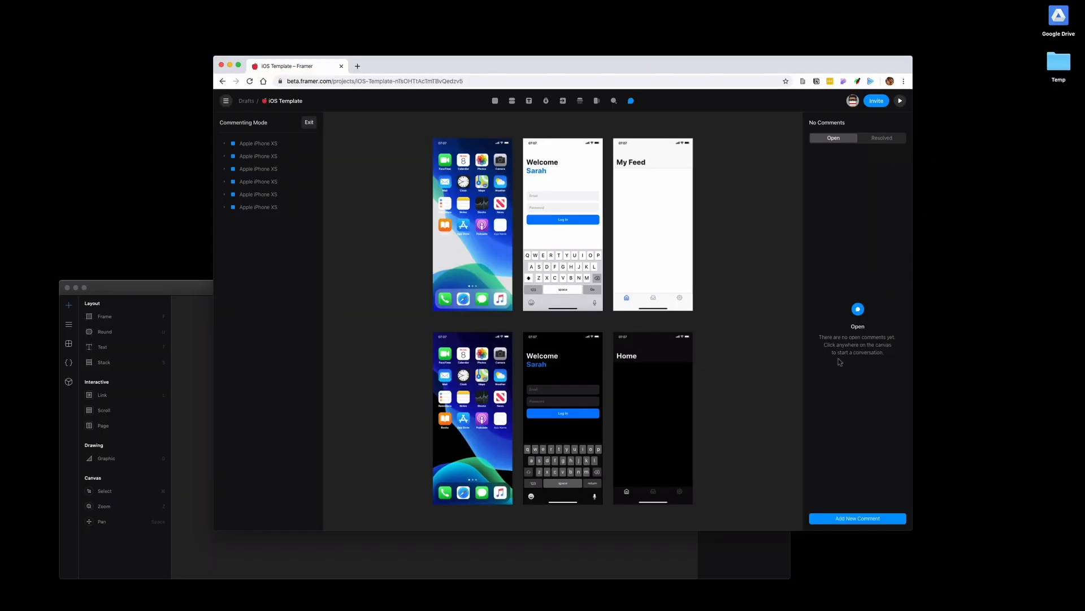
mouse_move(807, 370)
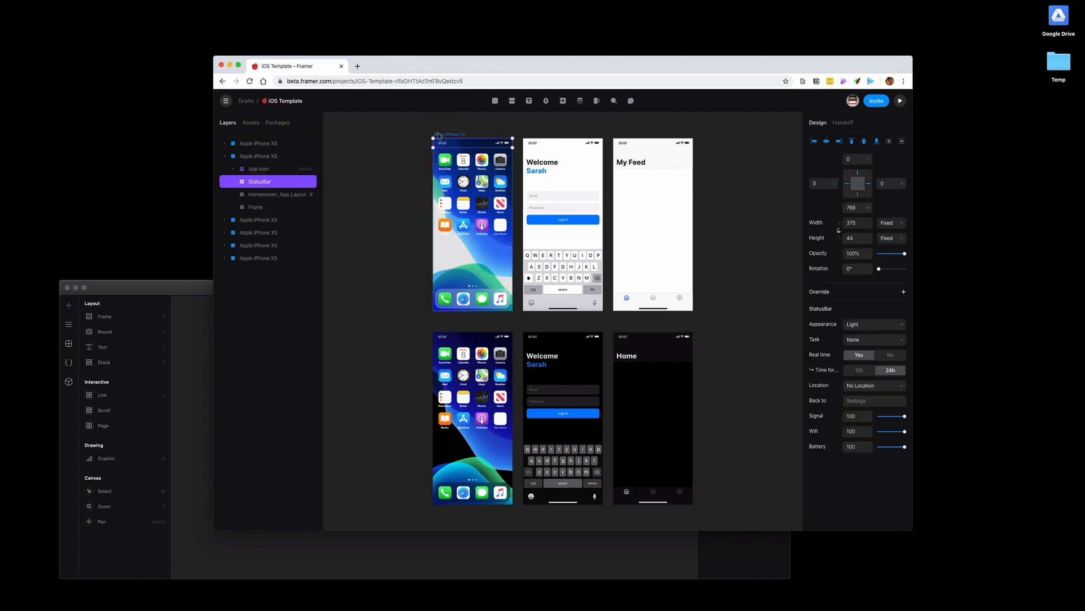
Link the blank App Name icon to the Welcome login screen with a push transition
left_click(501, 229)
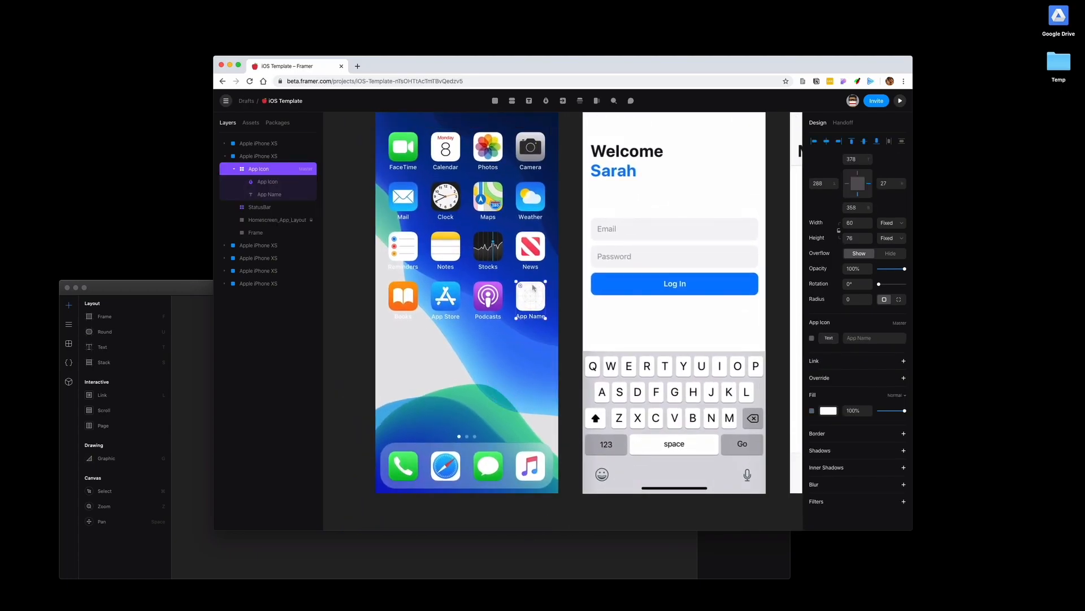
left_click(903, 361)
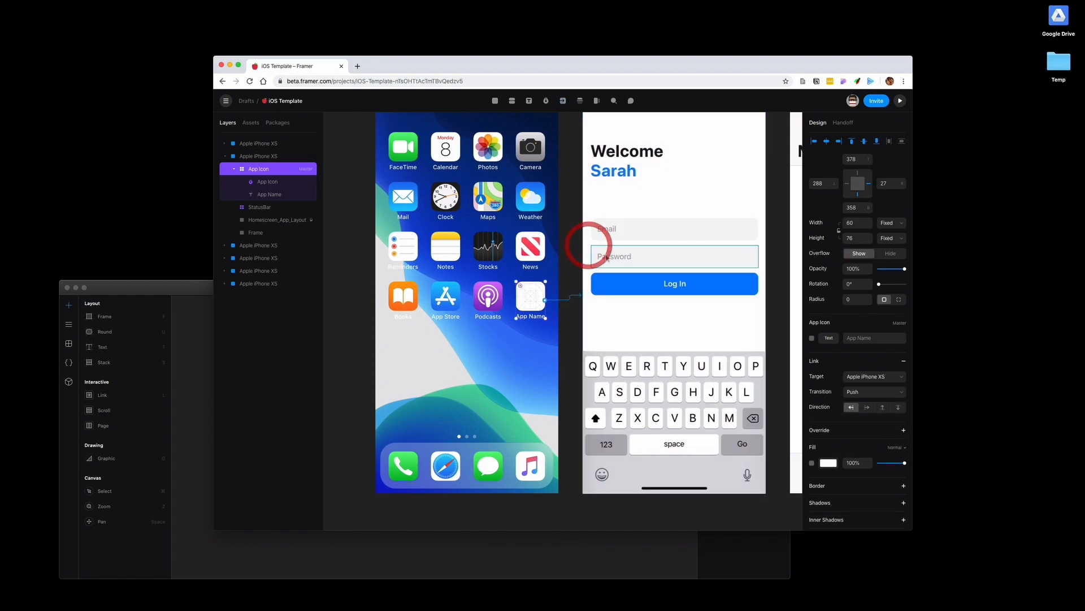
left_click(674, 283)
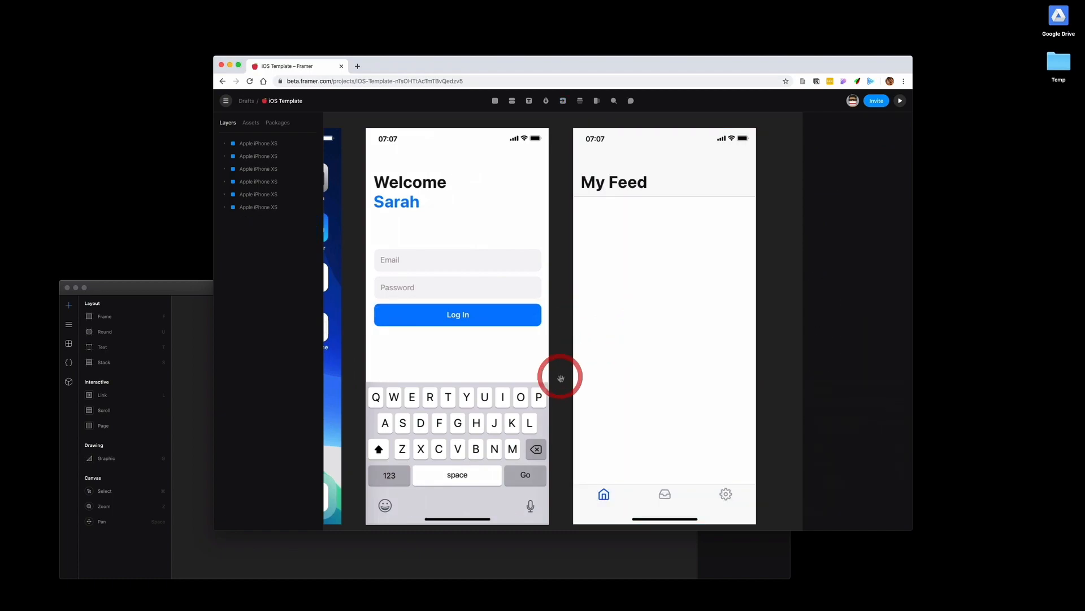
Preview the prototype from the home screen frame
left_click(258, 156)
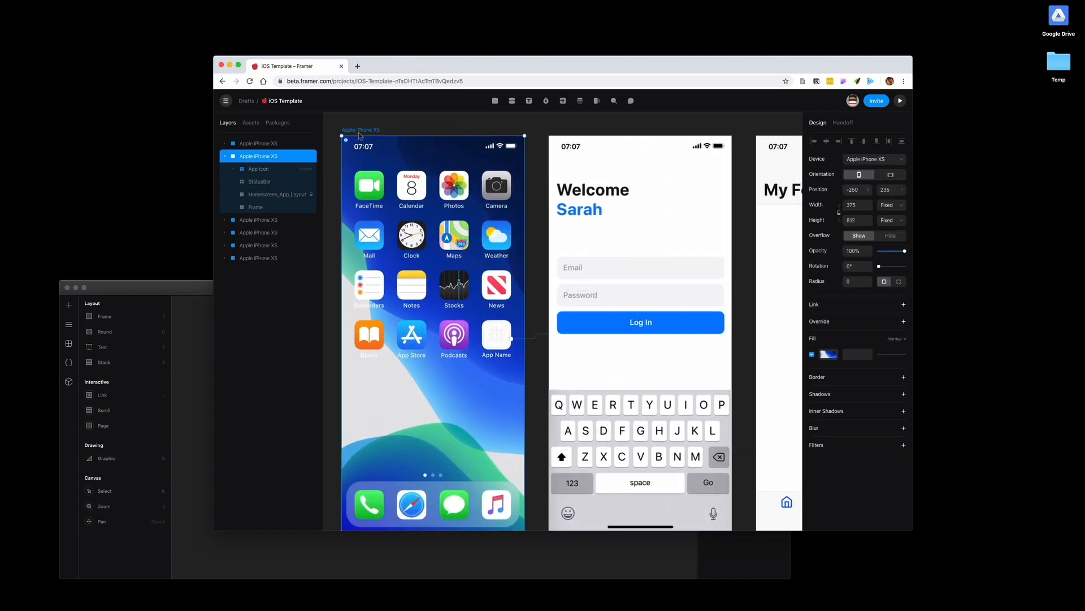
left_click(900, 101)
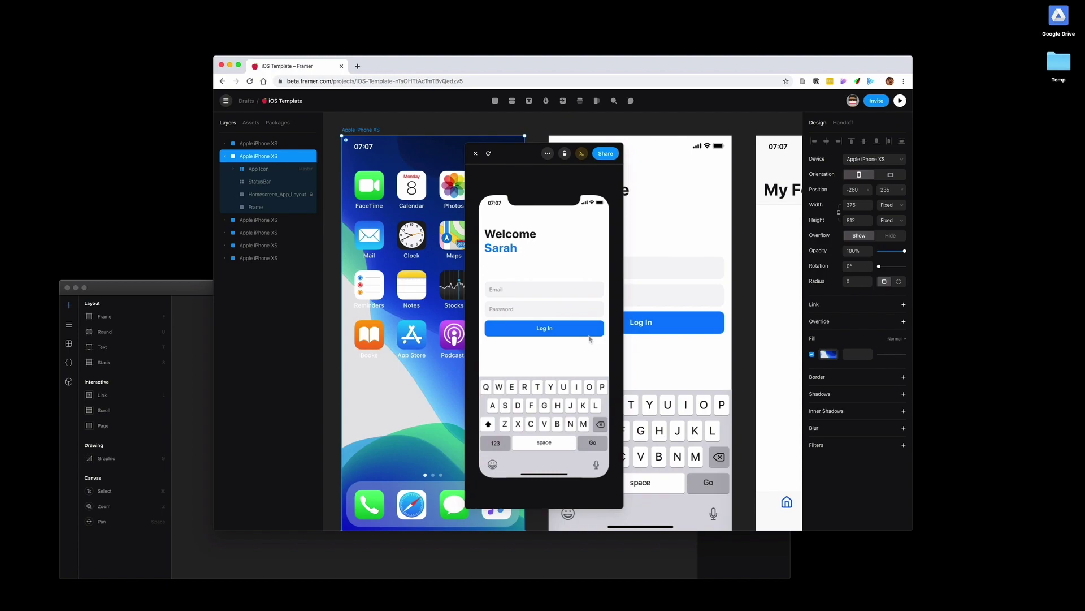
mouse_move(478, 157)
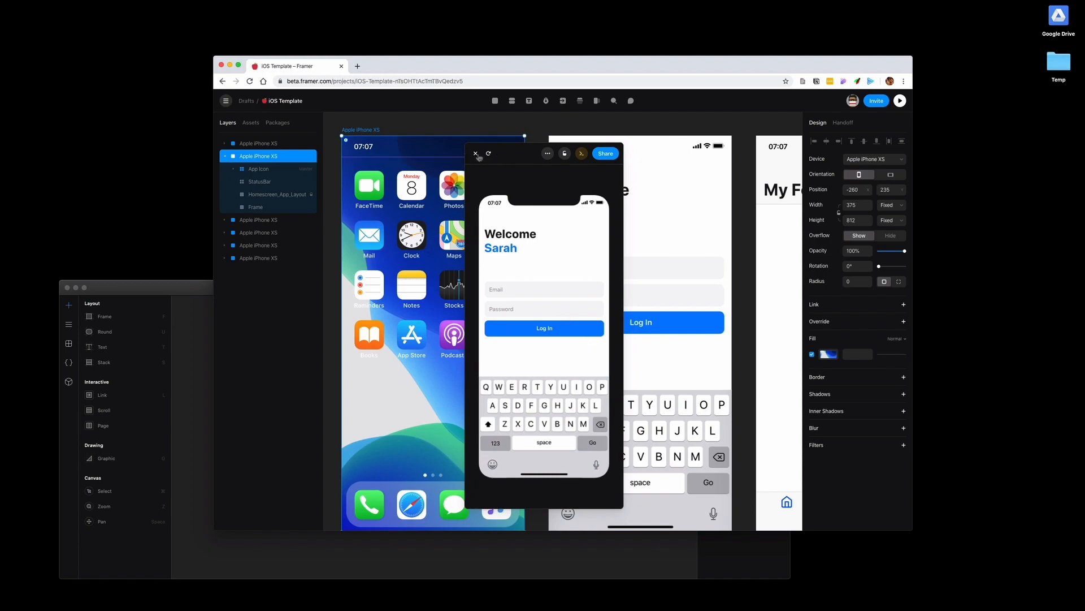
Change the app icon link's transition from Push to Overlay, then to Modal
left_click(476, 153)
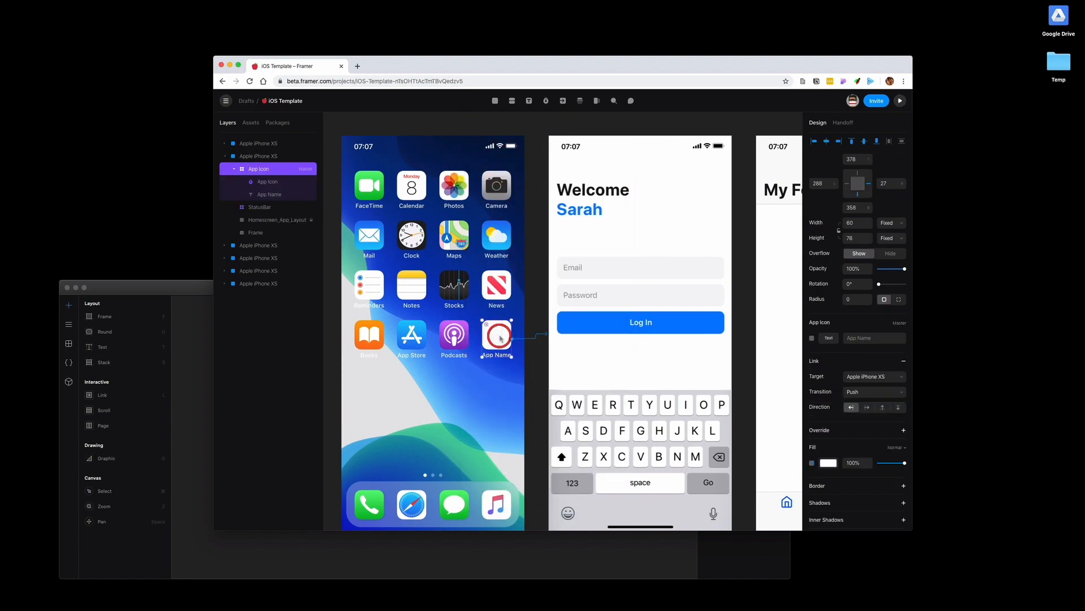
left_click(874, 391)
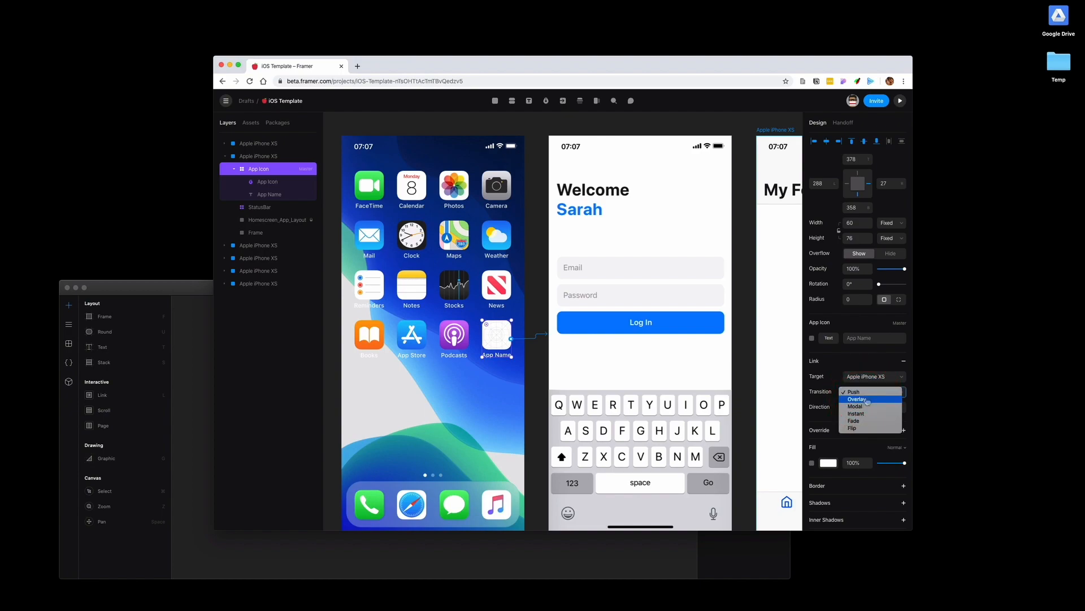
mouse_move(870, 405)
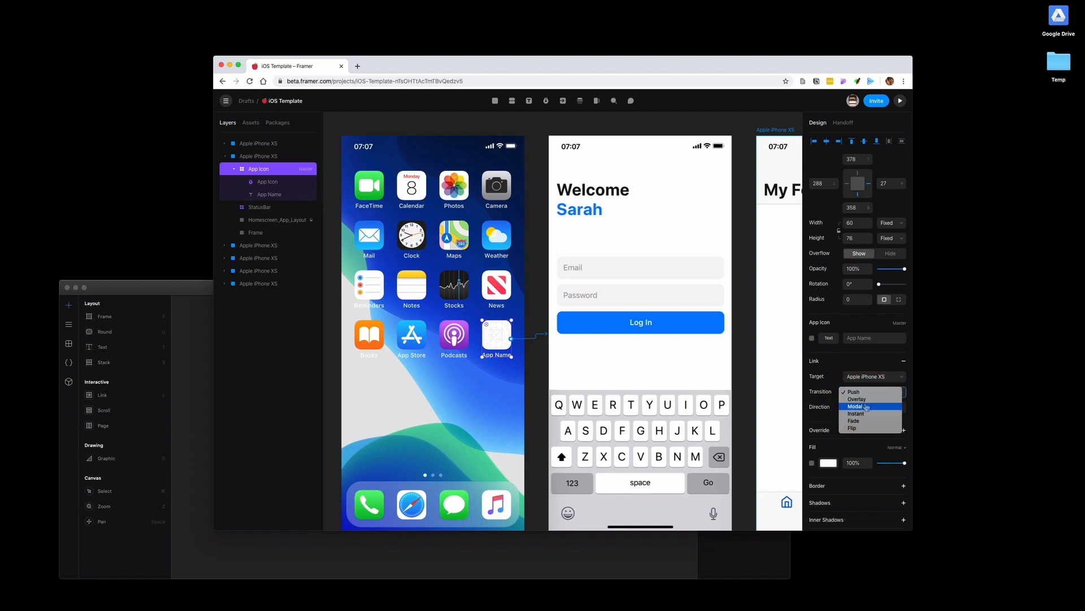
left_click(856, 396)
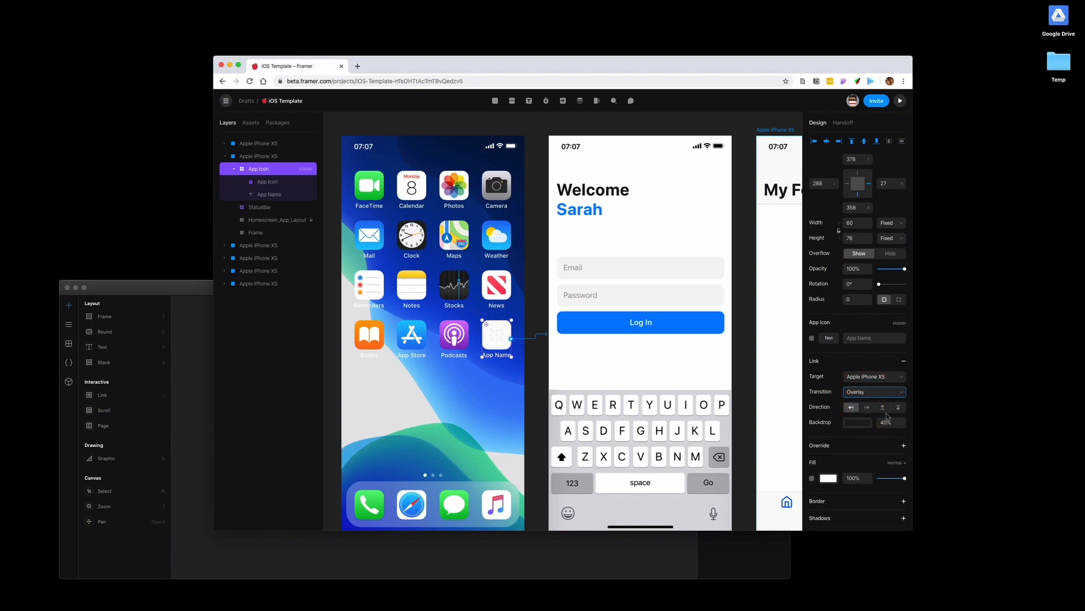
left_click(873, 392)
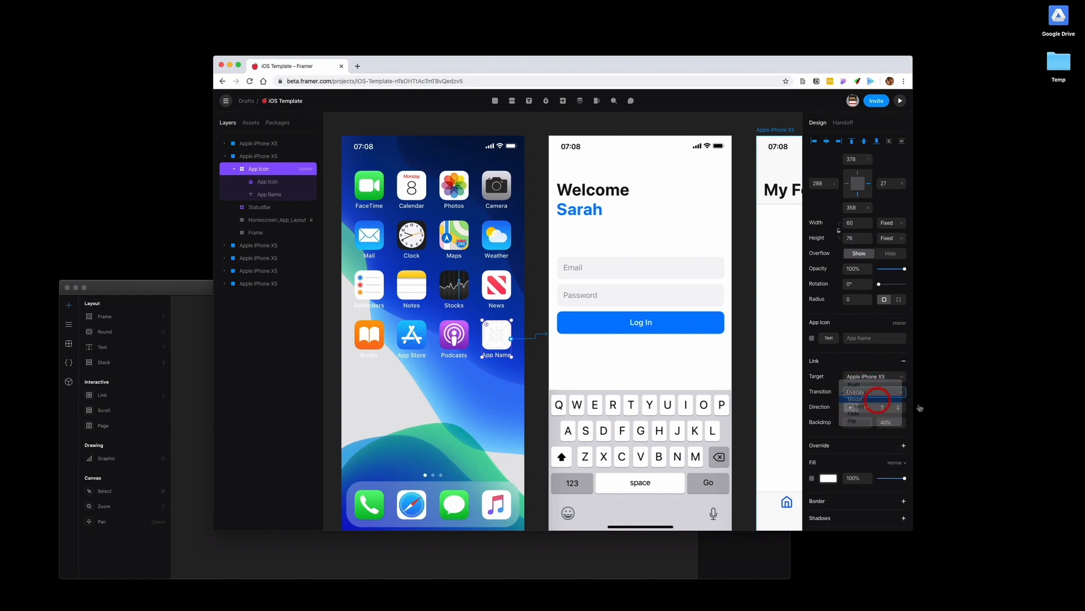
left_click(857, 399)
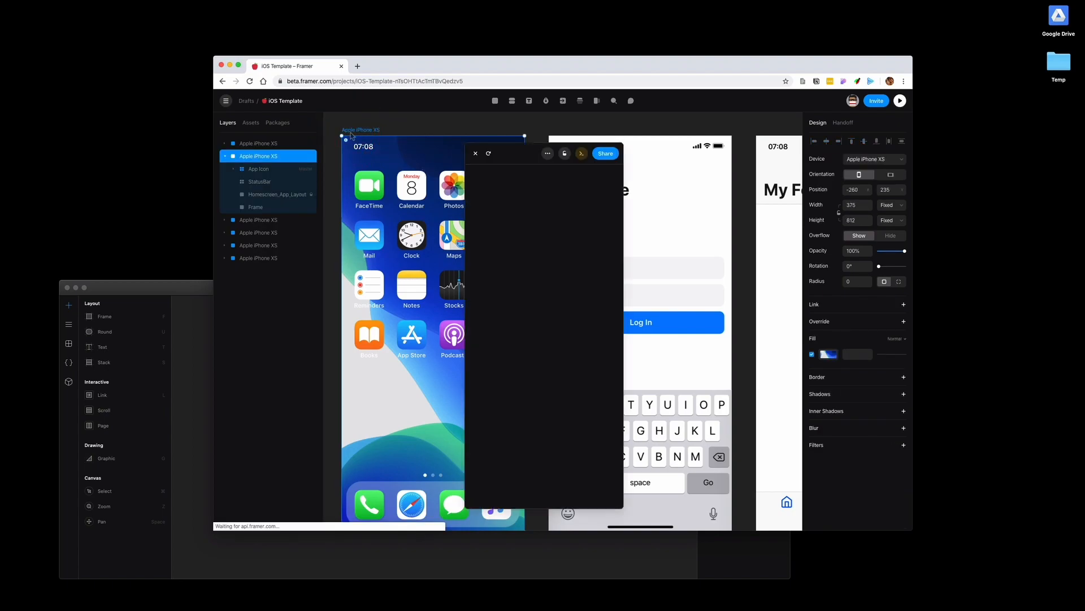
Step through the preview from the Welcome login screen to My Feed
left_click(544, 328)
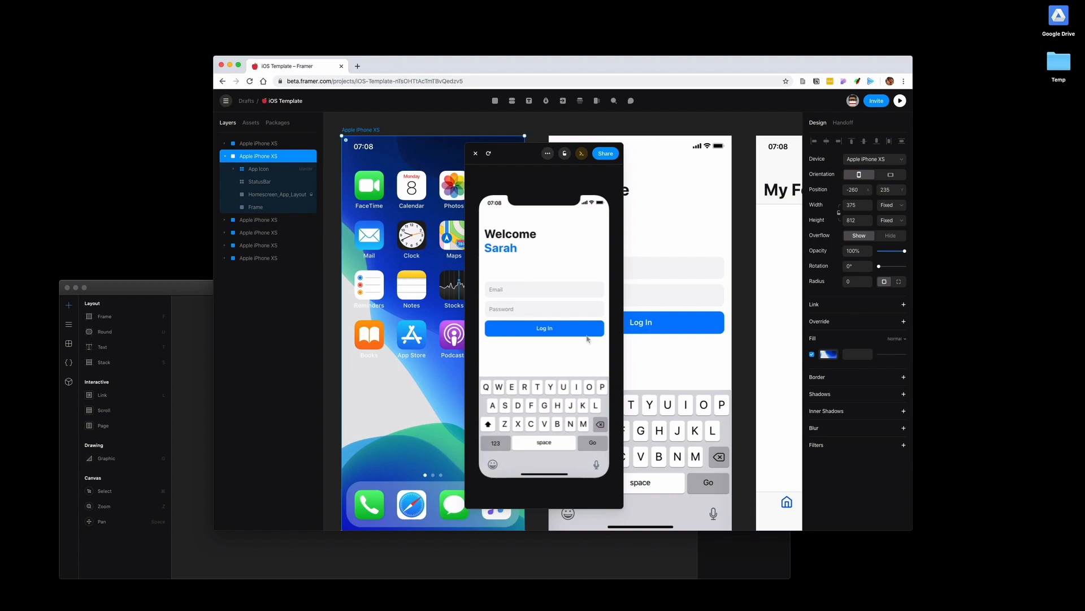
left_click(544, 328)
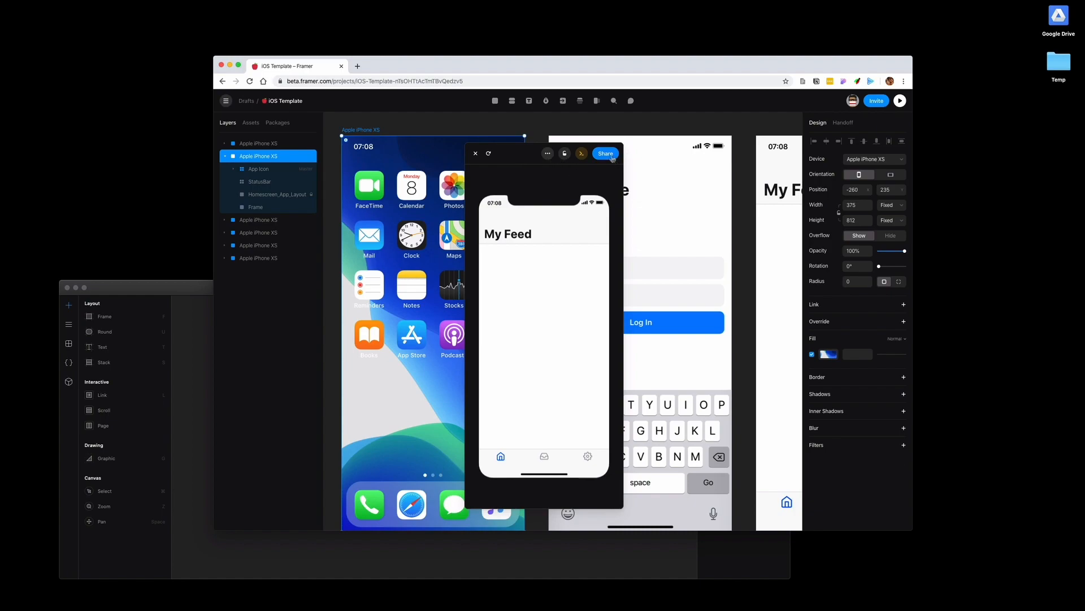
Share the iOS Template as a public preview page in a new tab with its mobile QR code
left_click(604, 152)
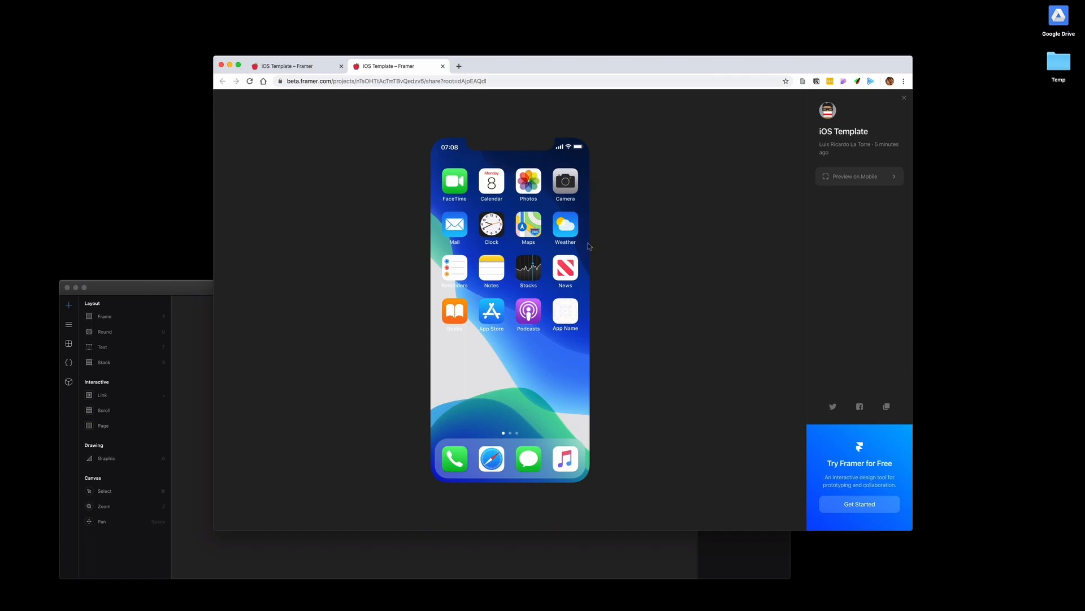
mouse_move(306, 88)
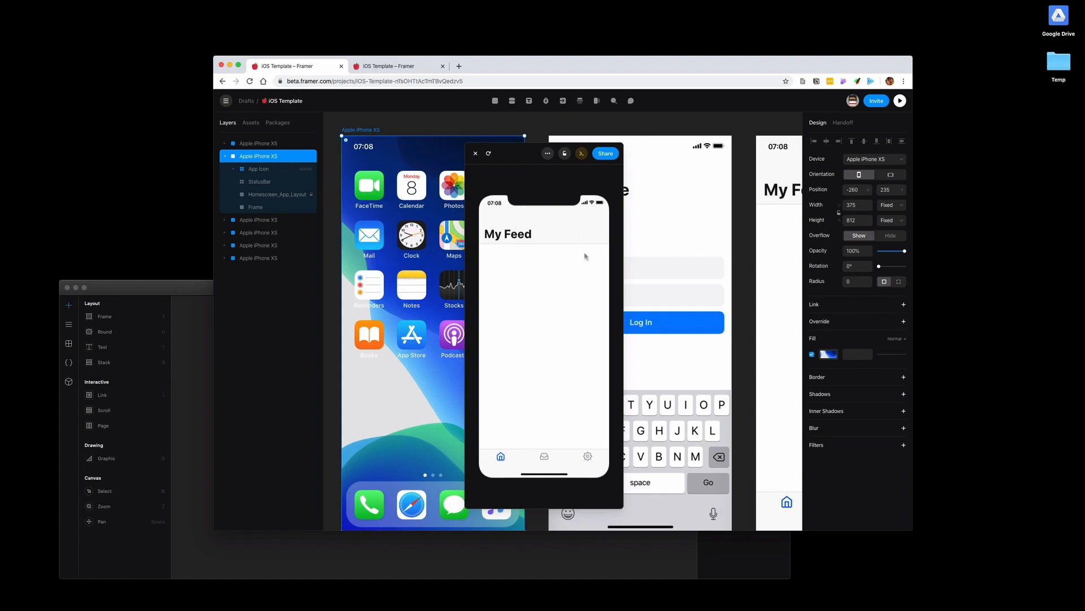
left_click(674, 266)
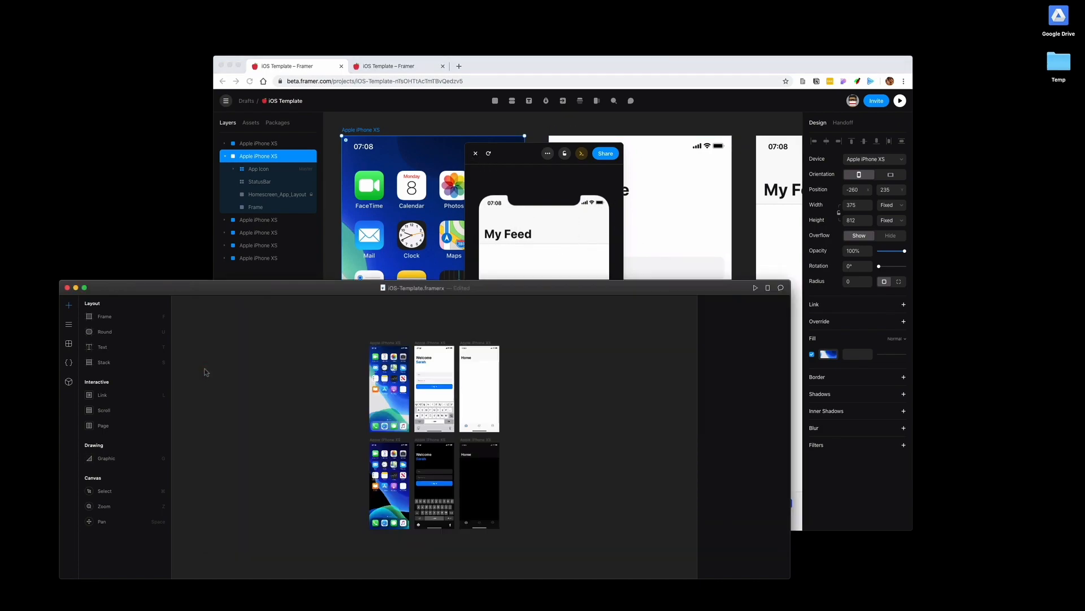
mouse_move(397, 342)
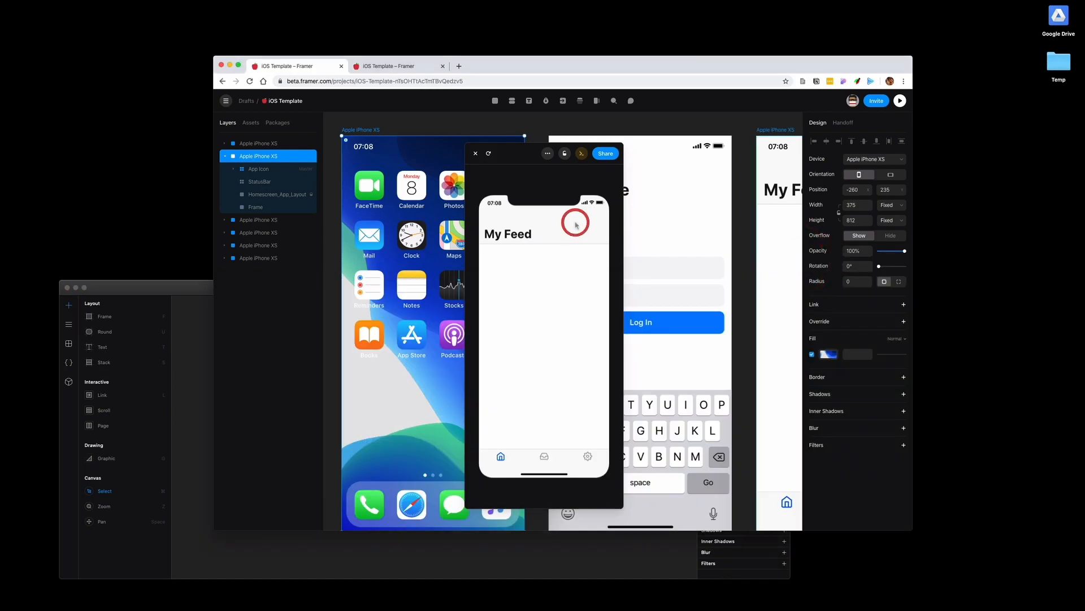
left_click(604, 153)
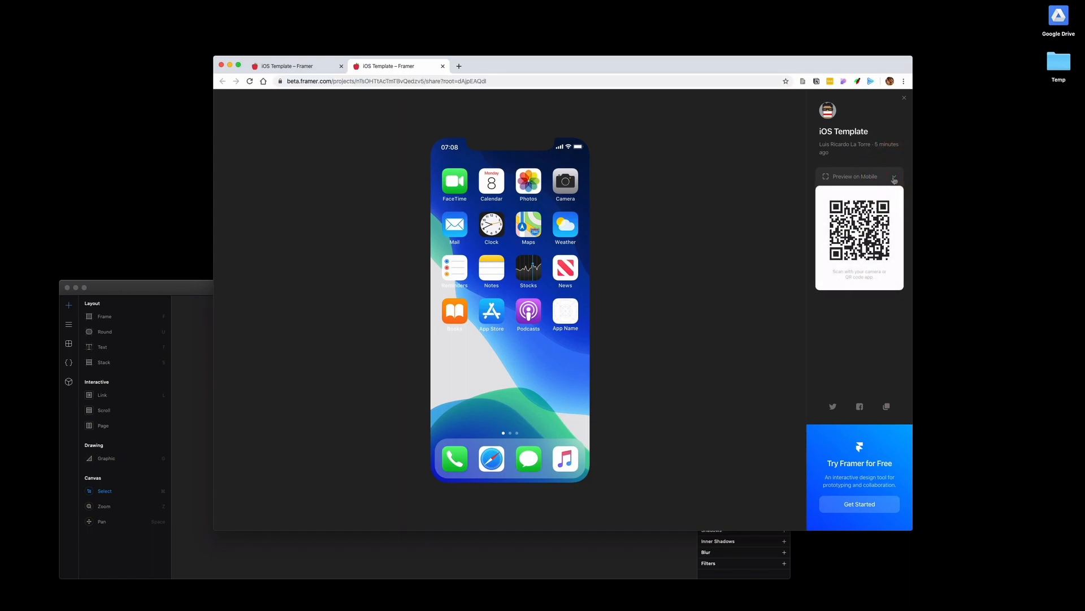
mouse_move(892, 275)
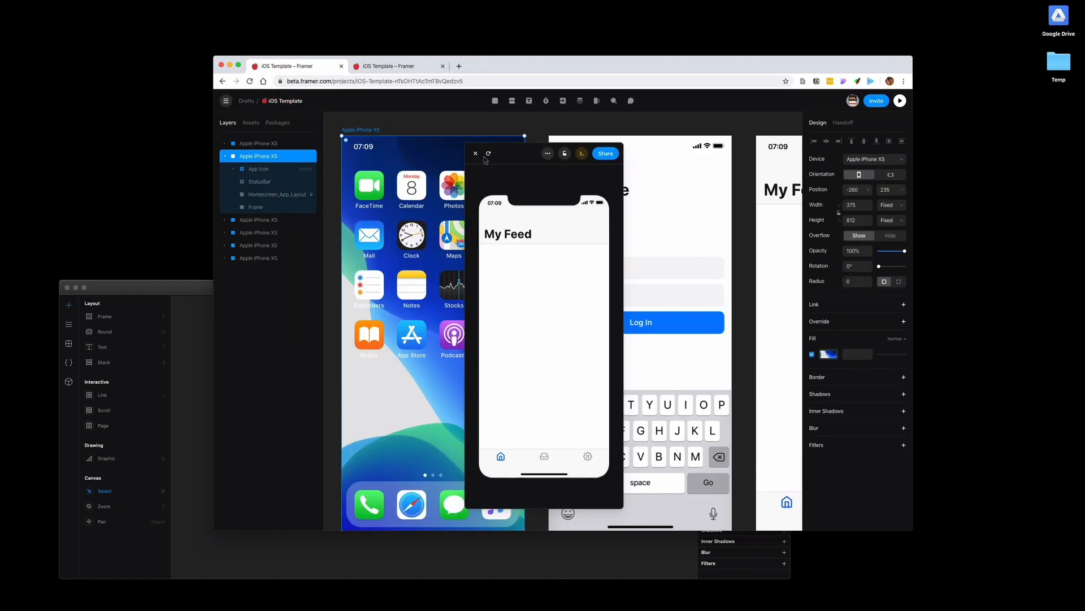
Close the preview and return to the shared preview page showing the Welcome login screen
left_click(476, 153)
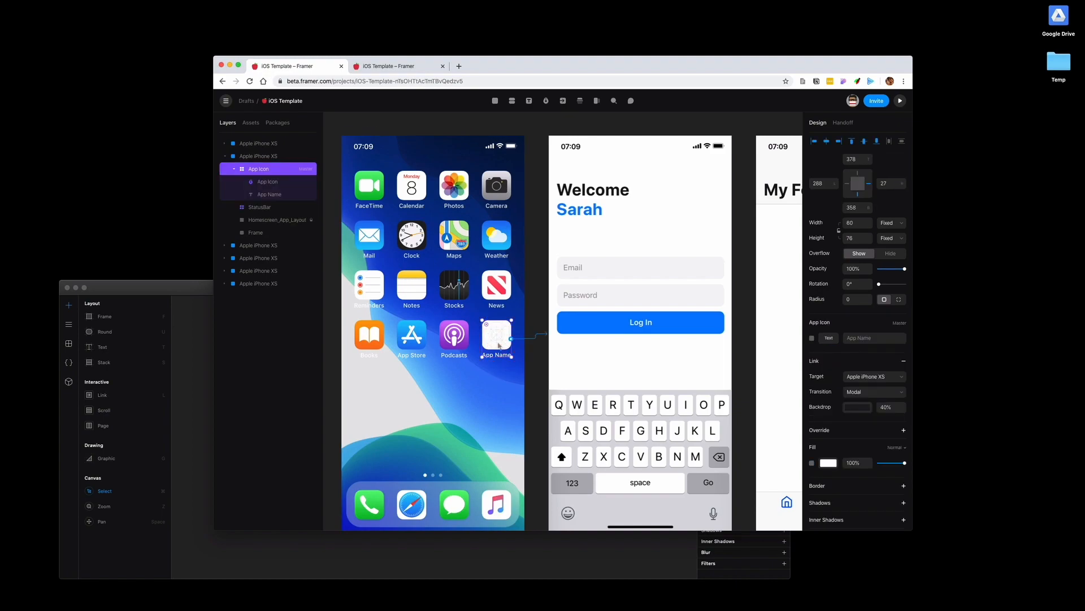
left_click(900, 100)
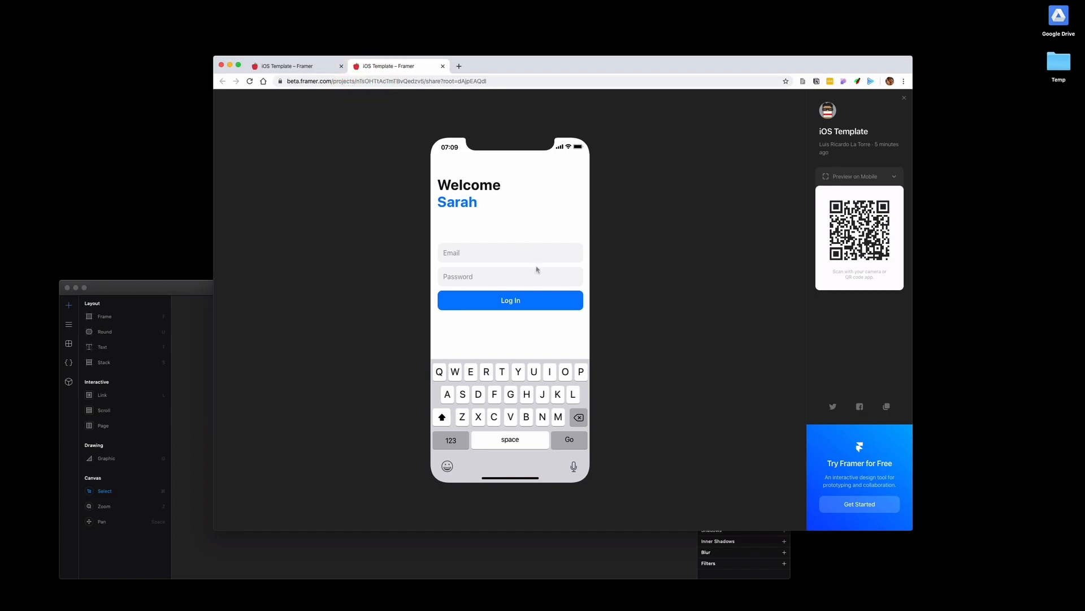
Reload the shared preview and click through from the app icon to My Feed
left_click(510, 299)
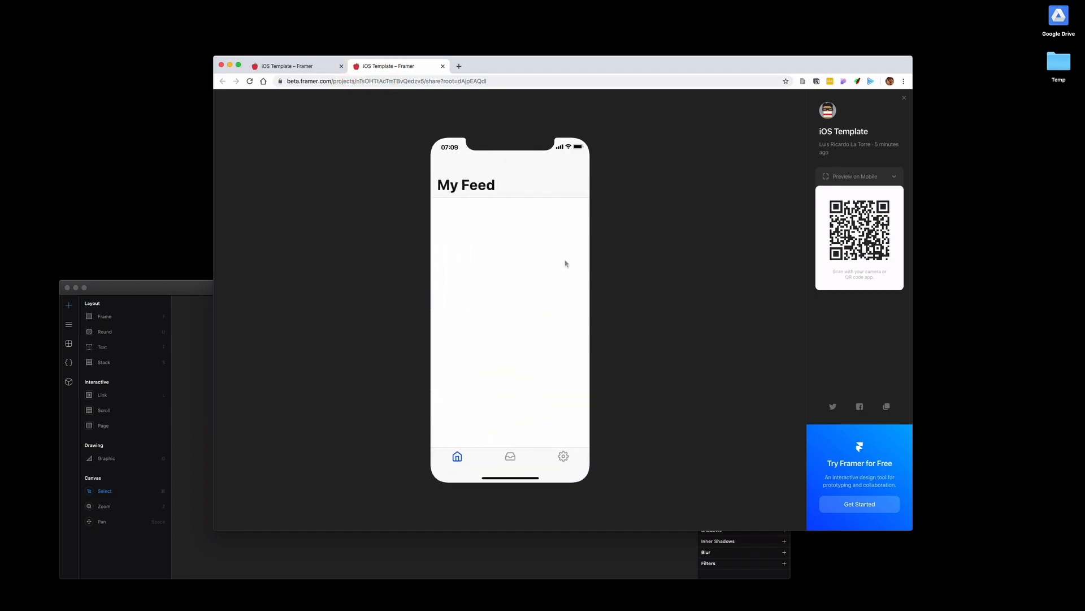
mouse_move(271, 91)
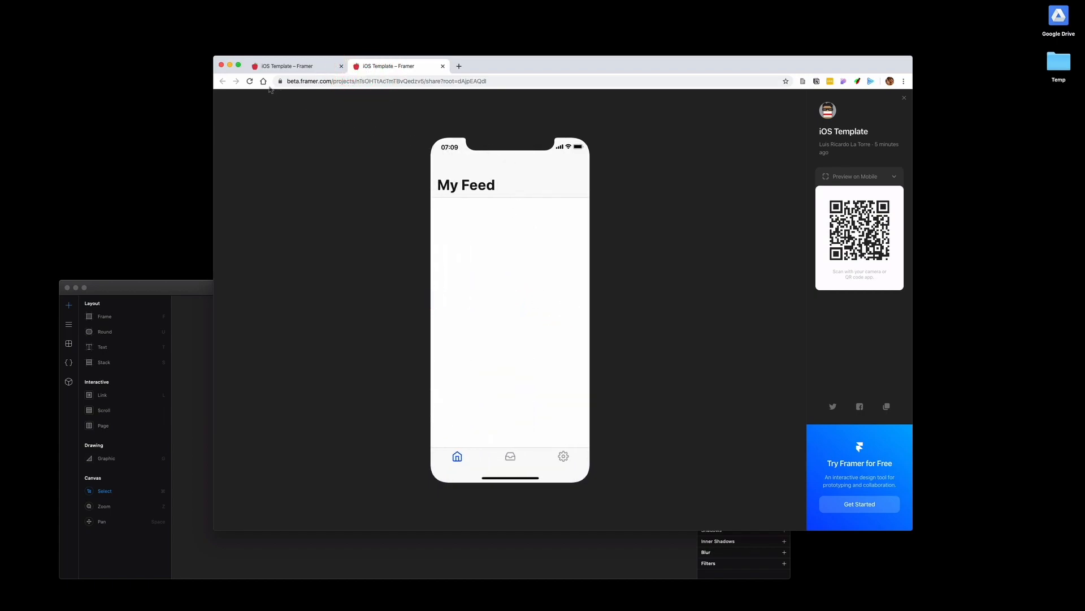
left_click(248, 81)
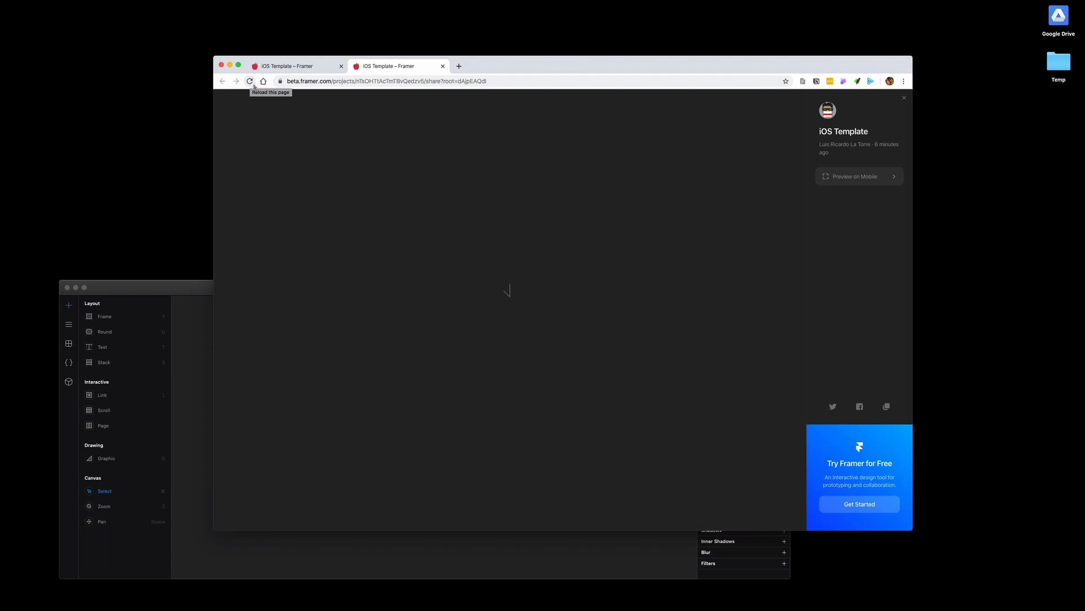
left_click(248, 82)
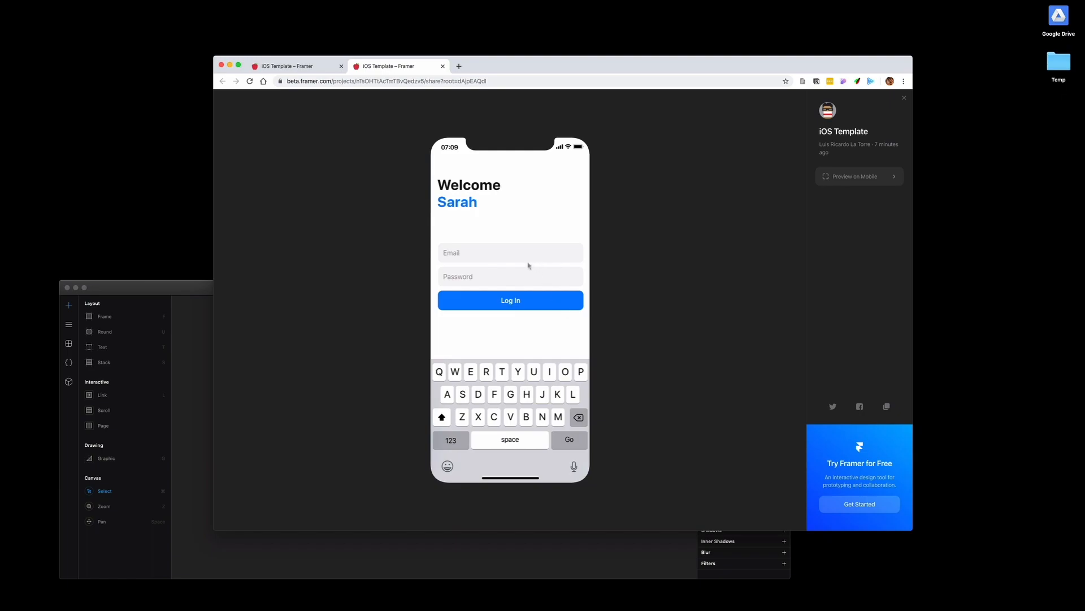
left_click(510, 300)
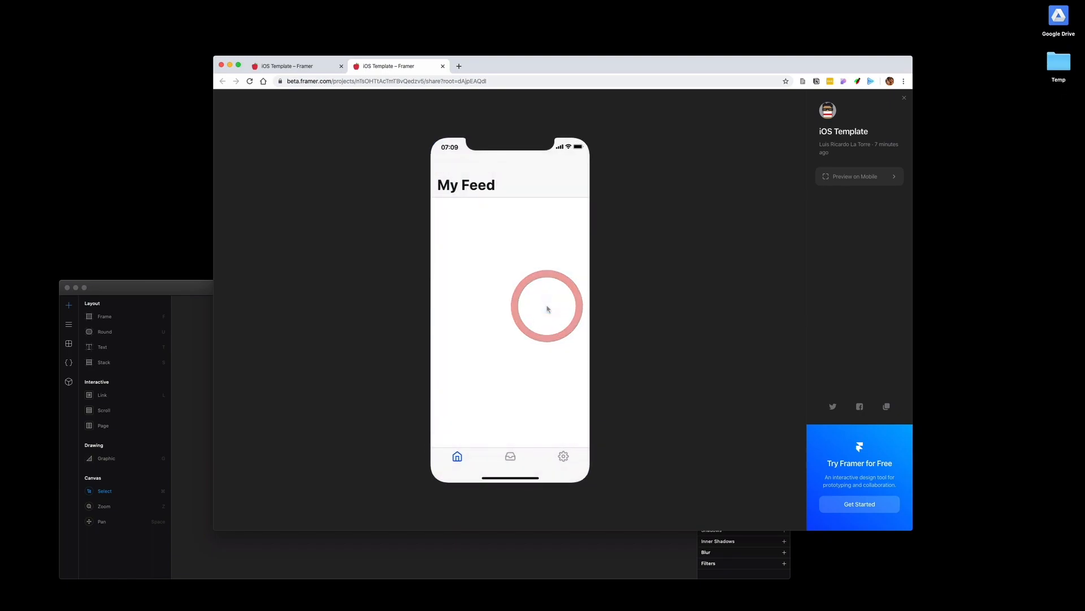
Show the Preview on Mobile QR code and copy the public preview link
left_click(854, 177)
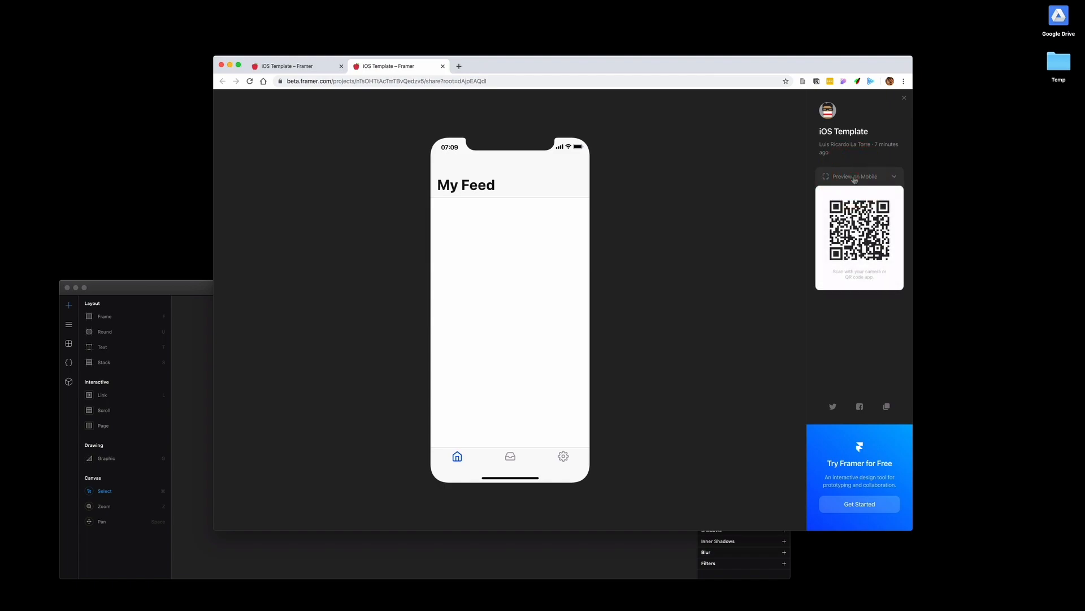
mouse_move(874, 279)
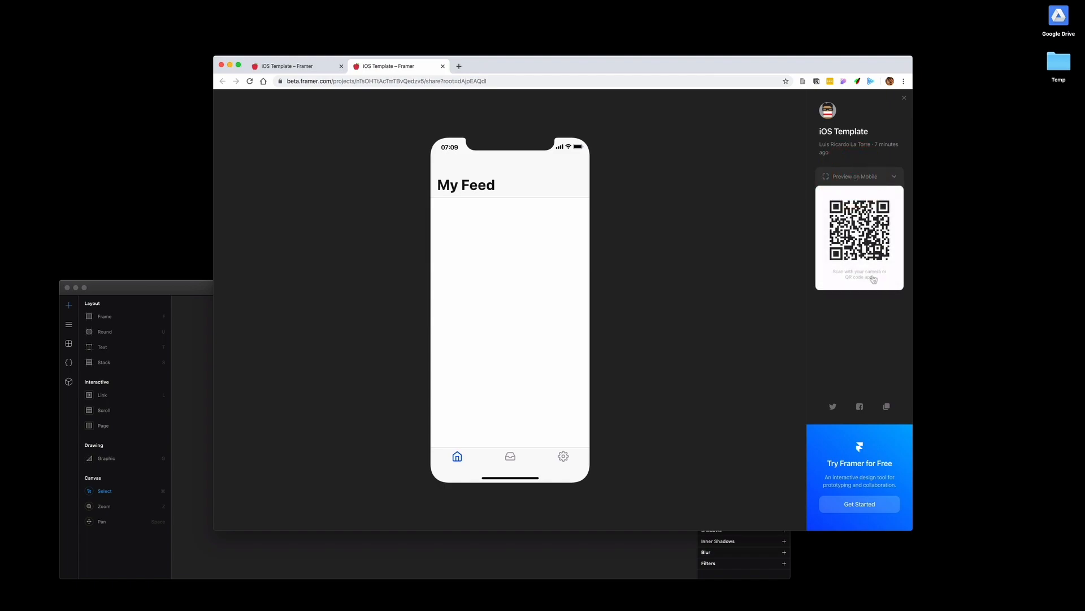
mouse_move(816, 274)
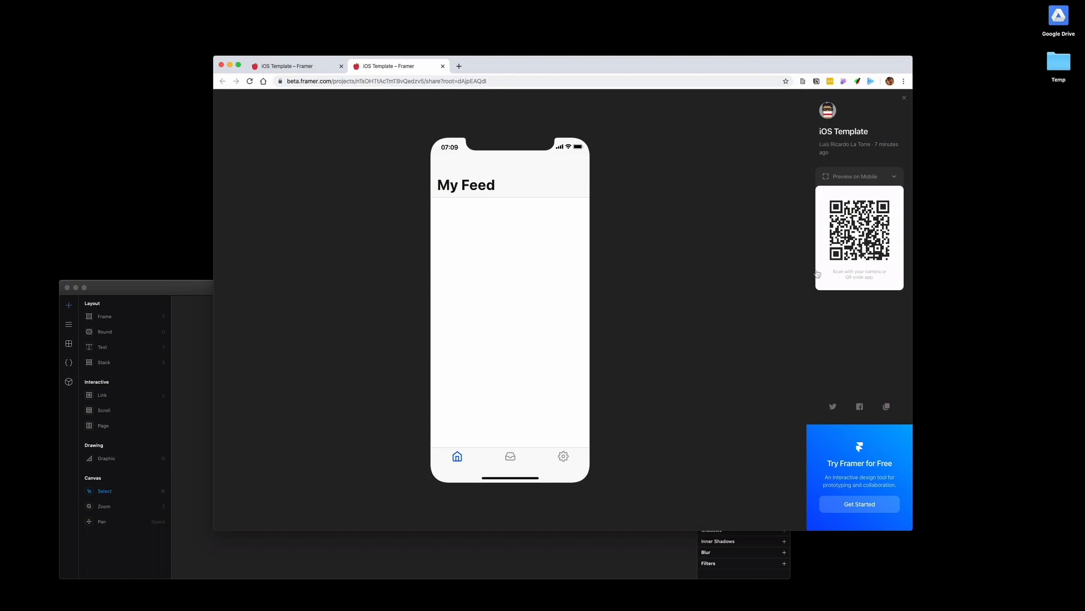
left_click(887, 406)
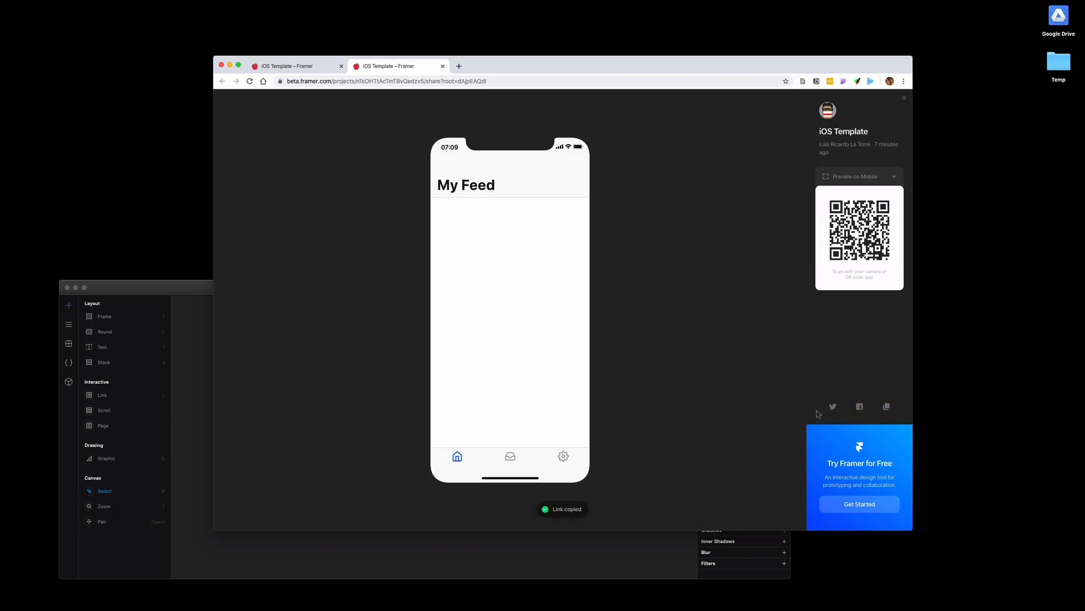
mouse_move(467, 110)
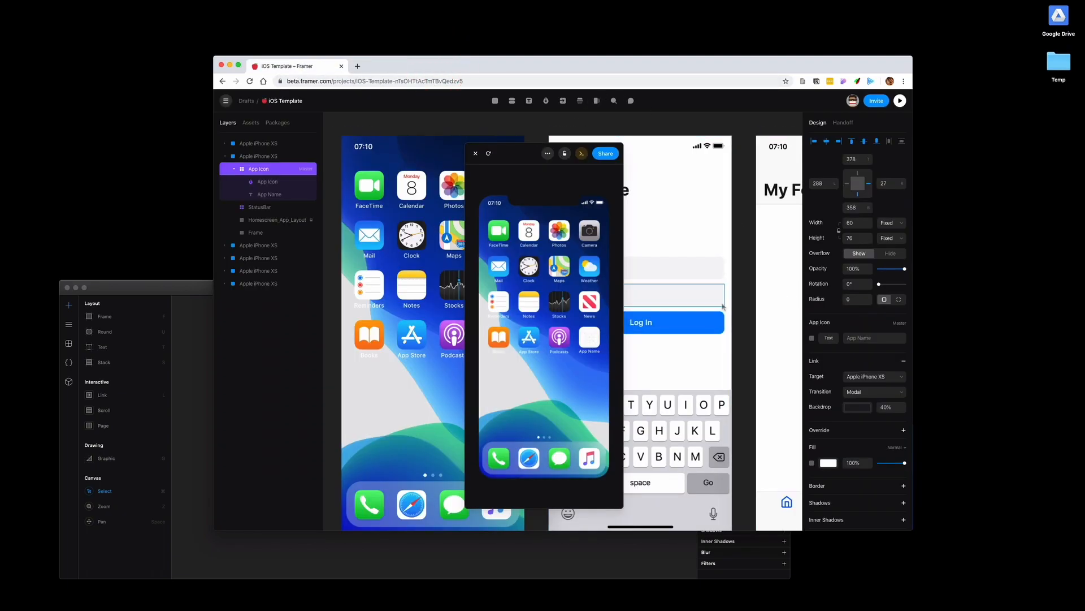
Close the preview and zoom to fit all six iPhone screens on the canvas
scroll("down", 3)
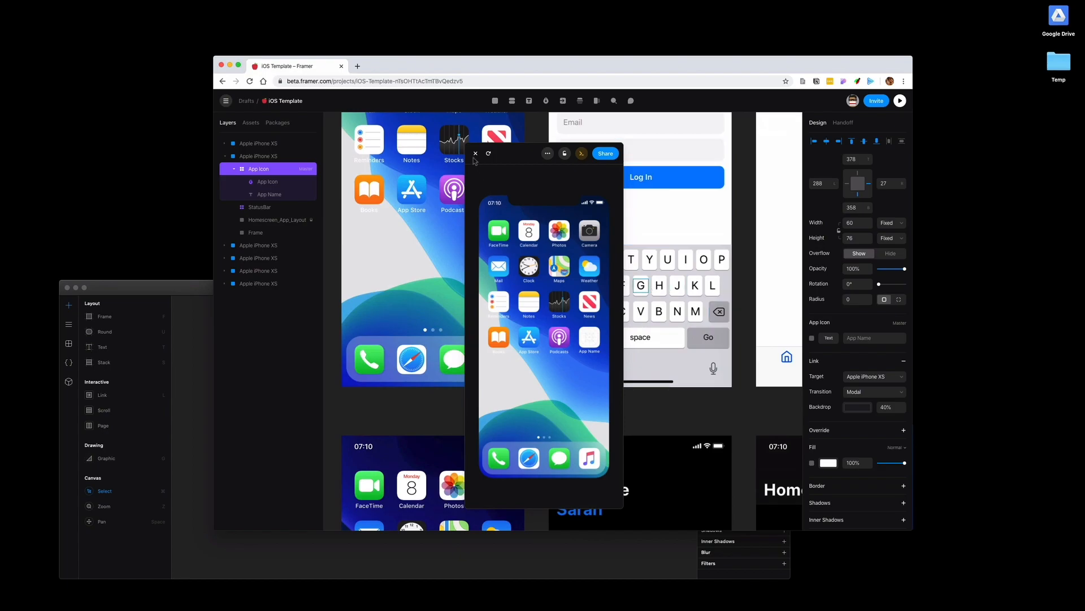
left_click(476, 153)
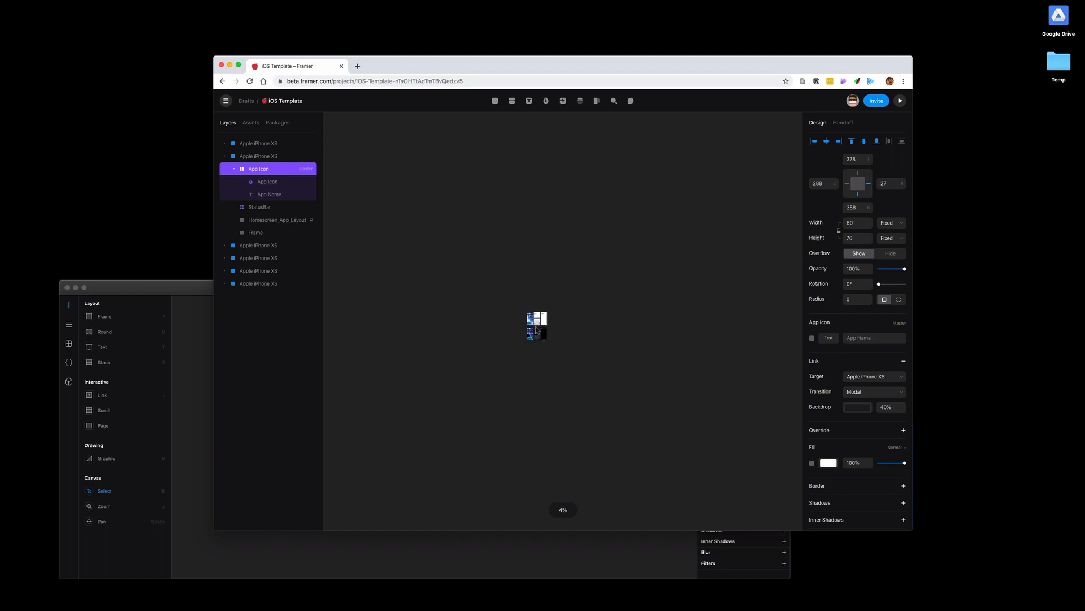
scroll("down", 3)
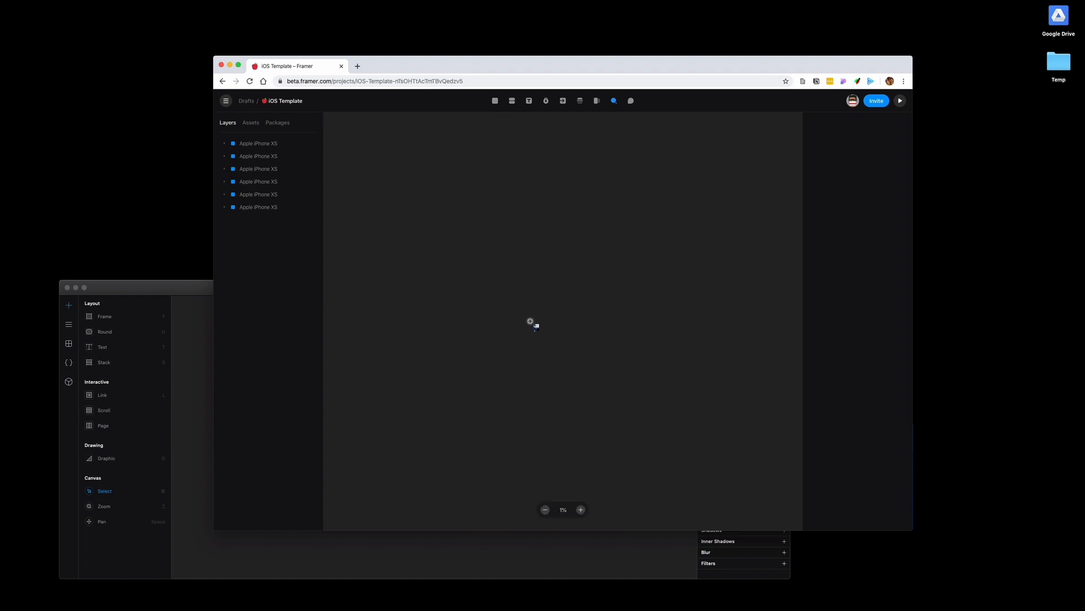
left_click(580, 510)
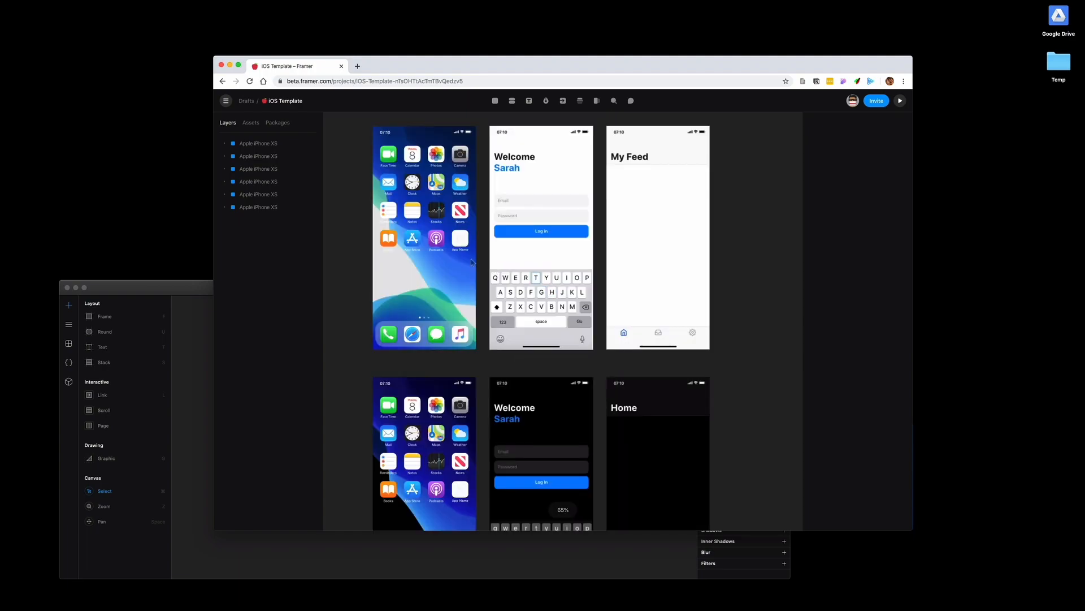
scroll("down", 3)
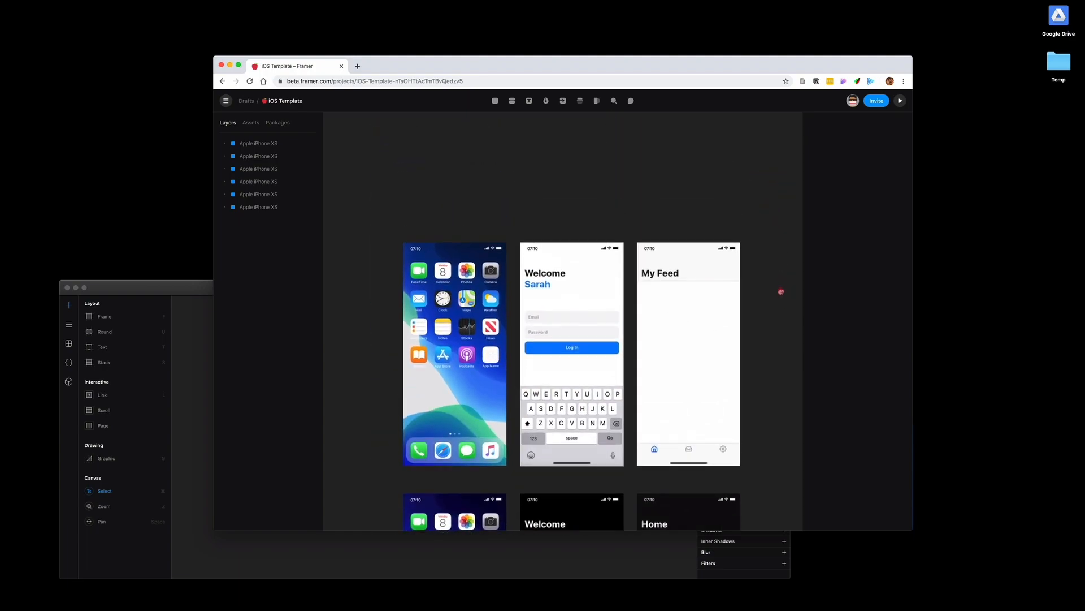
scroll("down", 3)
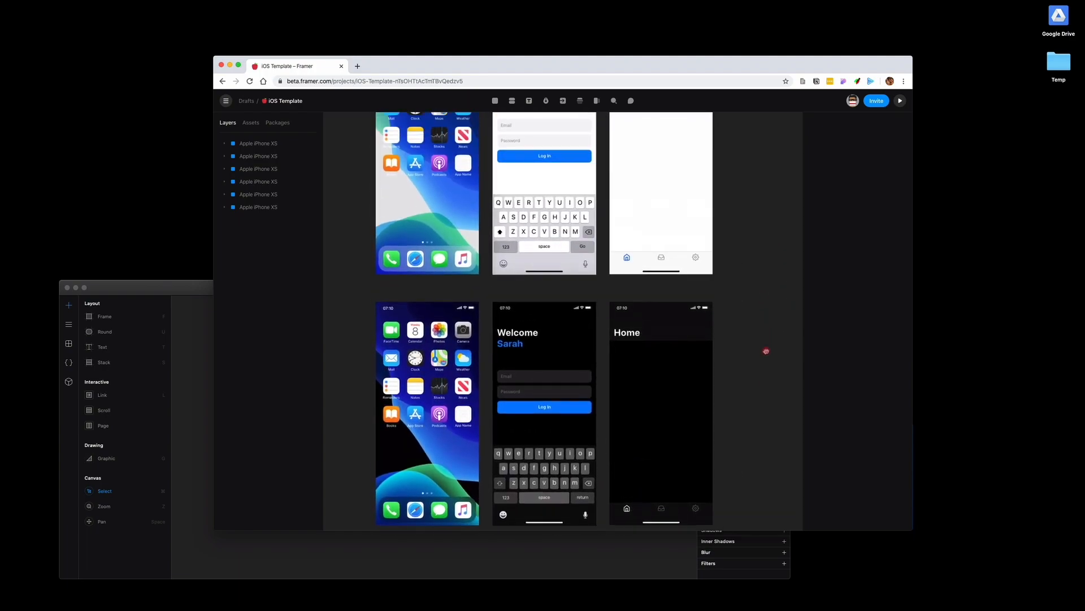
Browse Assets components, code files, and the public Packages list
left_click(251, 122)
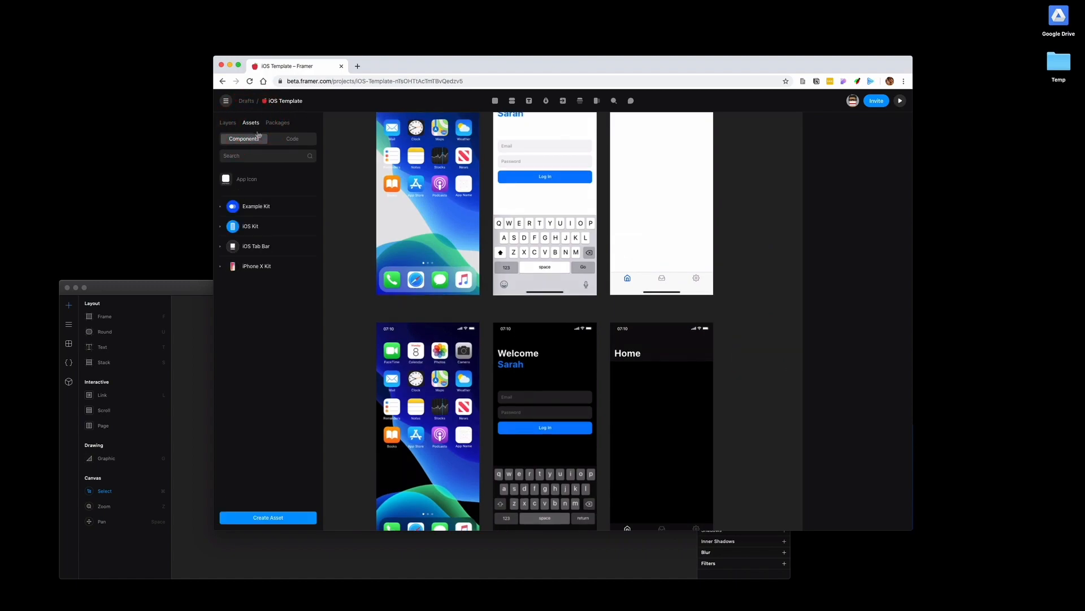
left_click(291, 138)
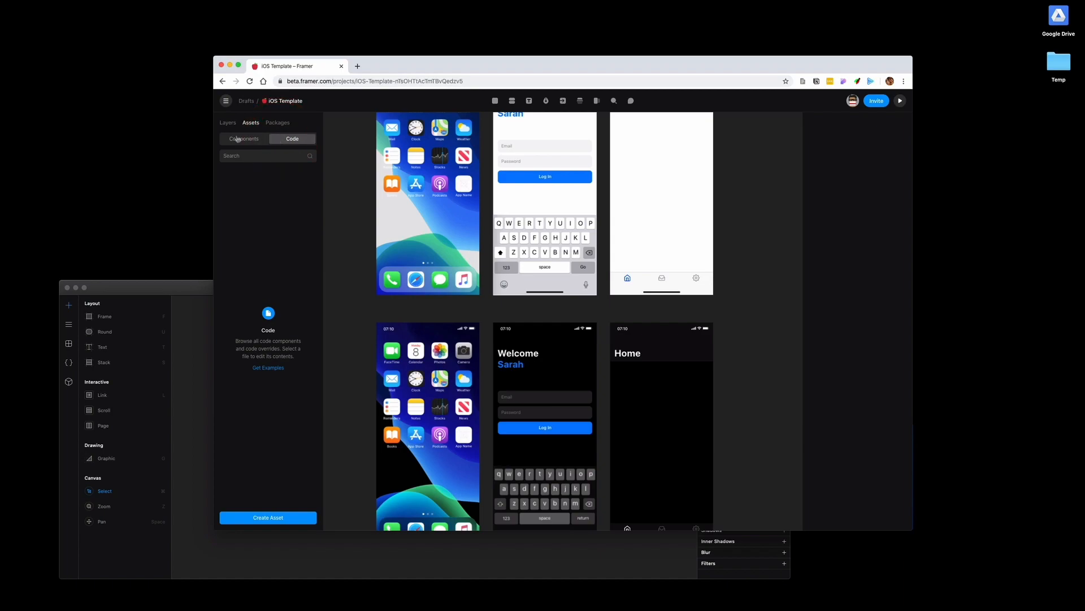
left_click(277, 122)
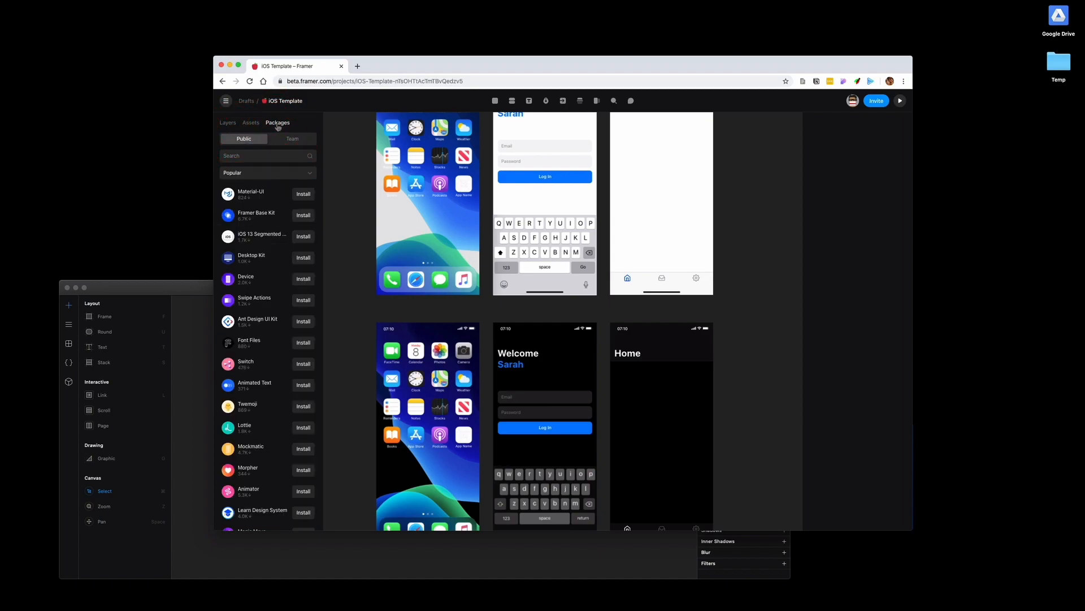